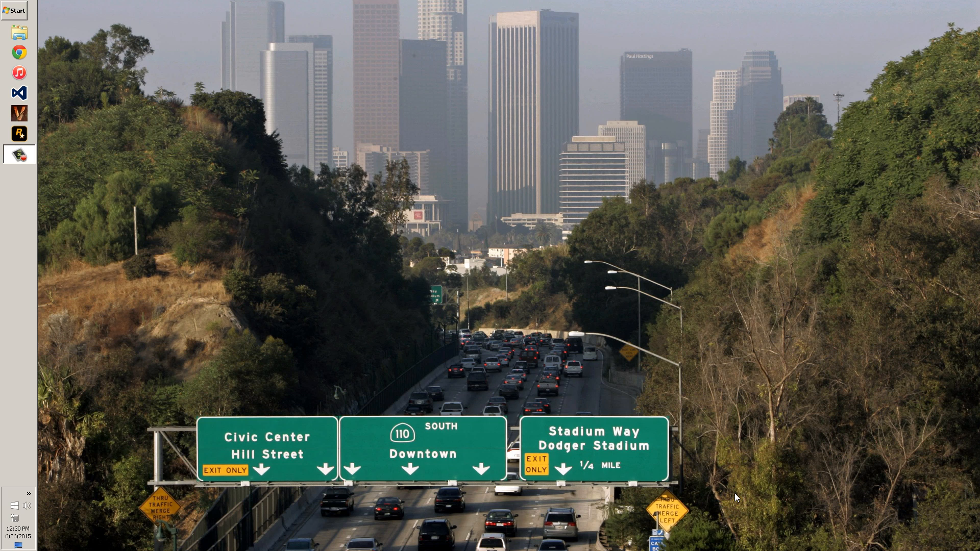
- Launch OpenIV from the Start menu and choose Grand Theft Auto V for Windows
left_click(14, 11)
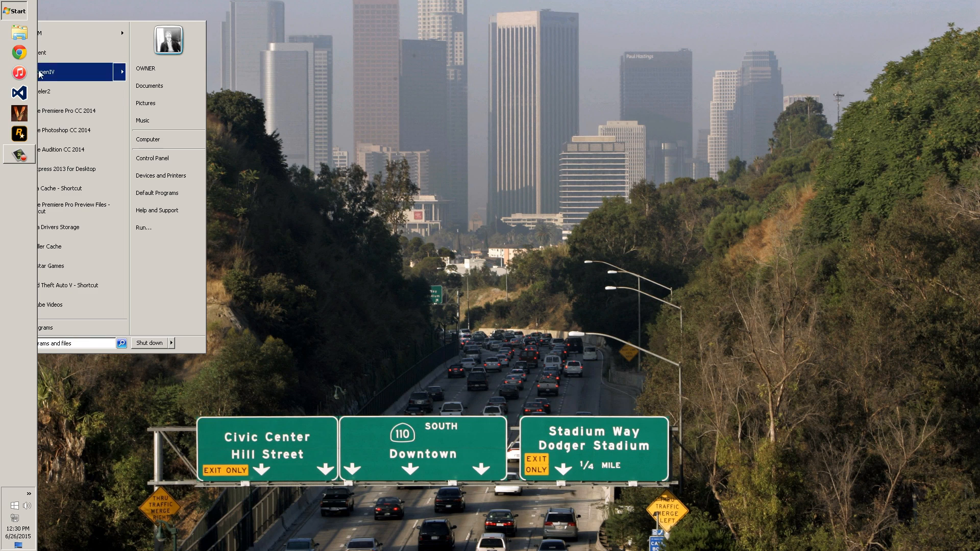
left_click(49, 72)
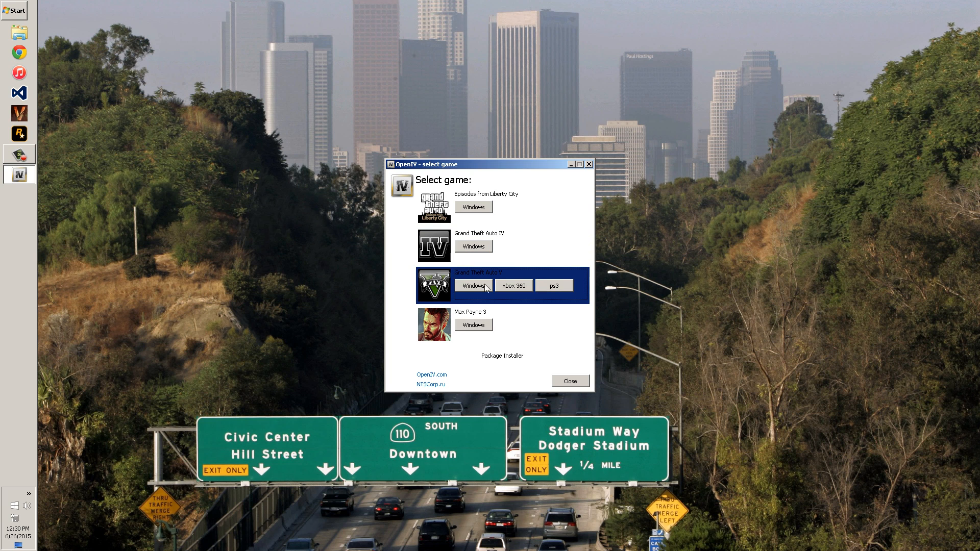
left_click(473, 285)
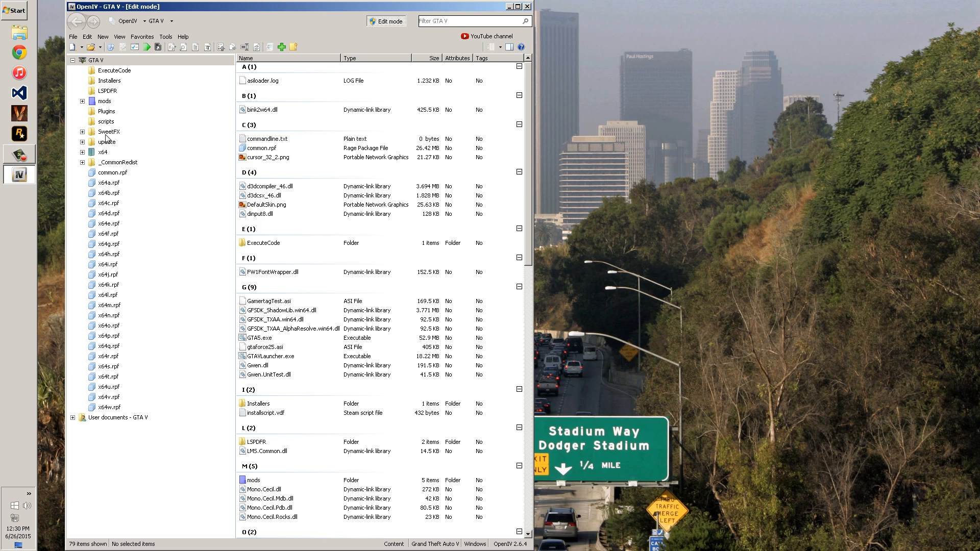
- Open the mods folder in OpenIV and show the GTA V install folder in File Explorer
double_click(104, 100)
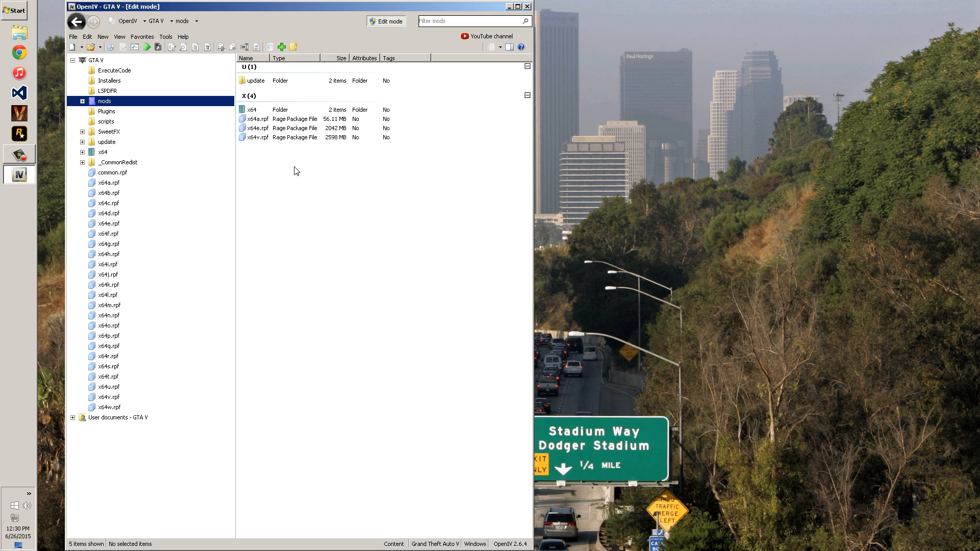
left_click(15, 11)
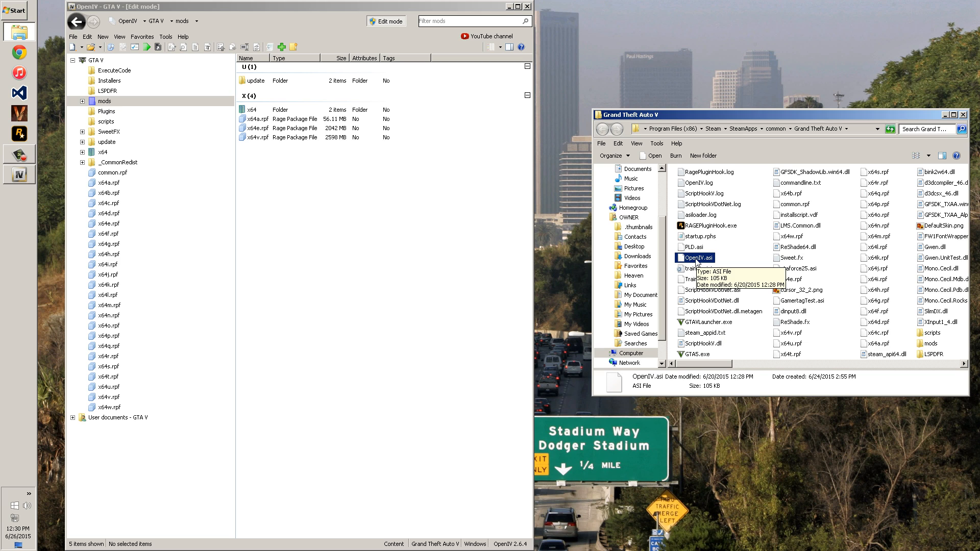
left_click(166, 36)
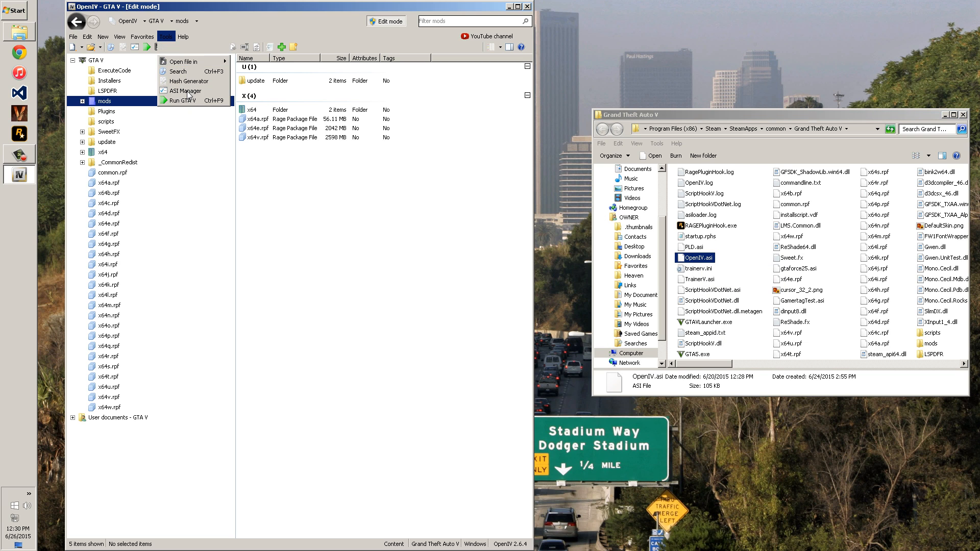
left_click(184, 91)
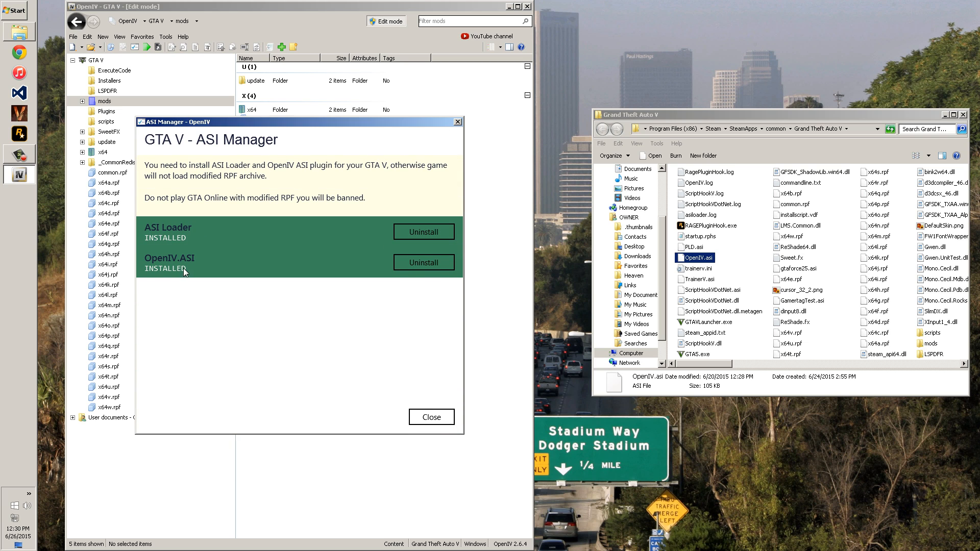
mouse_move(401, 358)
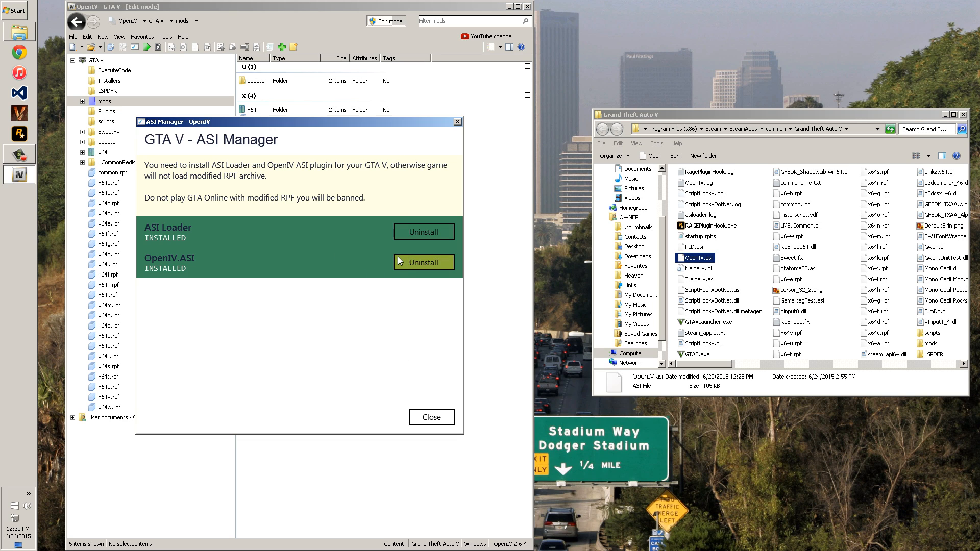
mouse_move(366, 261)
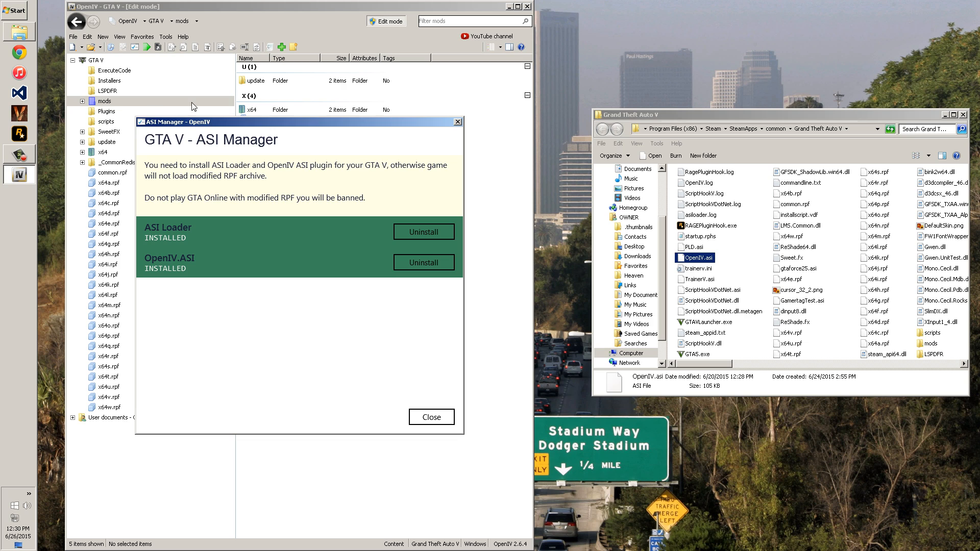
mouse_move(359, 264)
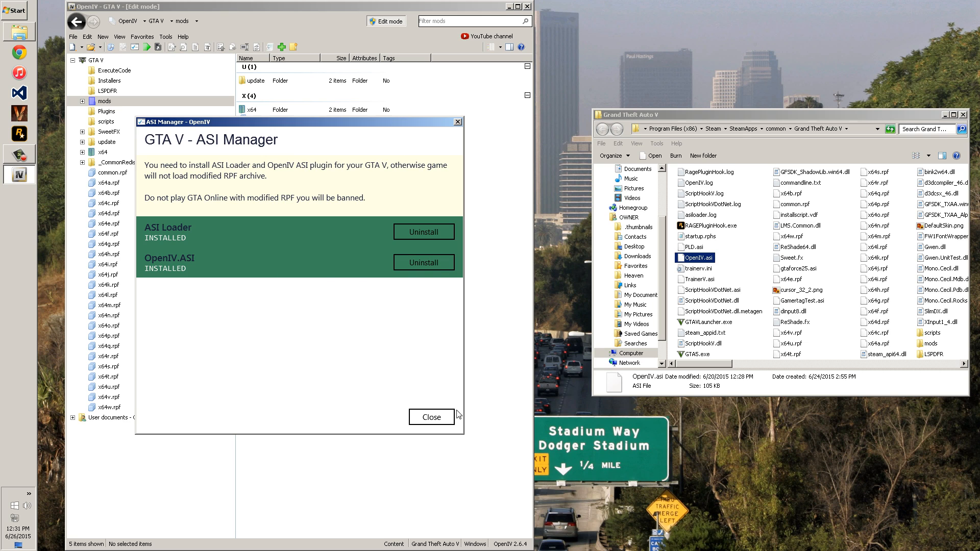
mouse_move(424, 232)
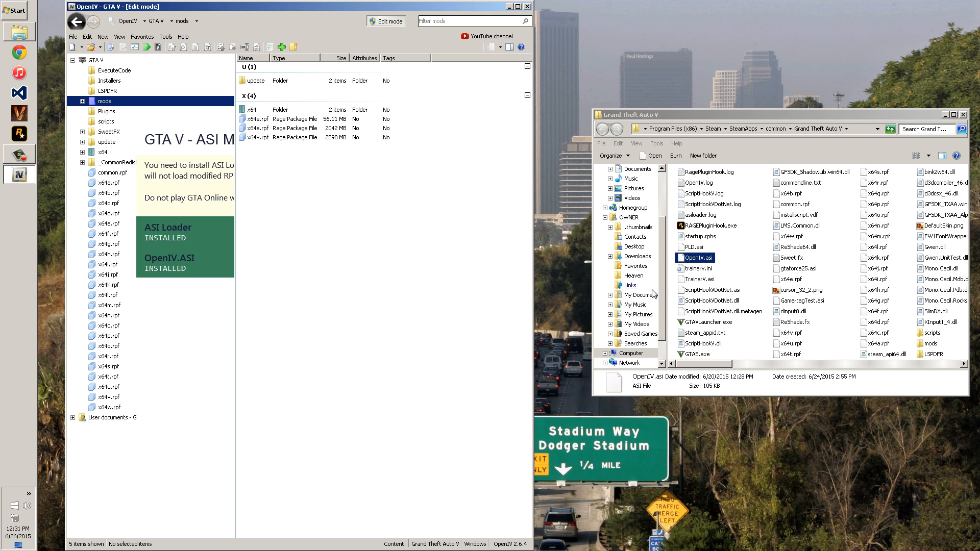
- Drill through mods > update > x64 > patchday4ng > vehicles.rpf and open police.ytd
left_click(965, 114)
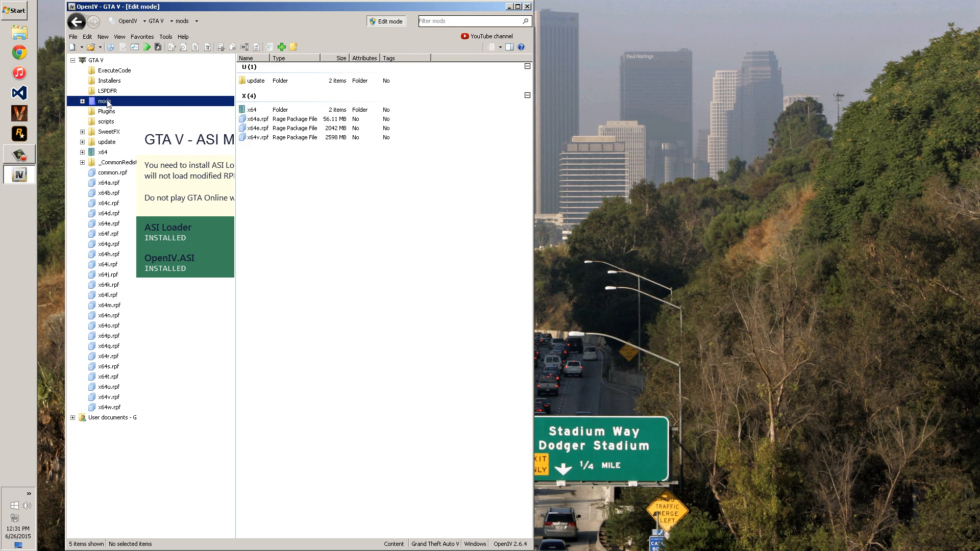
double_click(116, 110)
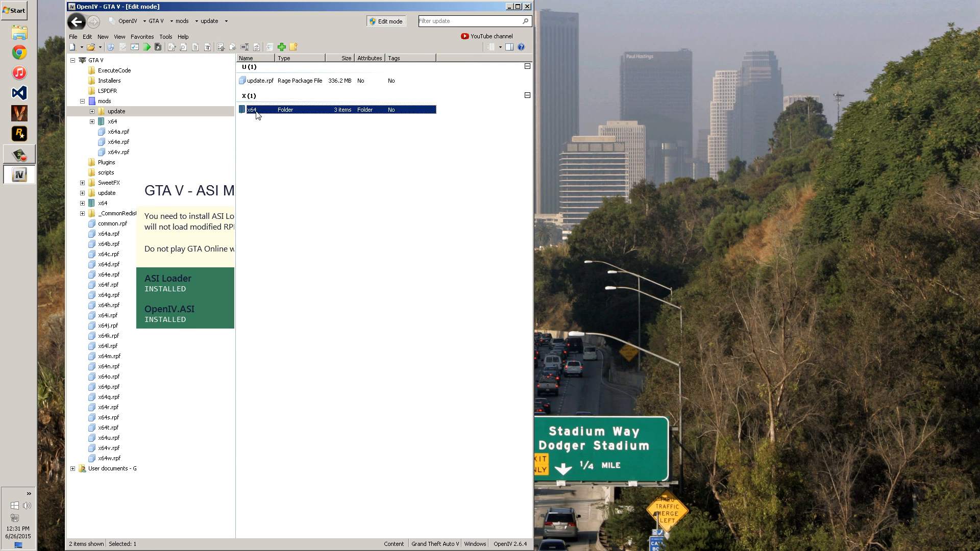
double_click(253, 110)
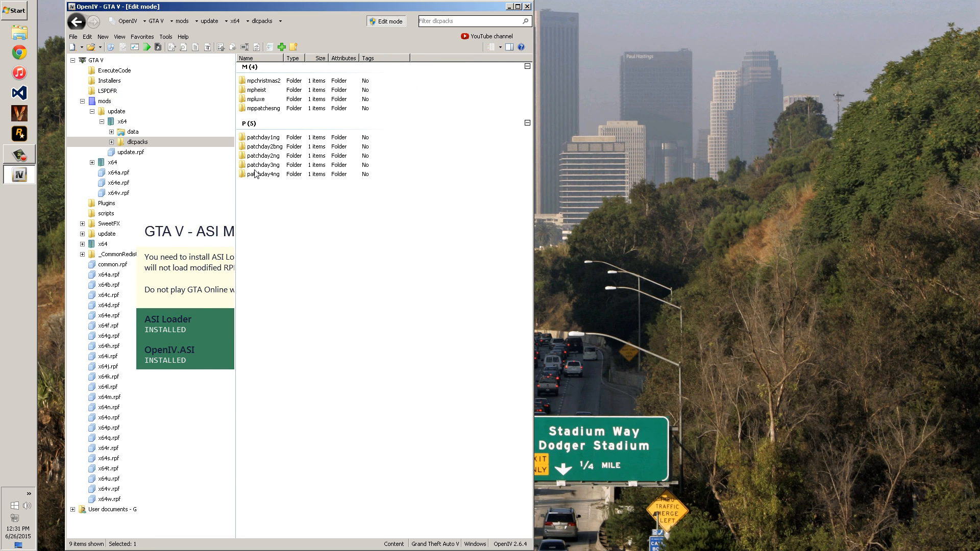
double_click(262, 173)
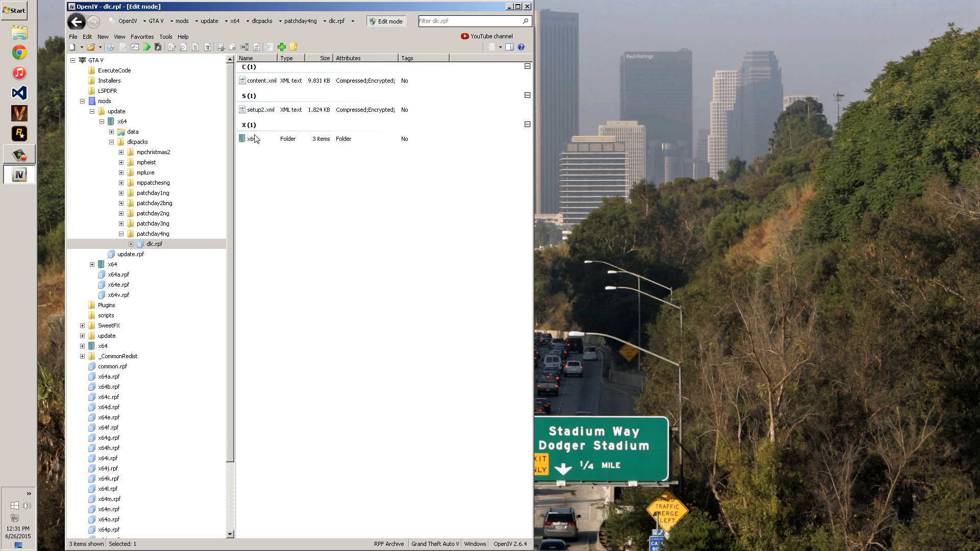
double_click(249, 139)
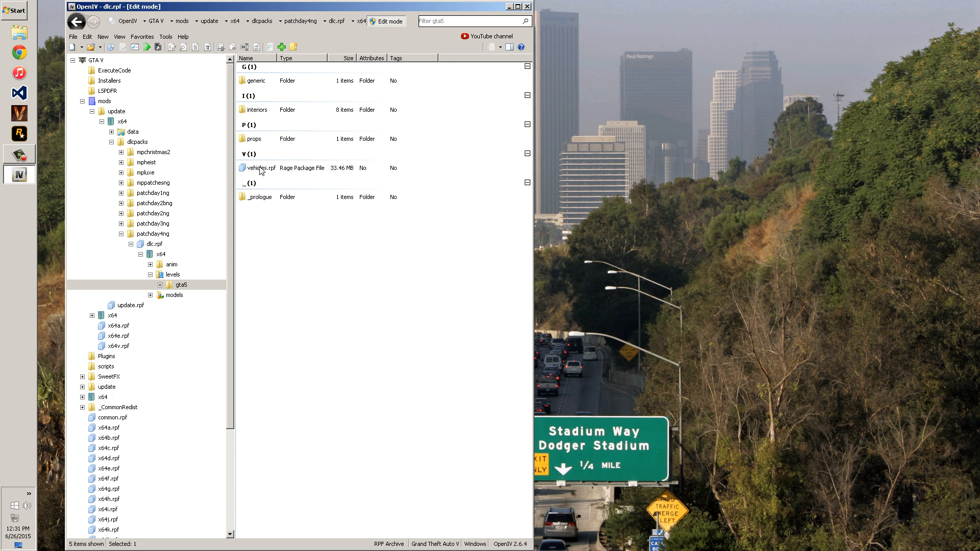
double_click(261, 168)
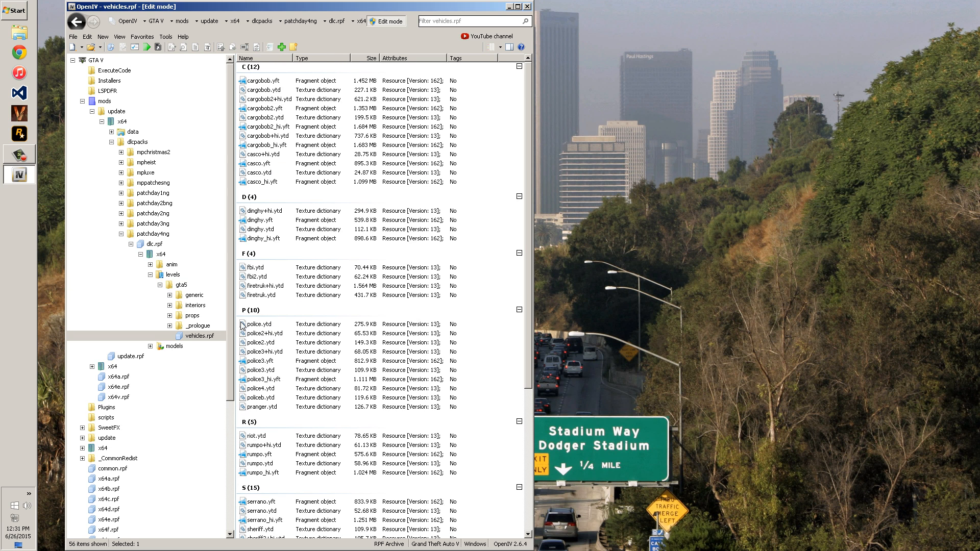
double_click(261, 324)
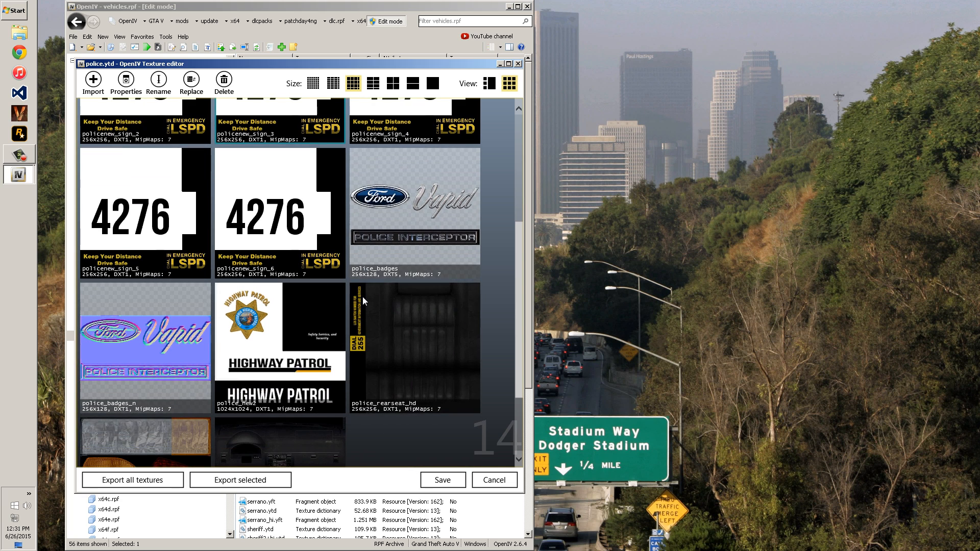
scroll("down", 3)
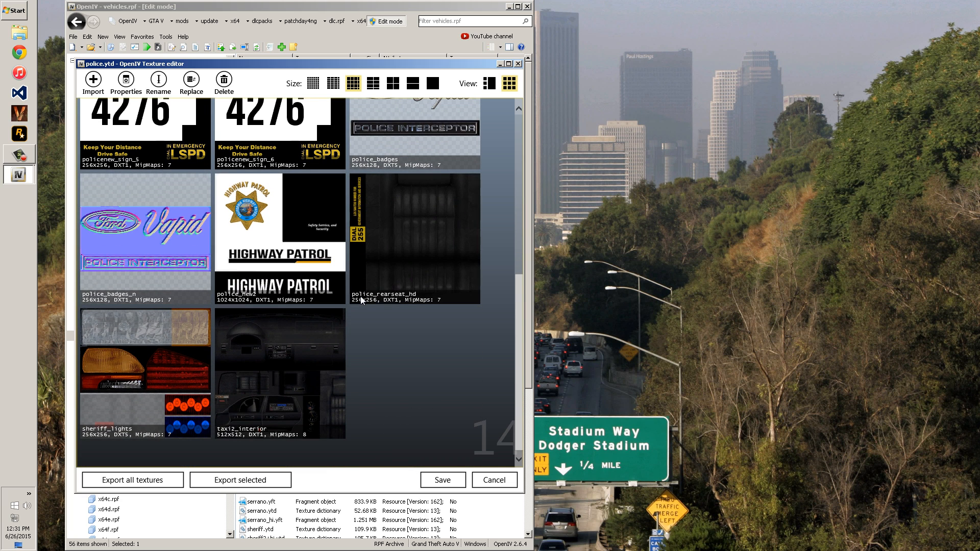
mouse_move(195, 379)
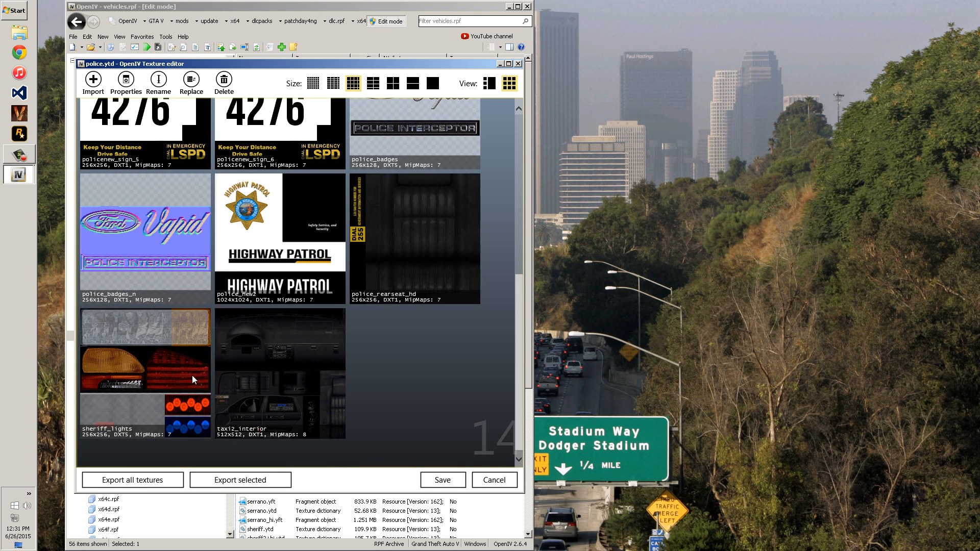
left_click(278, 372)
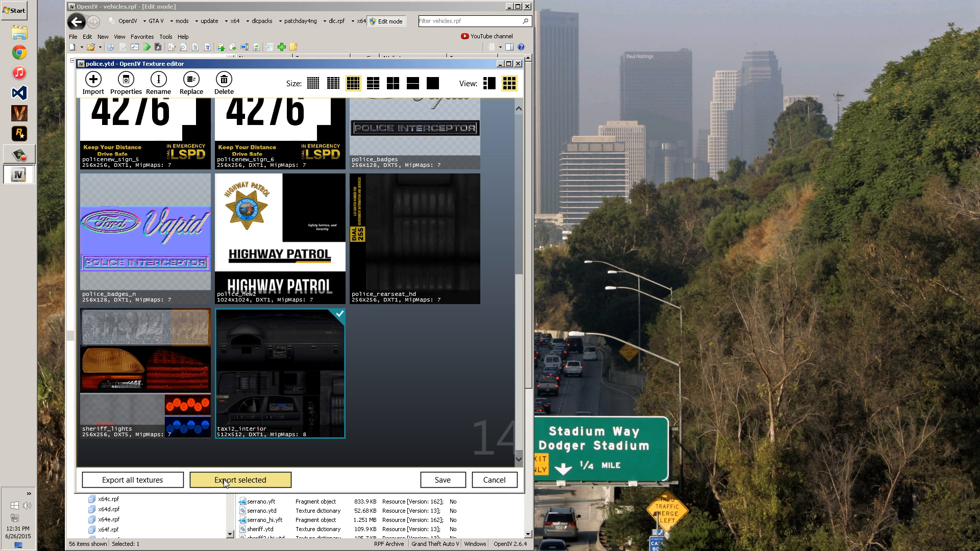
left_click(240, 480)
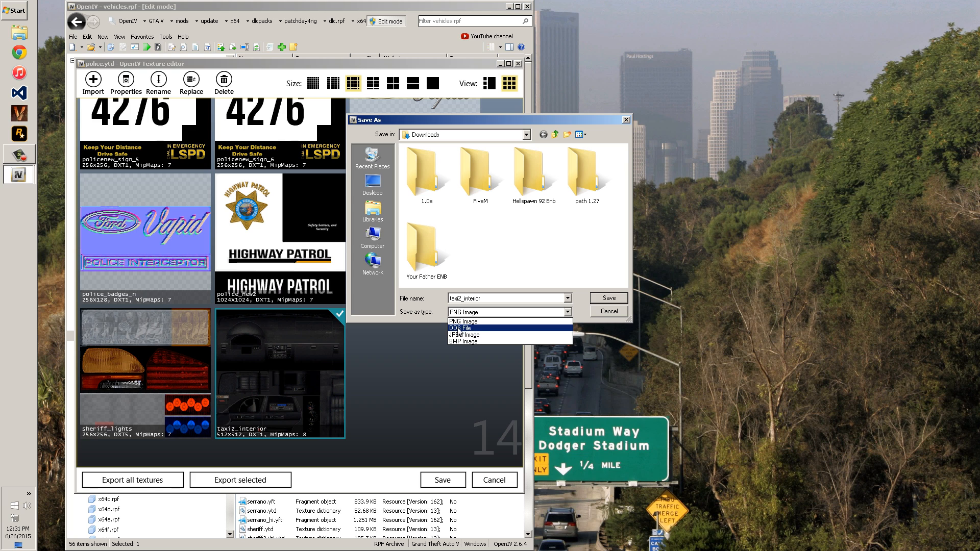
left_click(607, 311)
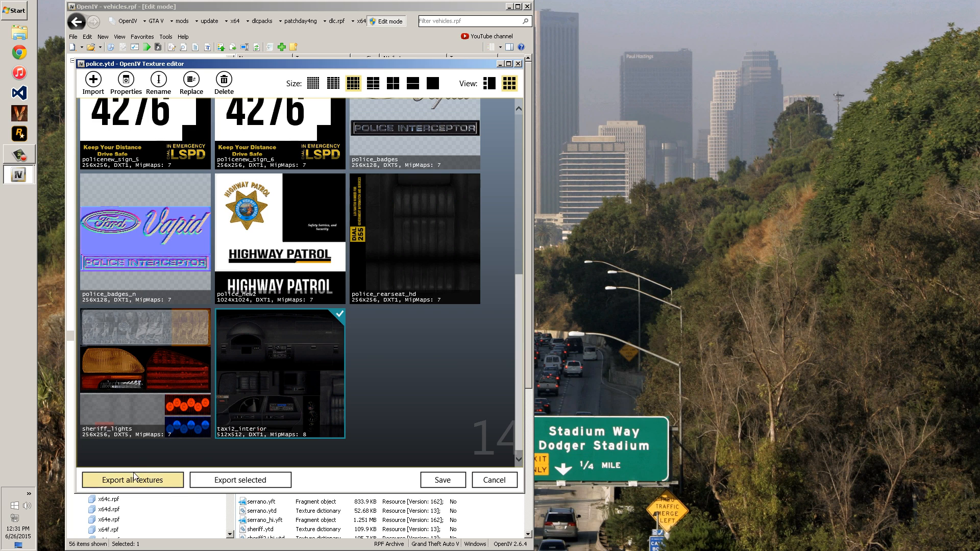
left_click(132, 480)
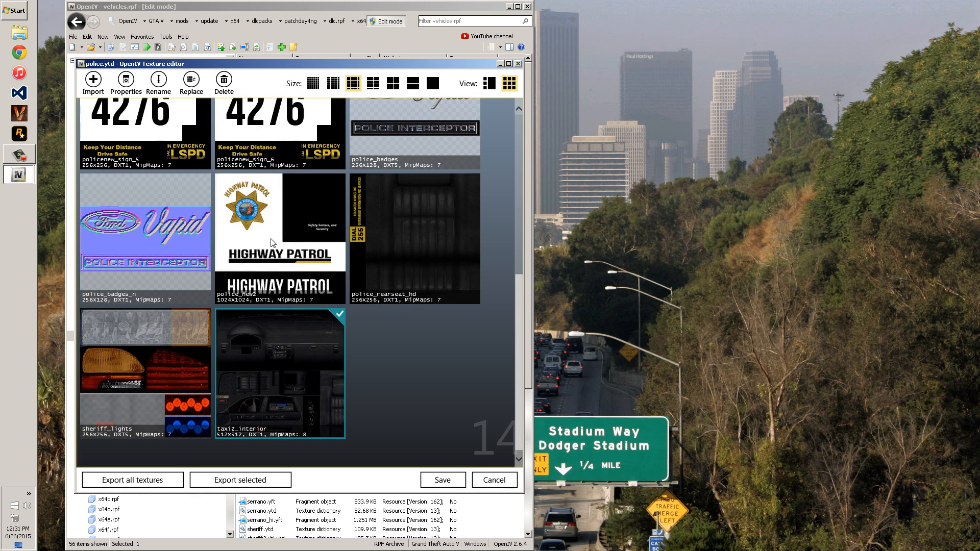
- Select sheriff_lights in the police.ytd texture editor and export it to a file
left_click(145, 351)
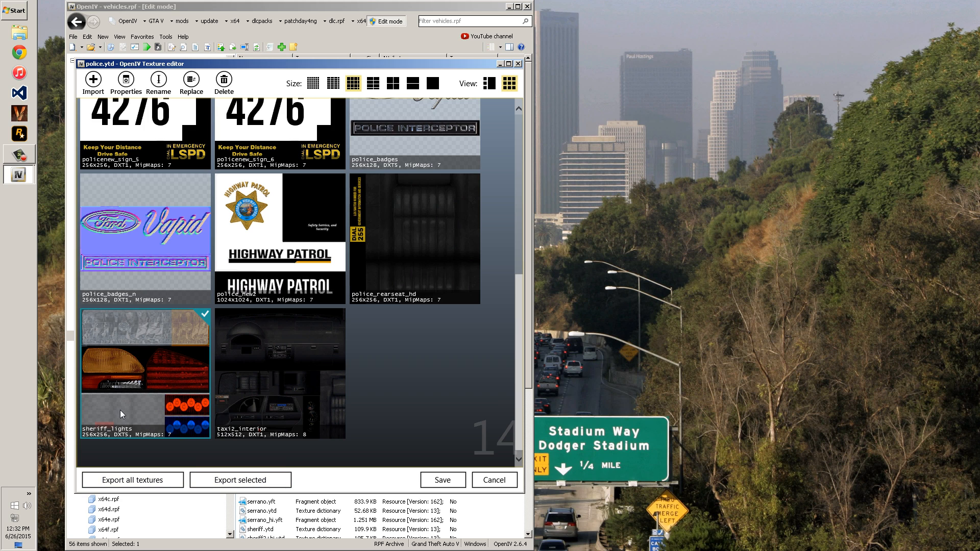
mouse_move(133, 417)
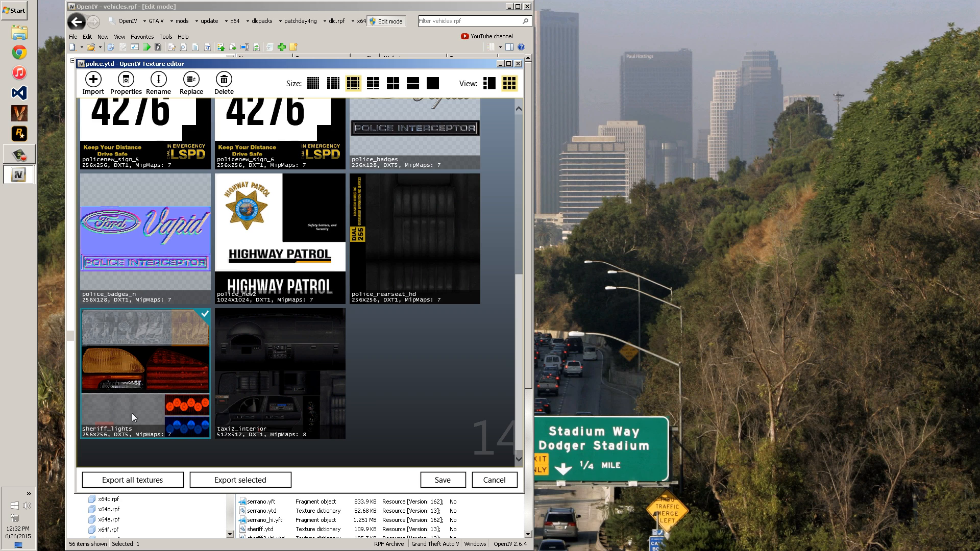
mouse_move(166, 414)
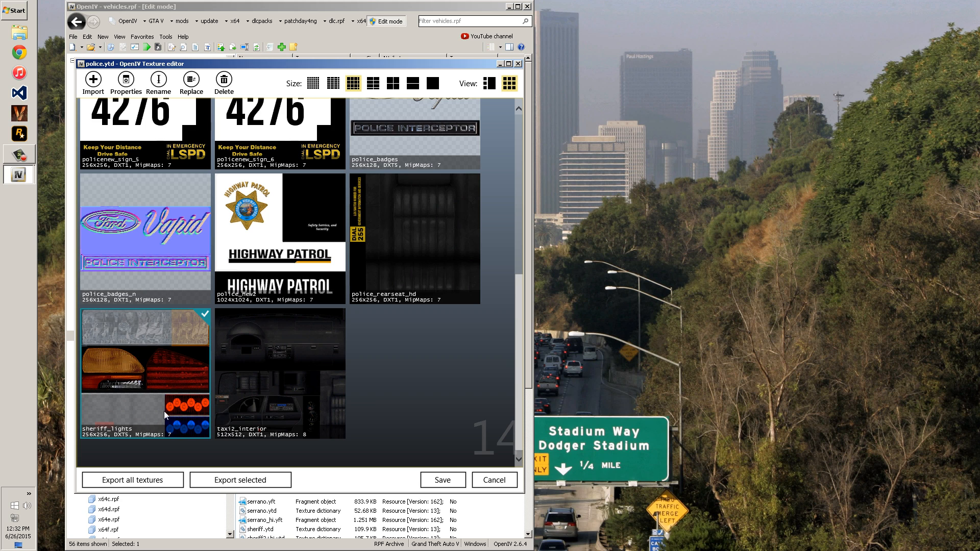
mouse_move(269, 416)
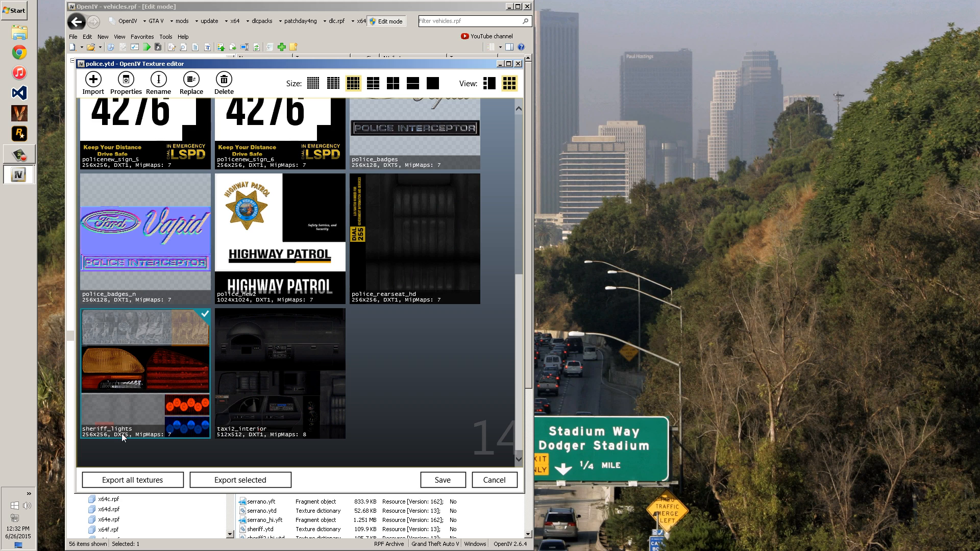
mouse_move(123, 437)
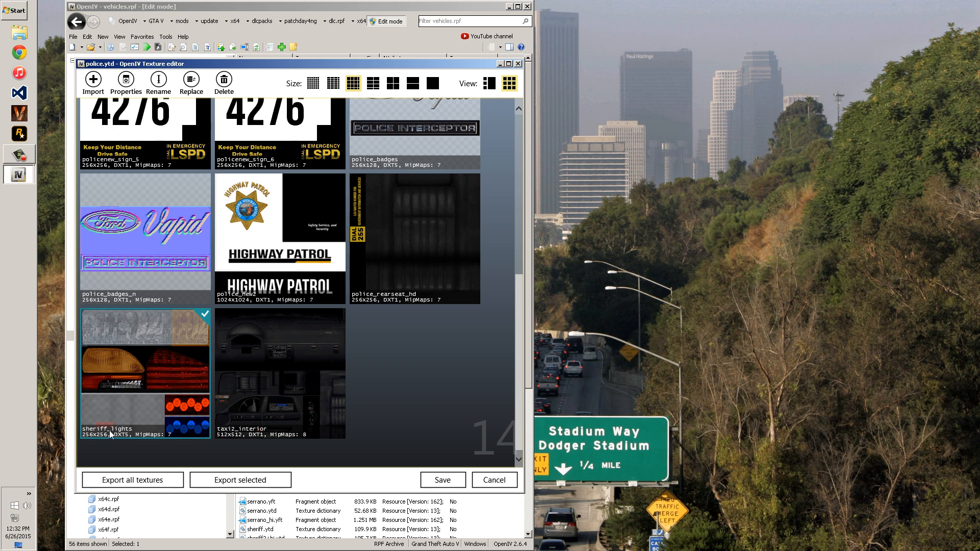
mouse_move(121, 439)
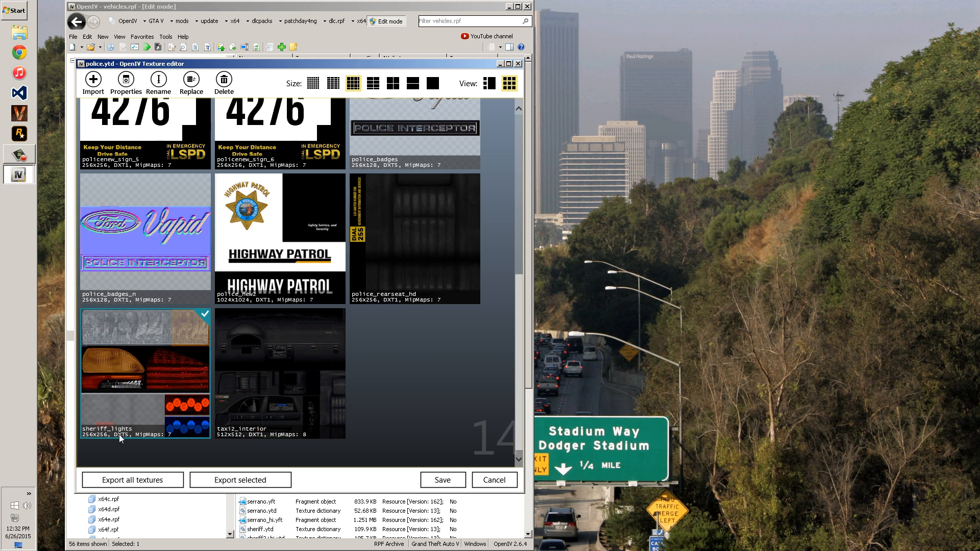
mouse_move(120, 439)
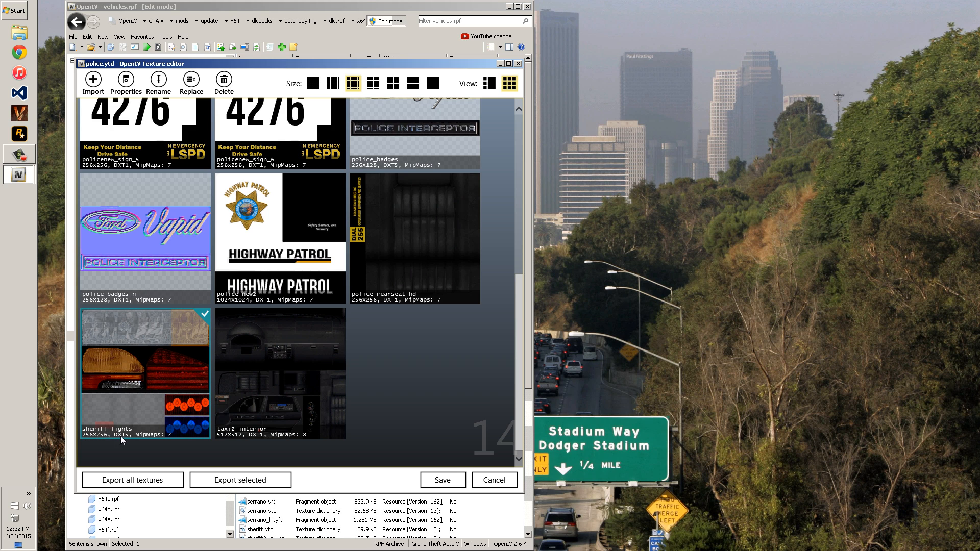
mouse_move(164, 440)
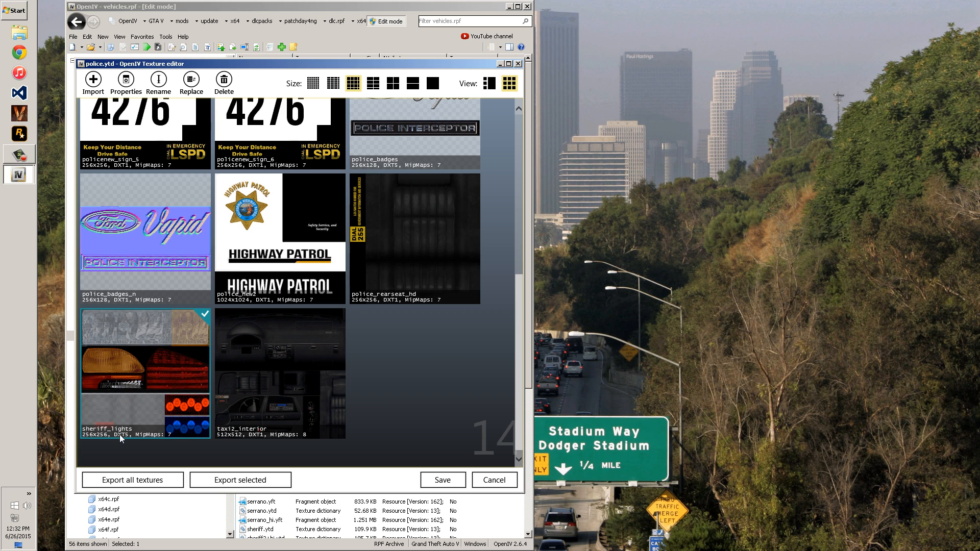
mouse_move(167, 441)
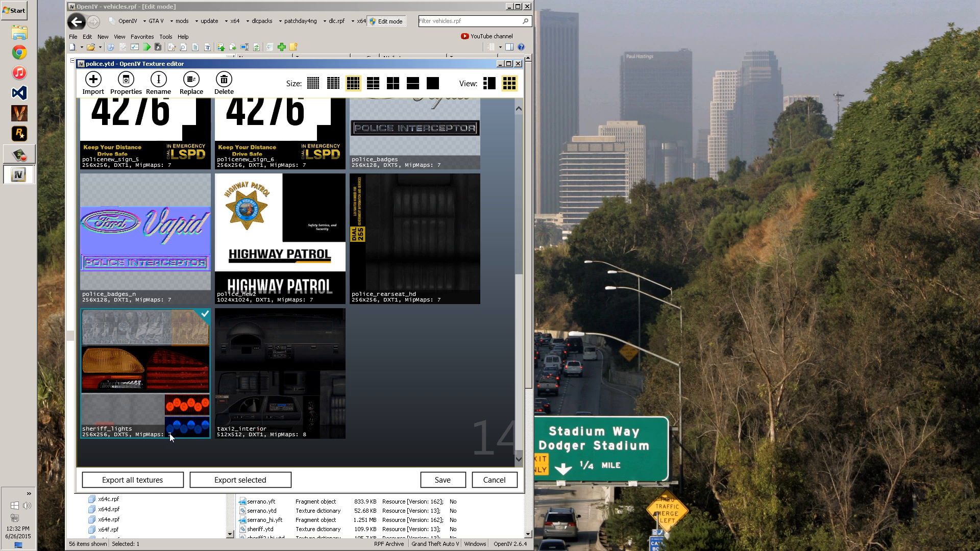
mouse_move(468, 395)
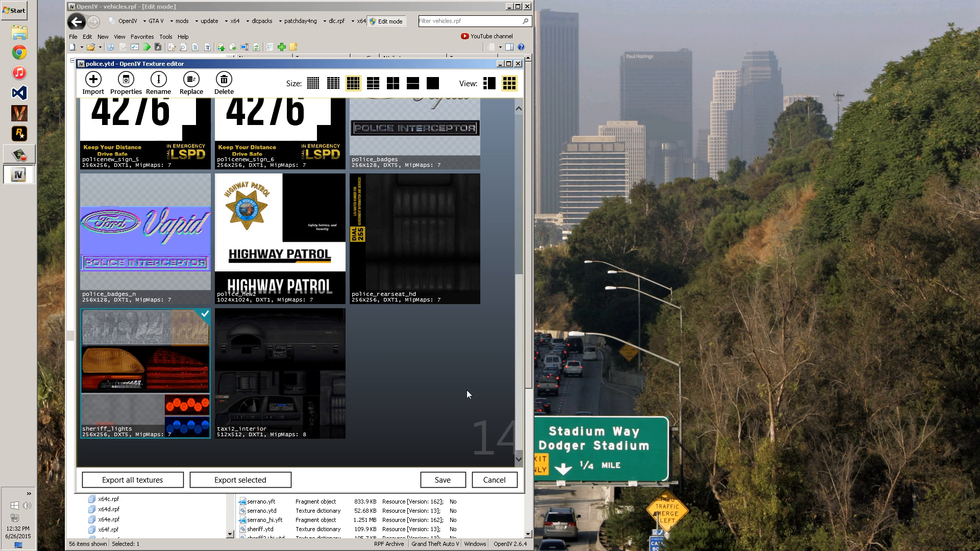
mouse_move(250, 396)
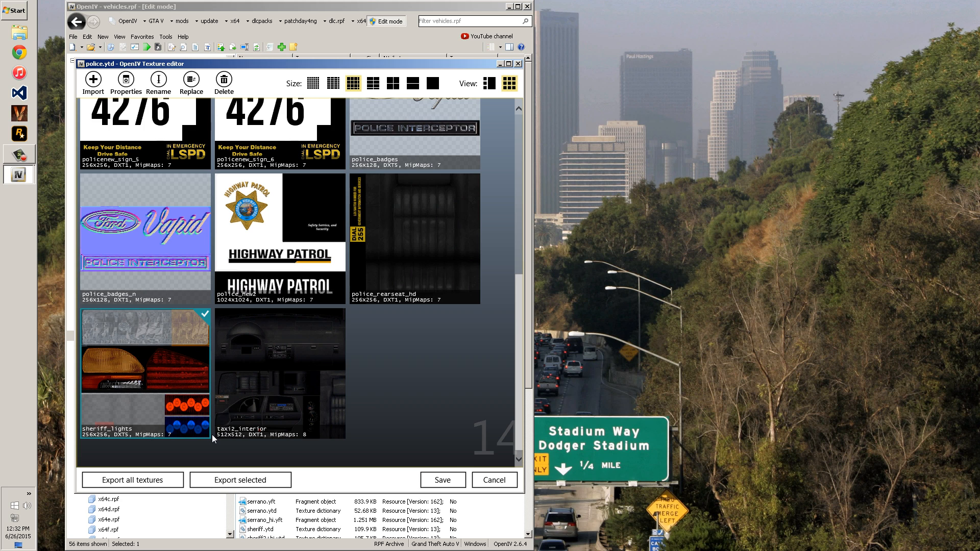
mouse_move(259, 412)
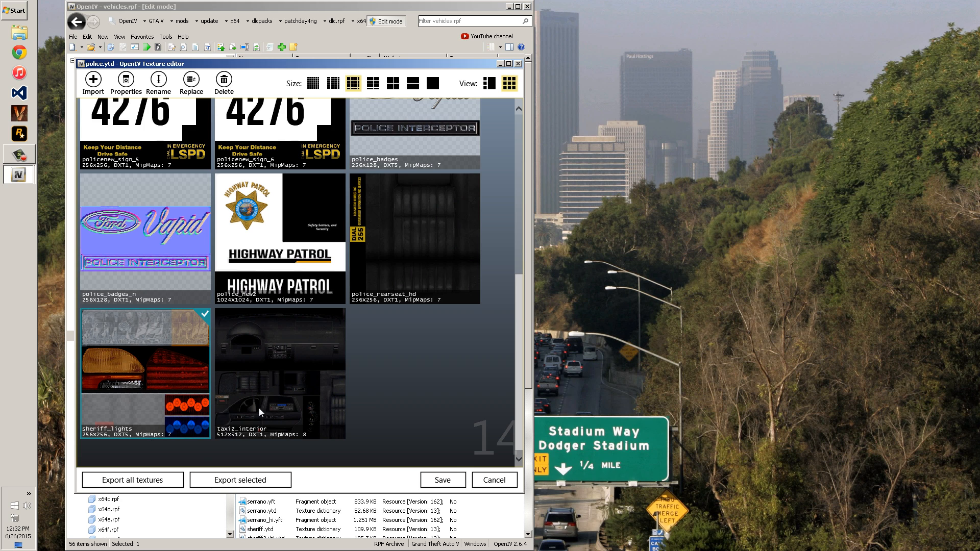
left_click(280, 372)
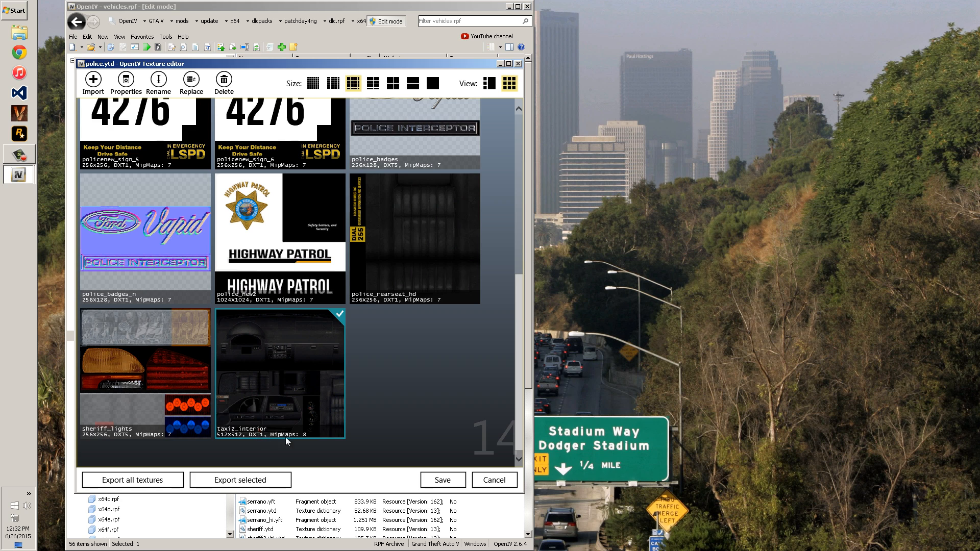
left_click(145, 237)
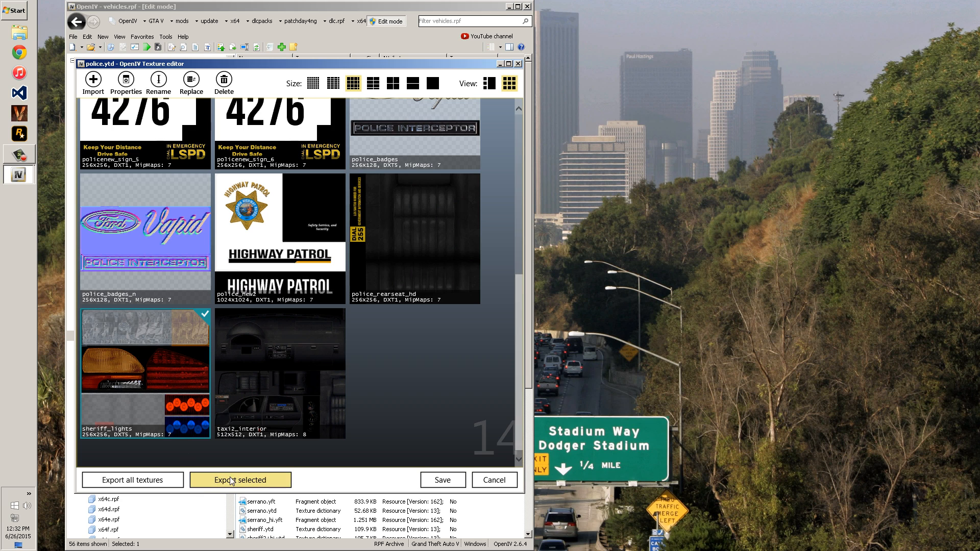
left_click(240, 480)
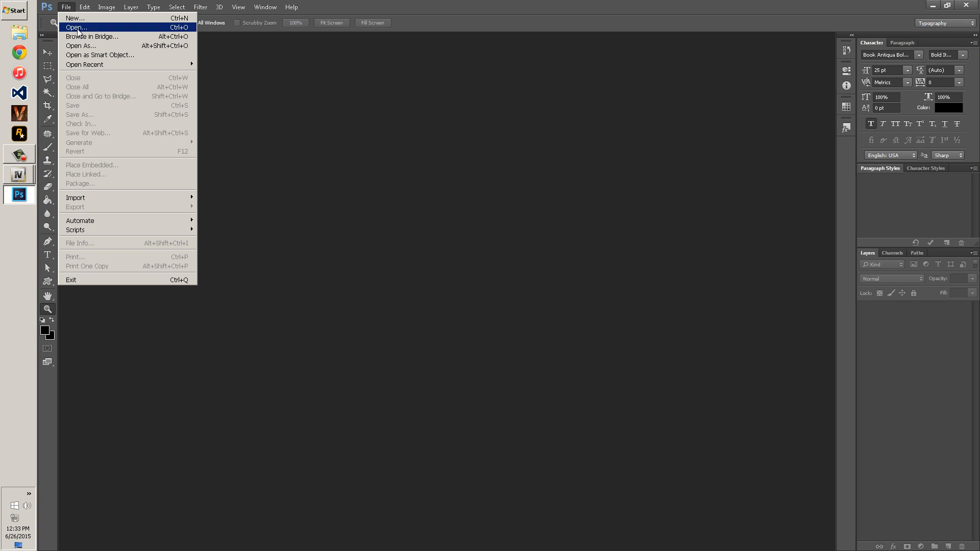
- Open sheriff_lights.dds with Load MIP maps and Load Flipped Vertically unchecked
left_click(76, 27)
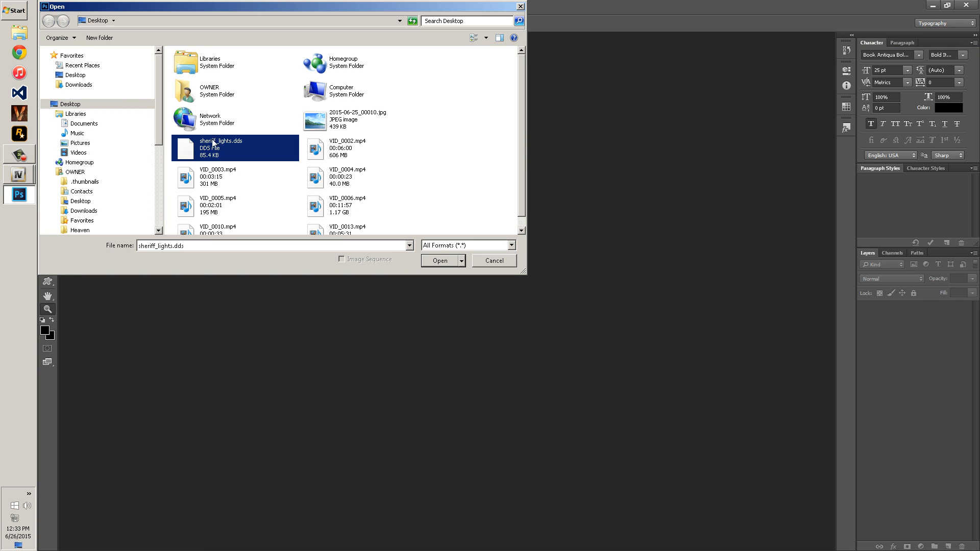
left_click(440, 261)
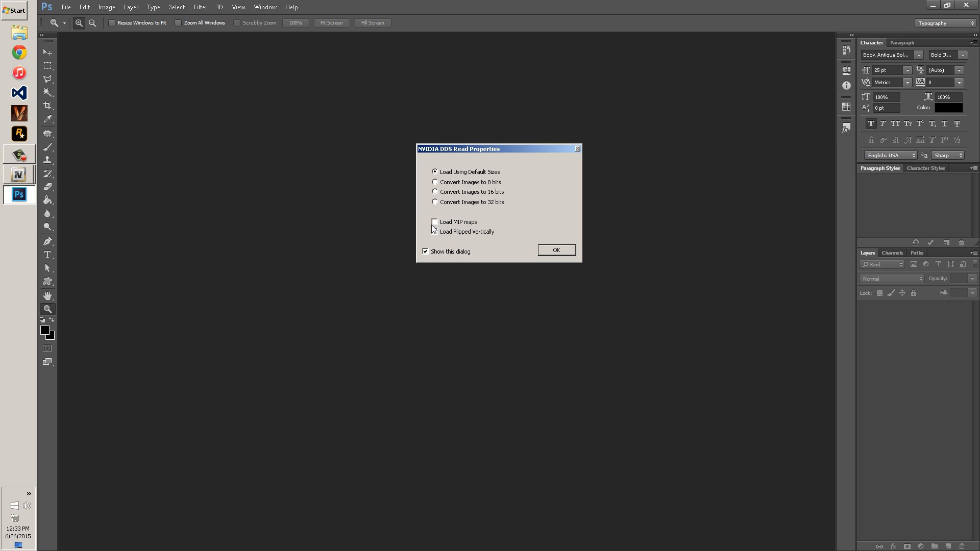
left_click(435, 232)
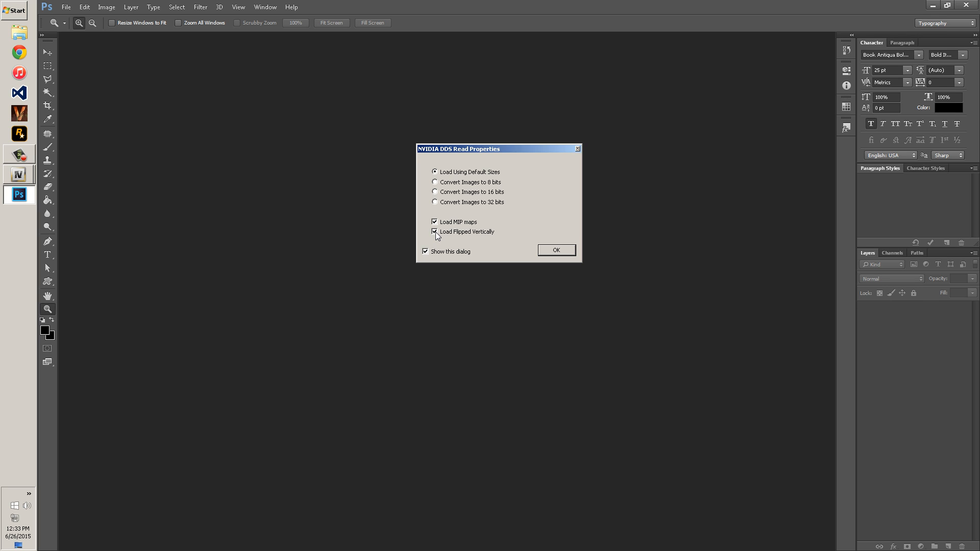
left_click(435, 222)
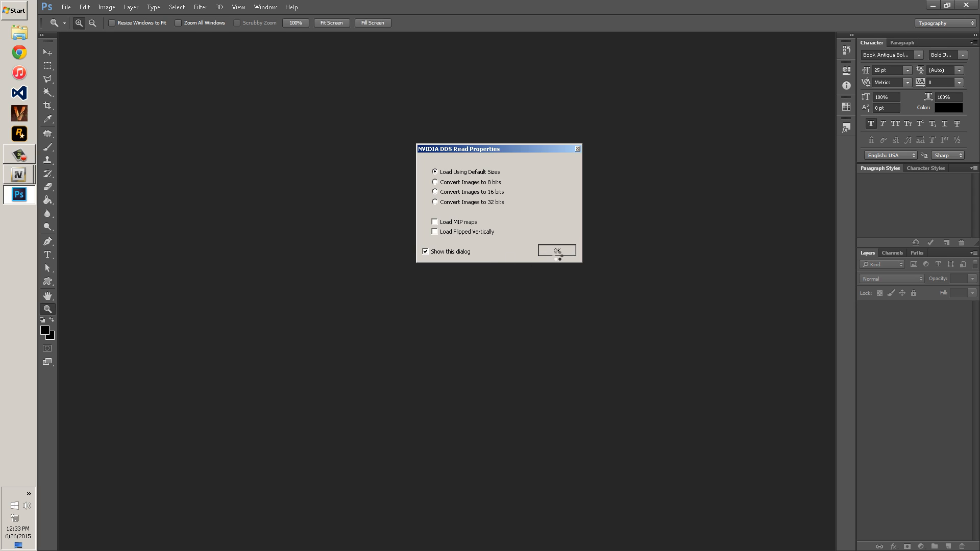
left_click(555, 250)
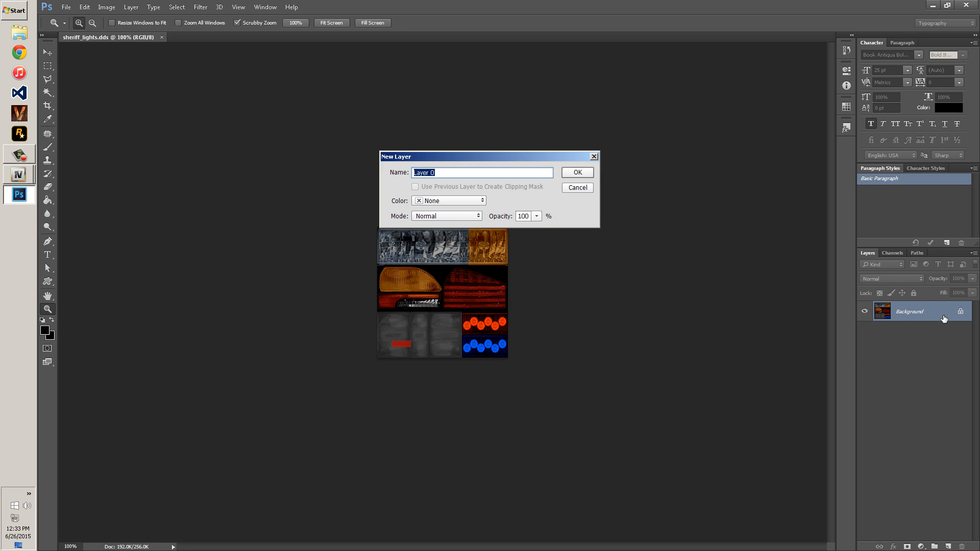
- Convert Background to Layer 0 and Save As D3D/DDS, replacing the existing sheriff_lights.dds
left_click(576, 172)
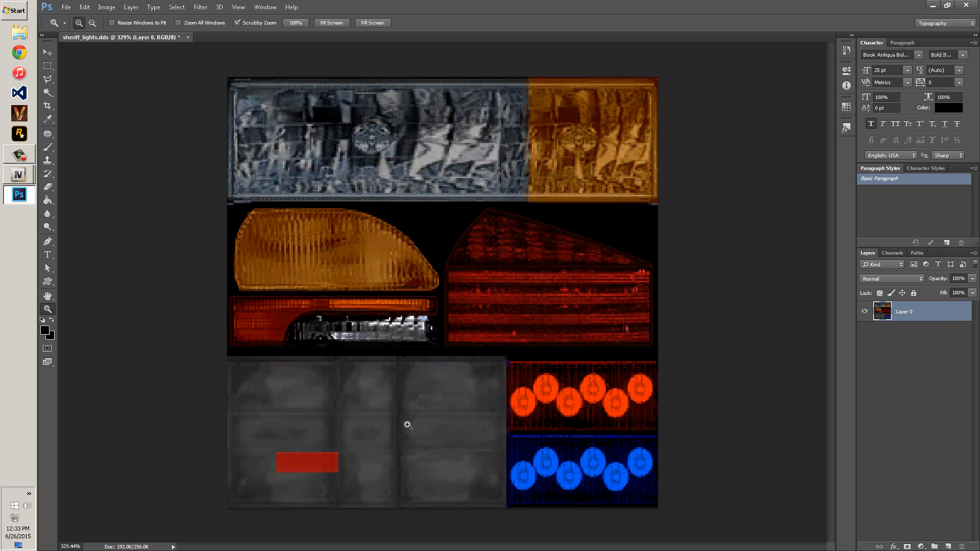
mouse_move(300, 431)
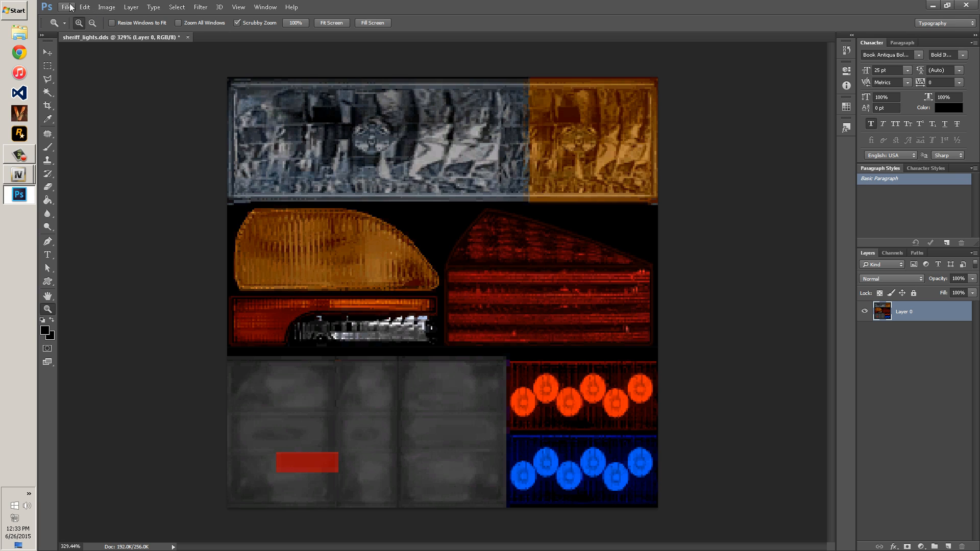
left_click(65, 7)
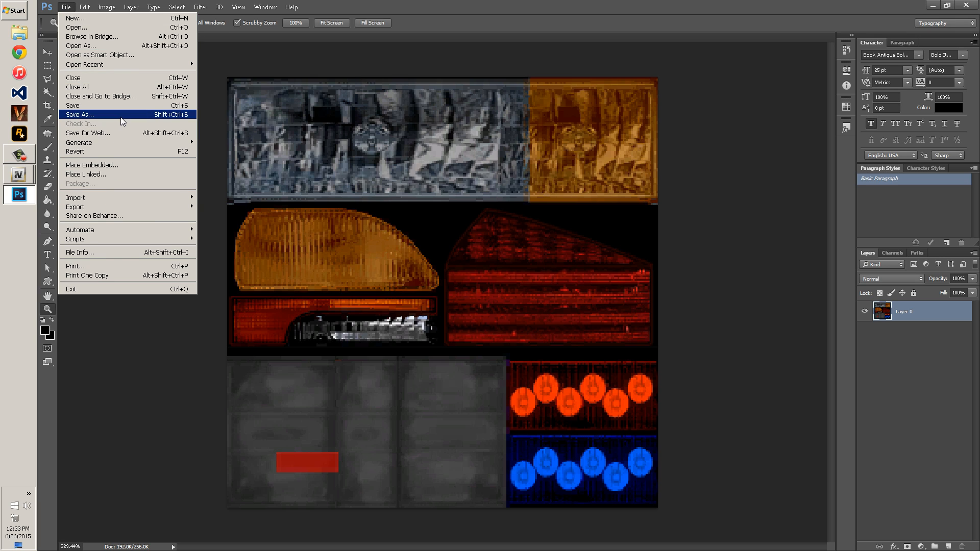
left_click(79, 114)
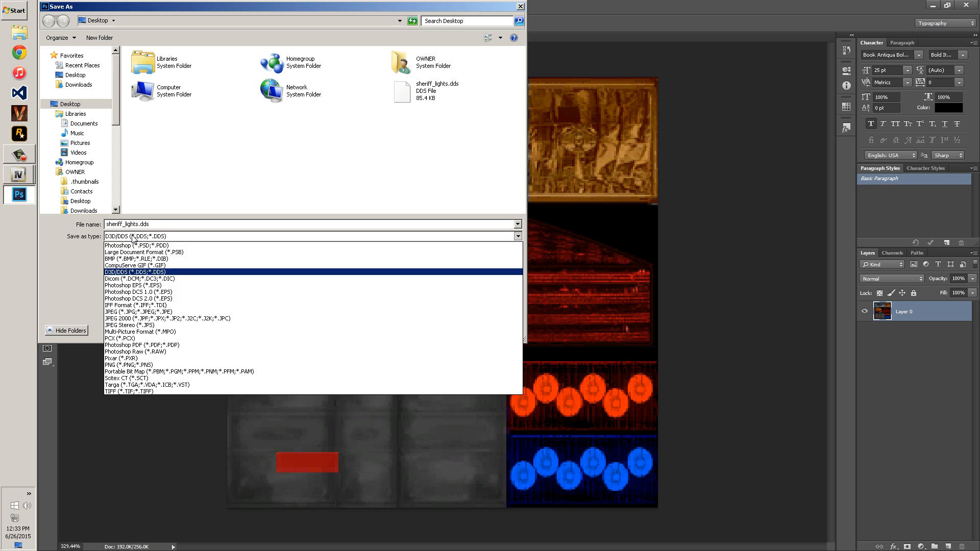
mouse_move(120, 276)
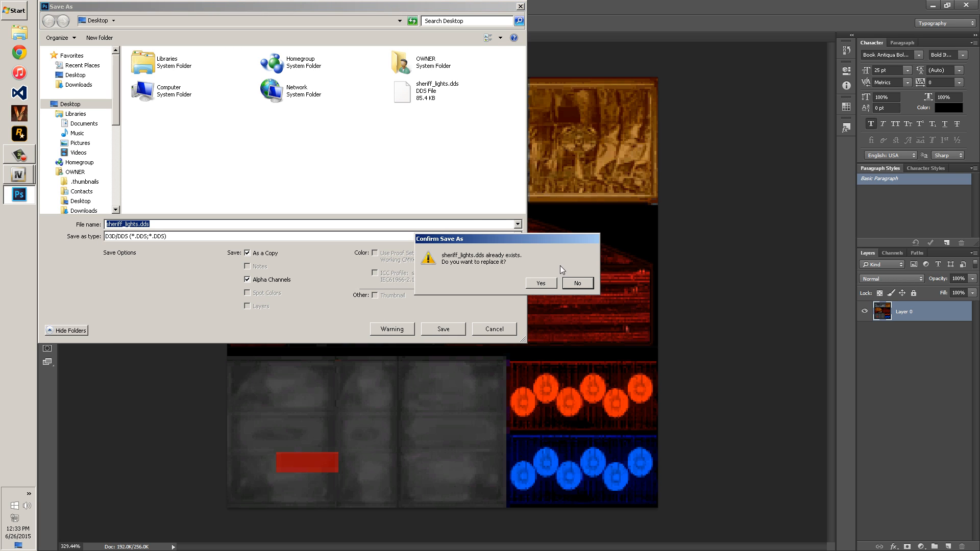
left_click(540, 283)
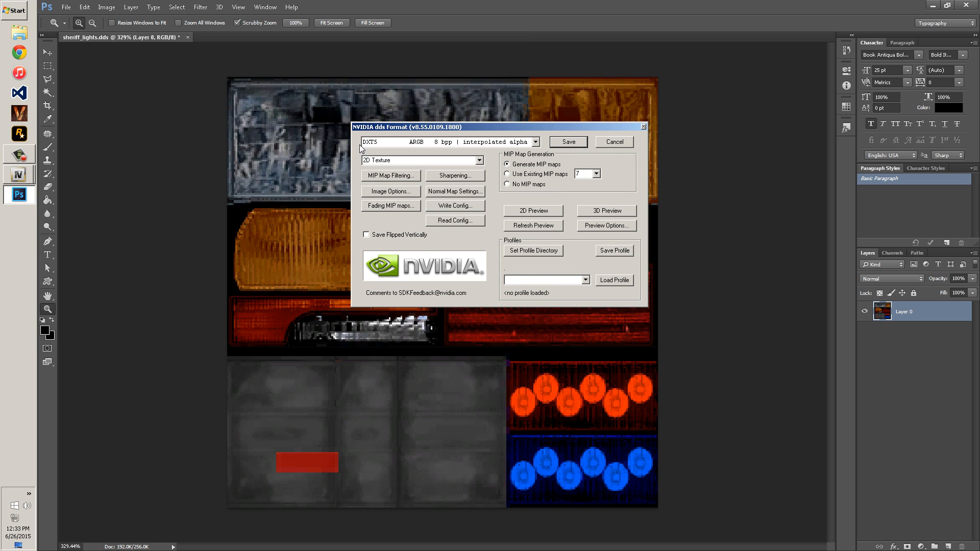
- Save sheriff_lights as DXT5 ARGB 8 bpp interpolated alpha with generated MIP maps
left_click(534, 142)
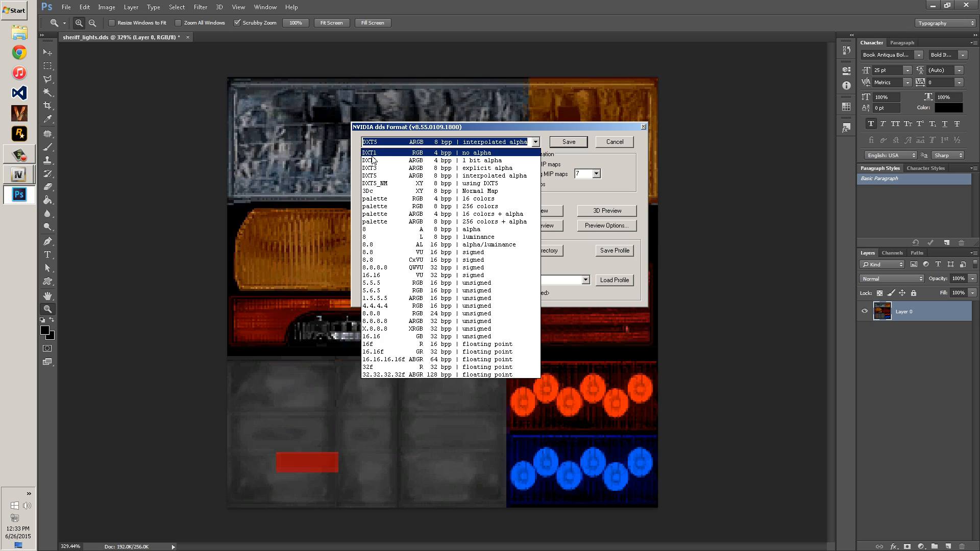
mouse_move(436, 158)
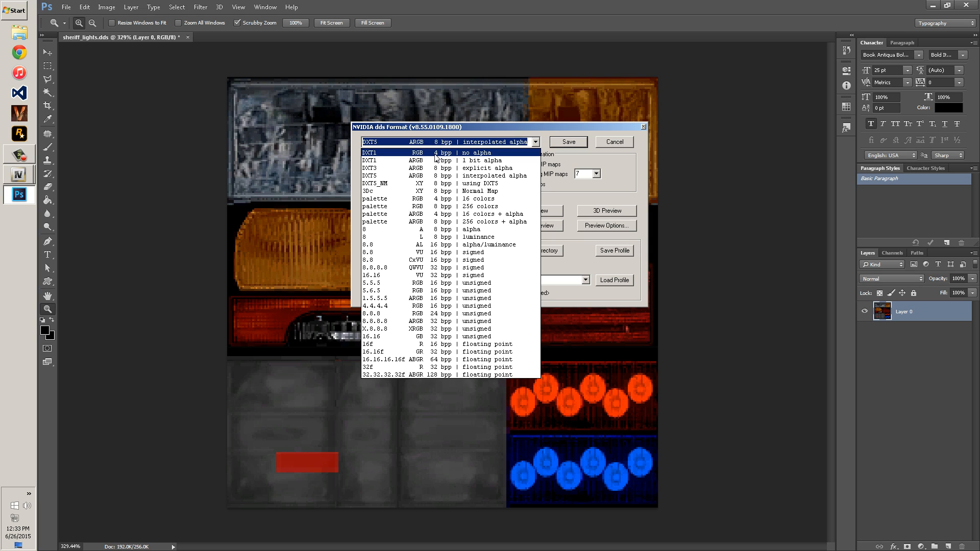
left_click(443, 159)
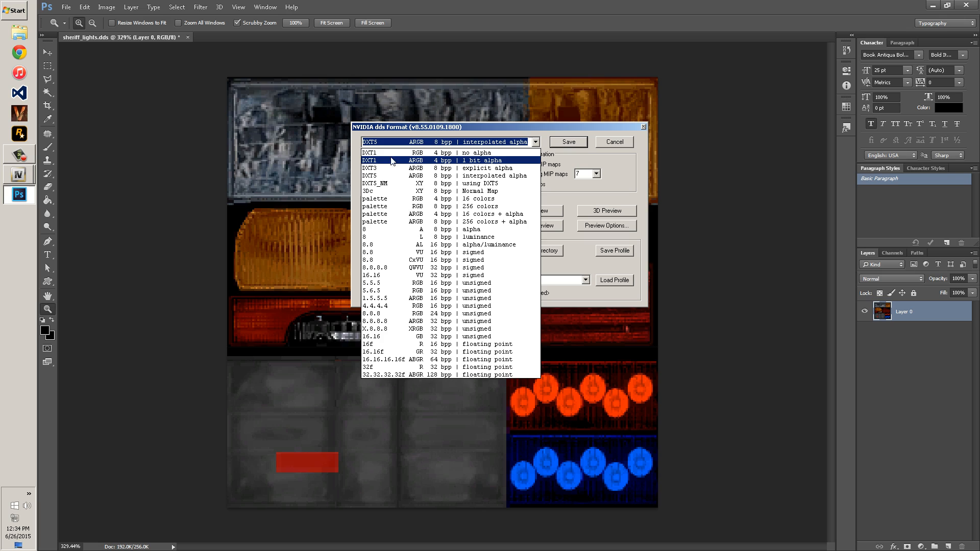
mouse_move(479, 165)
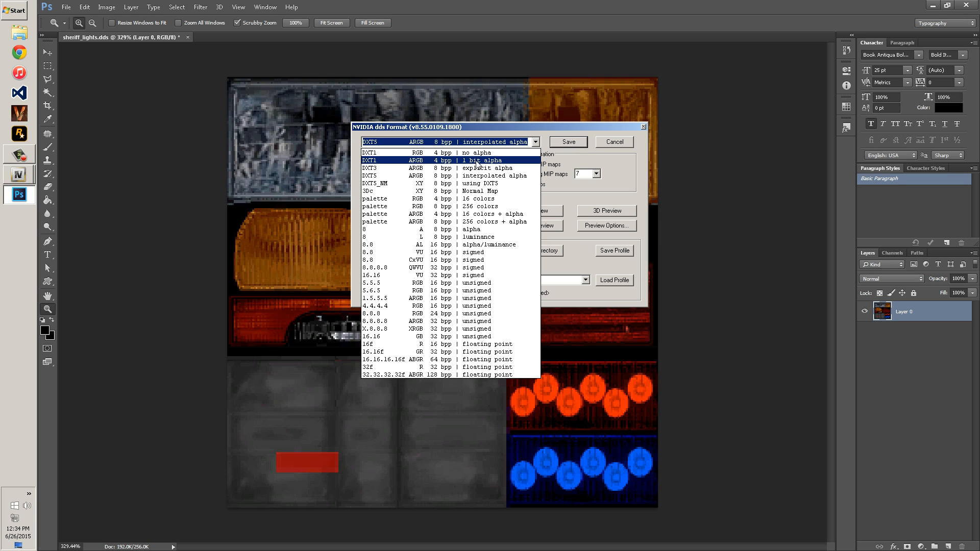
mouse_move(490, 165)
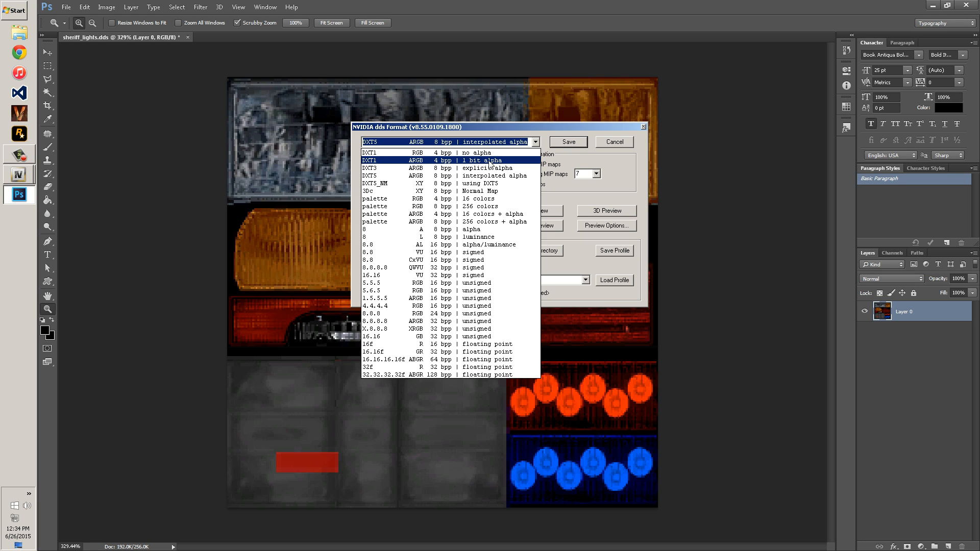
left_click(450, 152)
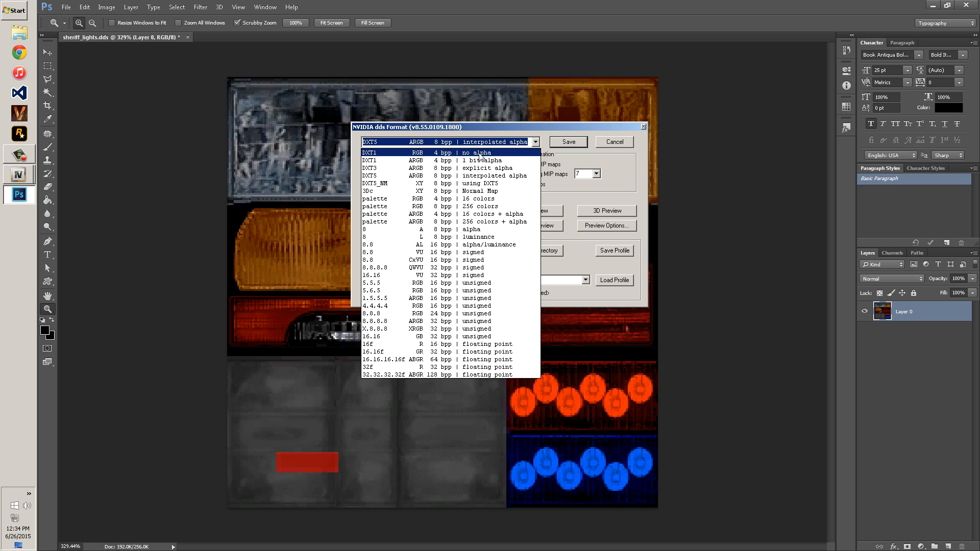
left_click(450, 159)
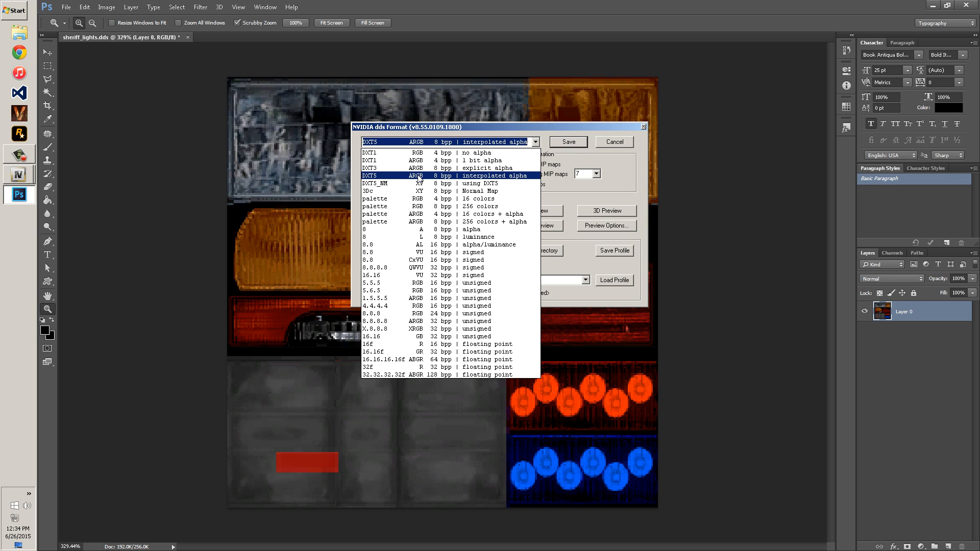
mouse_move(471, 180)
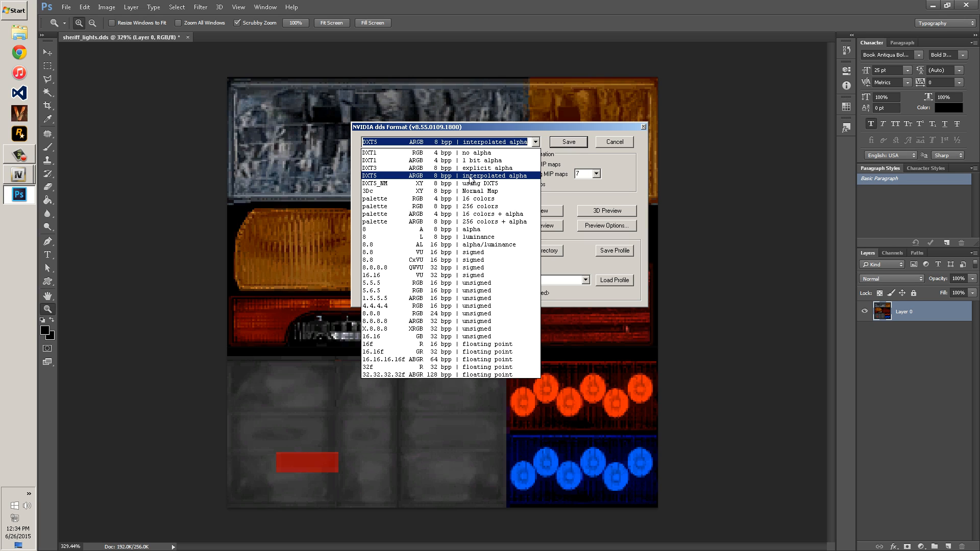
left_click(438, 183)
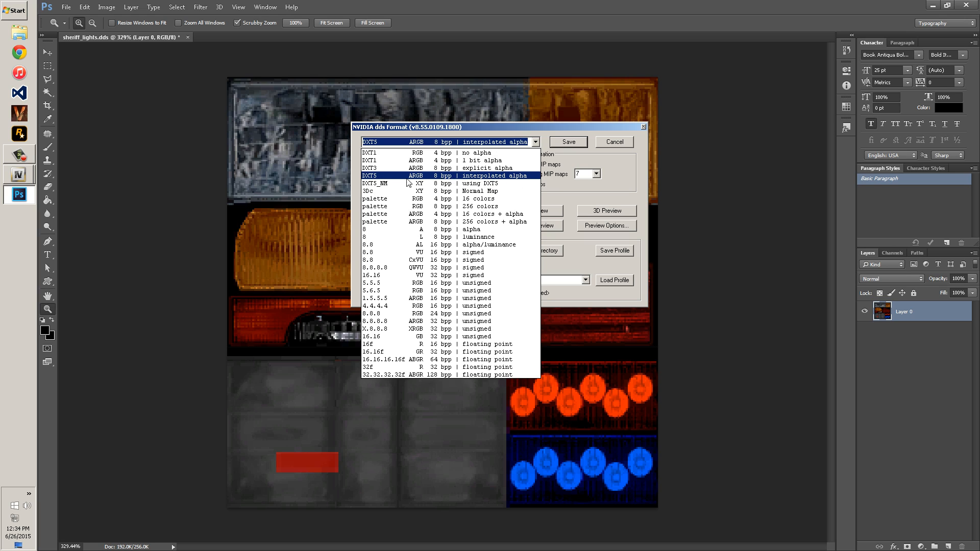
mouse_move(473, 179)
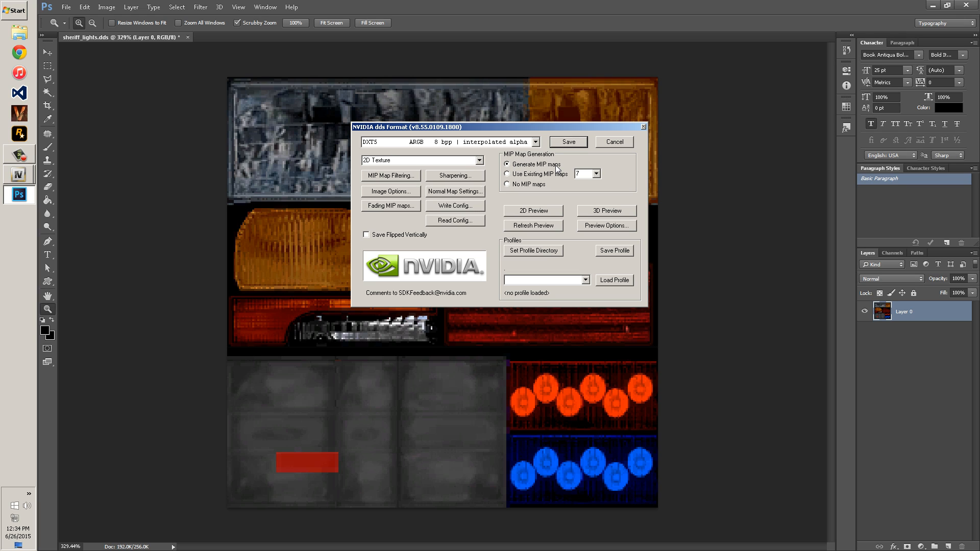
left_click(598, 174)
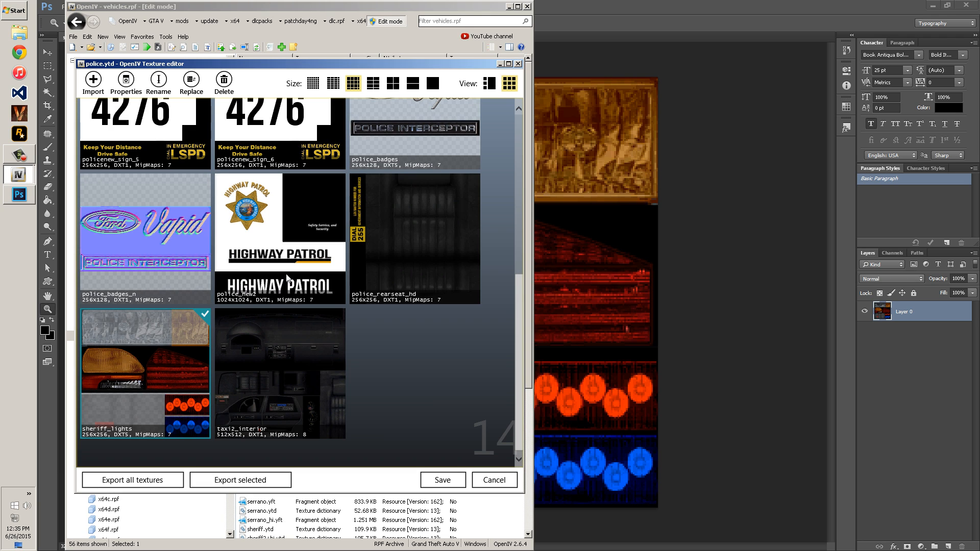
- Replace the sheriff_lights texture in police.ytd with sheriff_lights.dds from the desktop
left_click(92, 82)
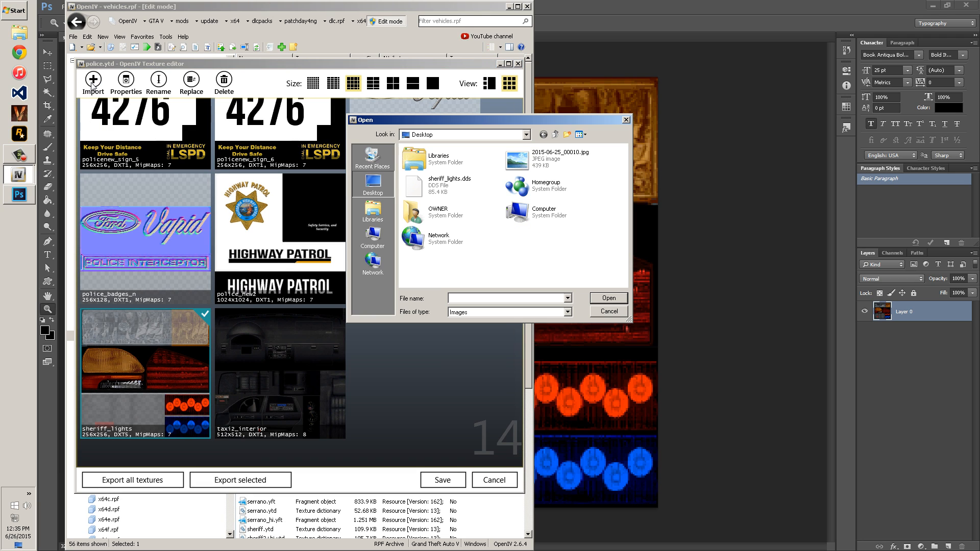
left_click(608, 311)
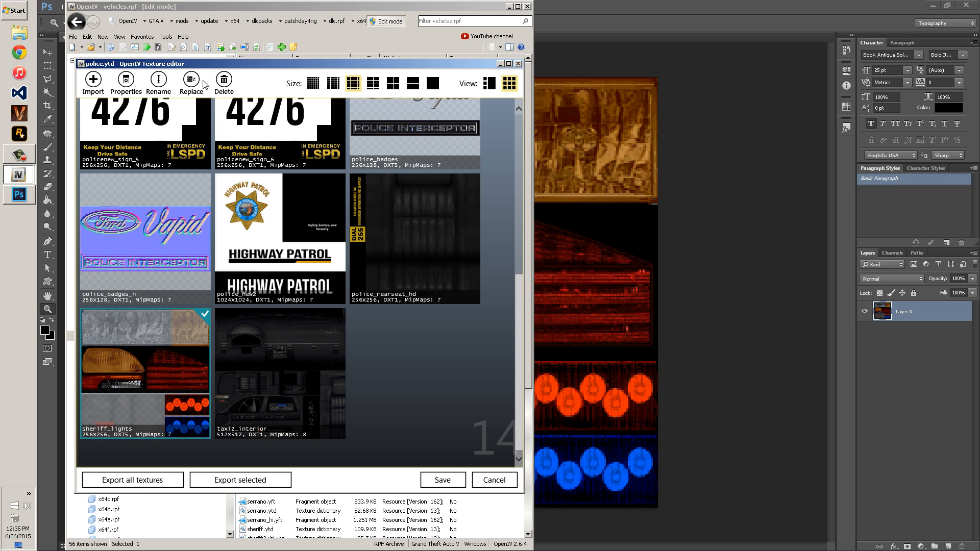
left_click(190, 83)
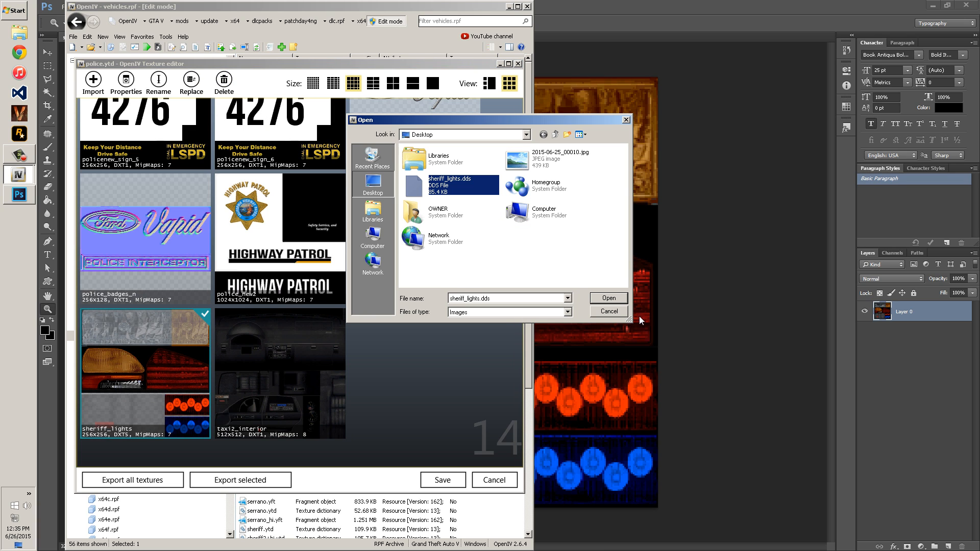
mouse_move(603, 353)
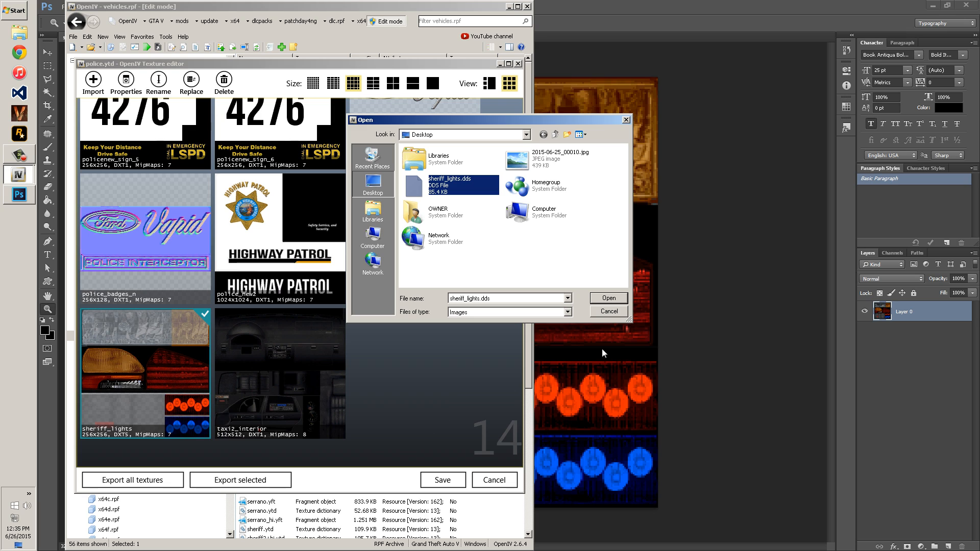
left_click(607, 298)
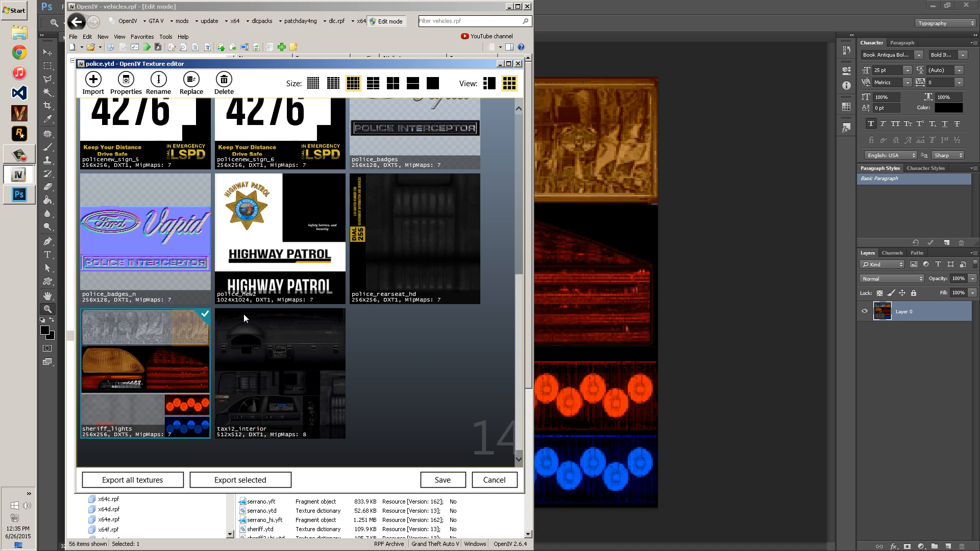
mouse_move(134, 298)
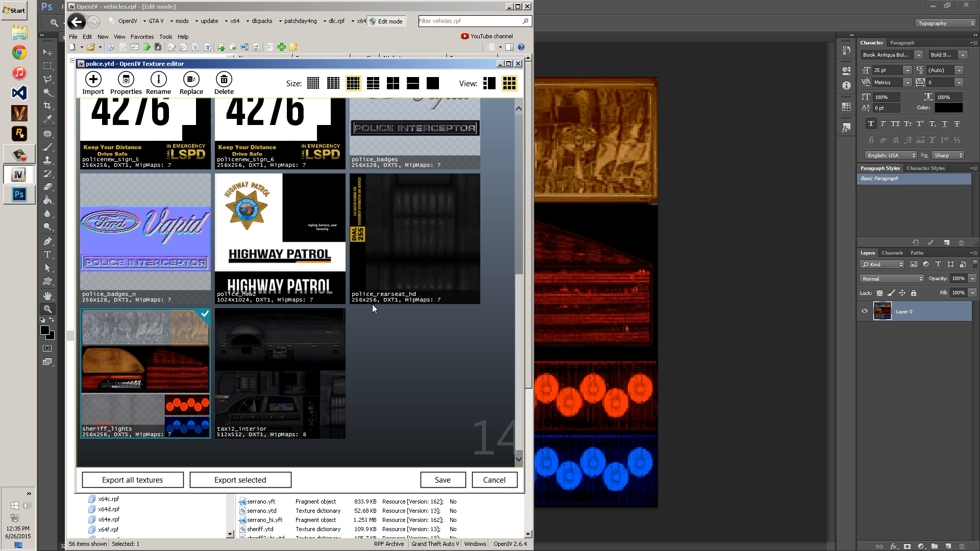
mouse_move(294, 306)
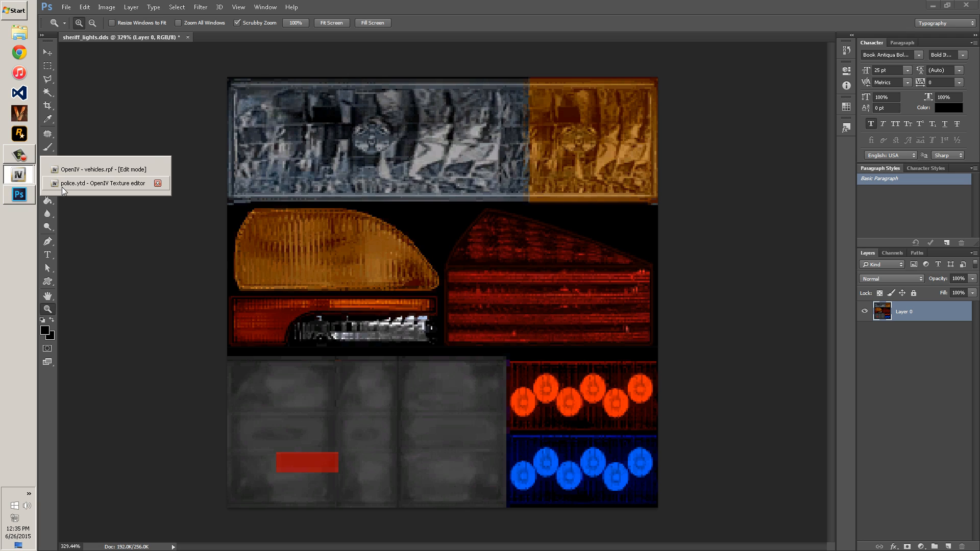
- Open police_new2.png in Photoshop, then open sheriff_lights.png as a second document
left_click(102, 184)
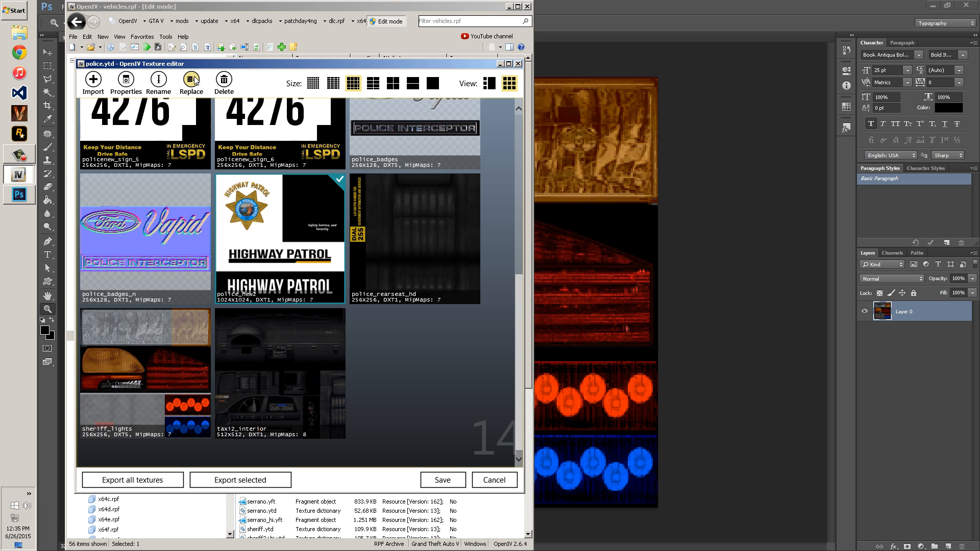
left_click(239, 479)
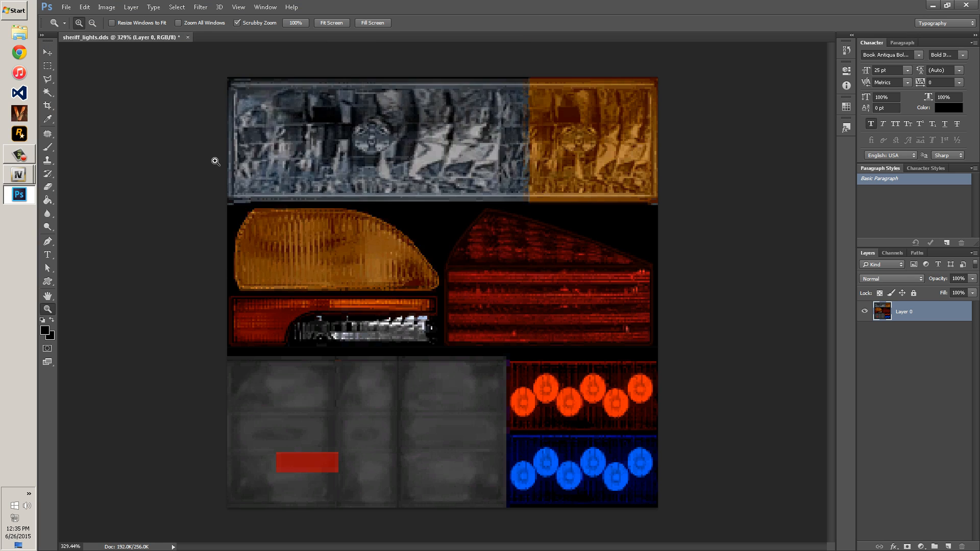
left_click(237, 37)
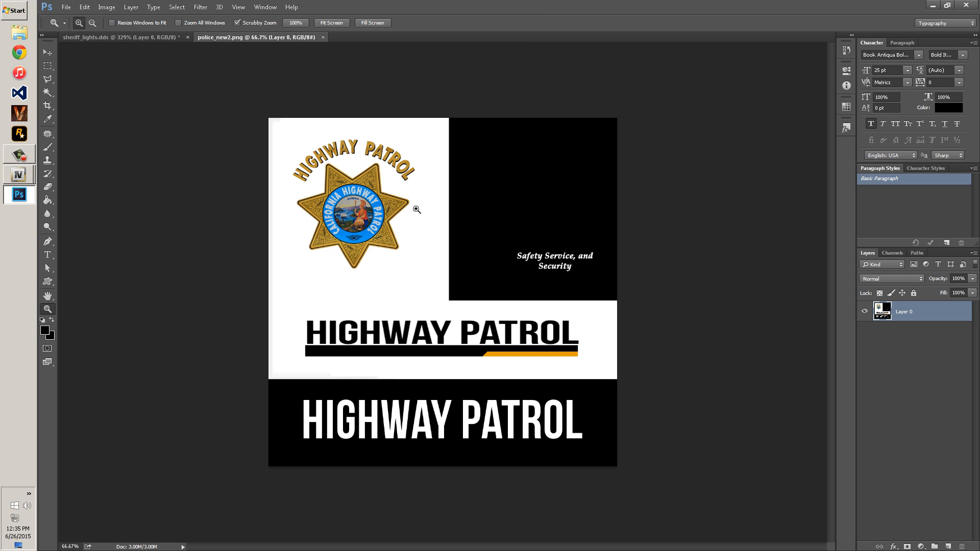
mouse_move(34, 295)
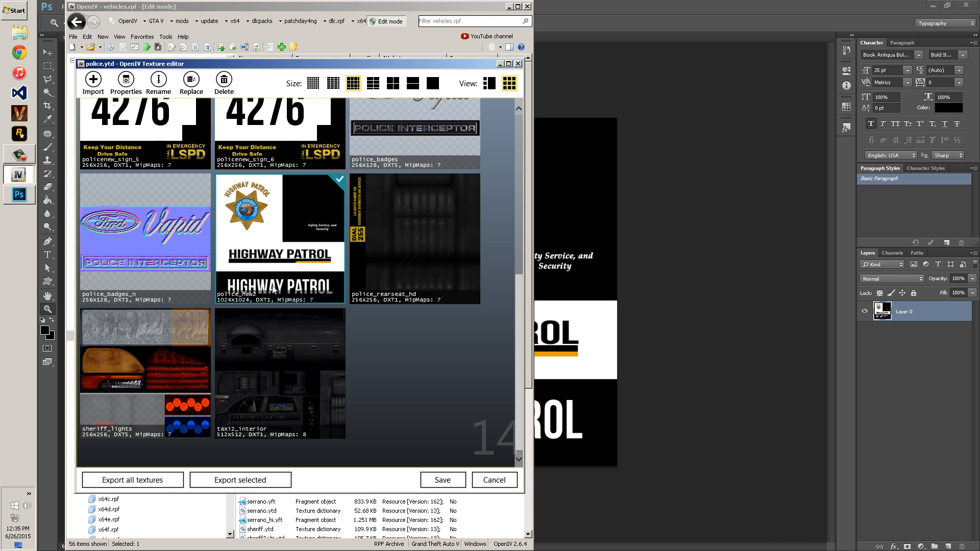
mouse_move(138, 386)
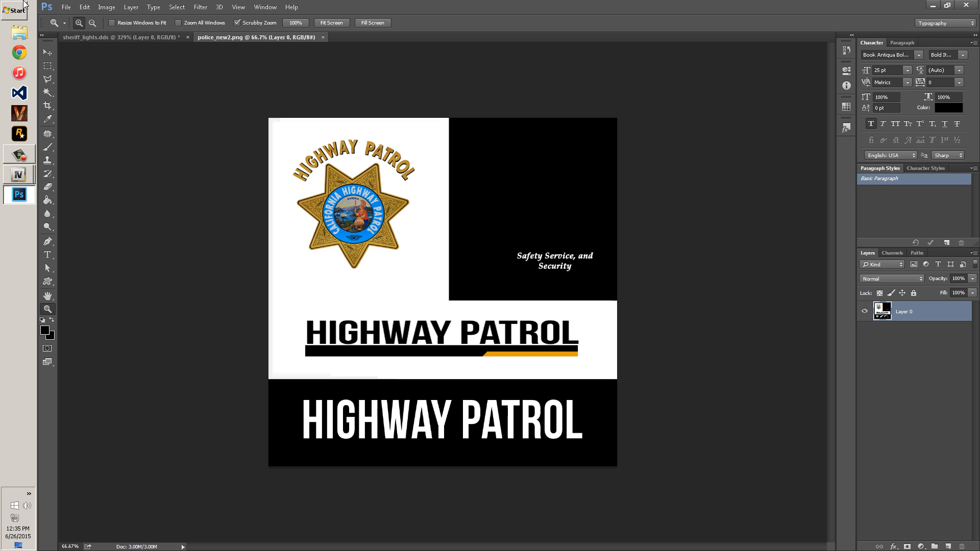
left_click(65, 7)
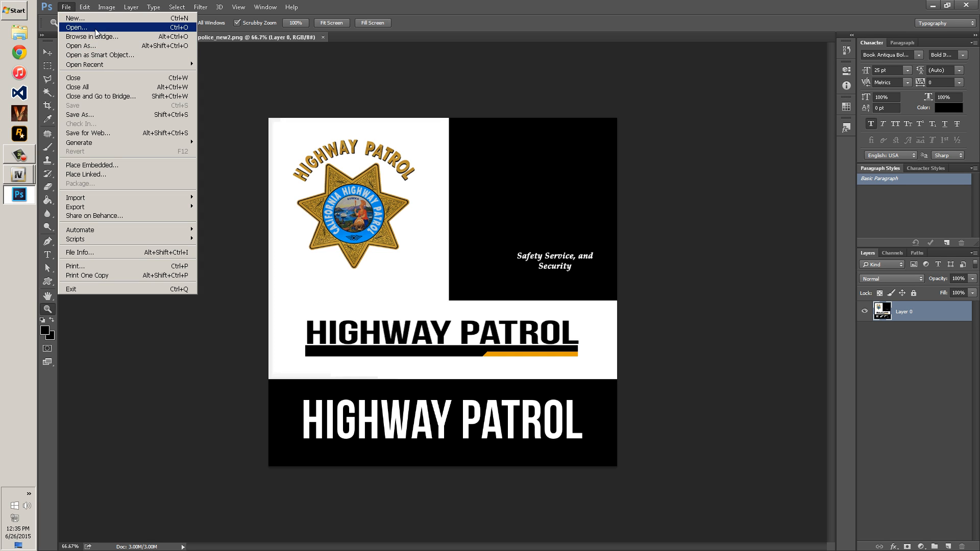
left_click(75, 27)
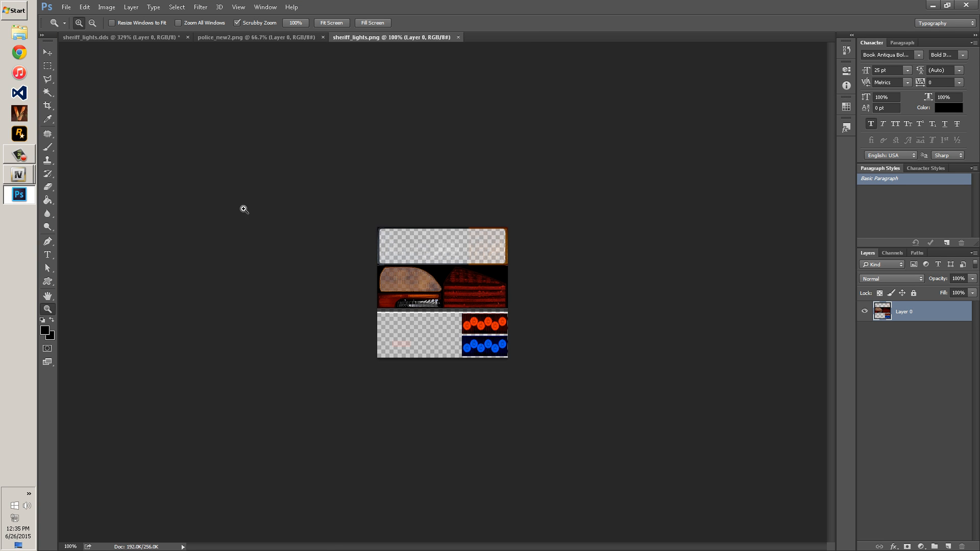
mouse_move(443, 345)
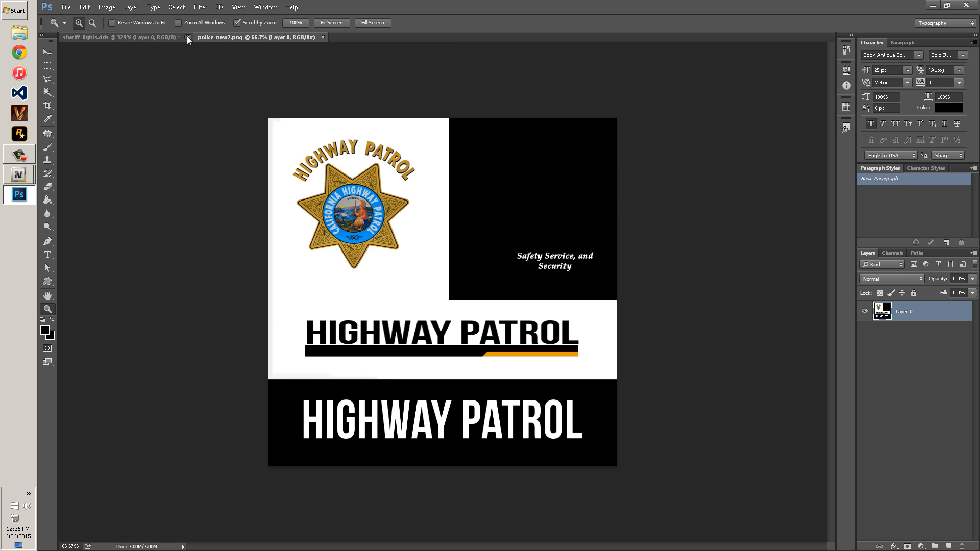
- Close sheriff_lights and save police_new2 as a DXT5 DDS, accepting alpha loss
left_click(187, 39)
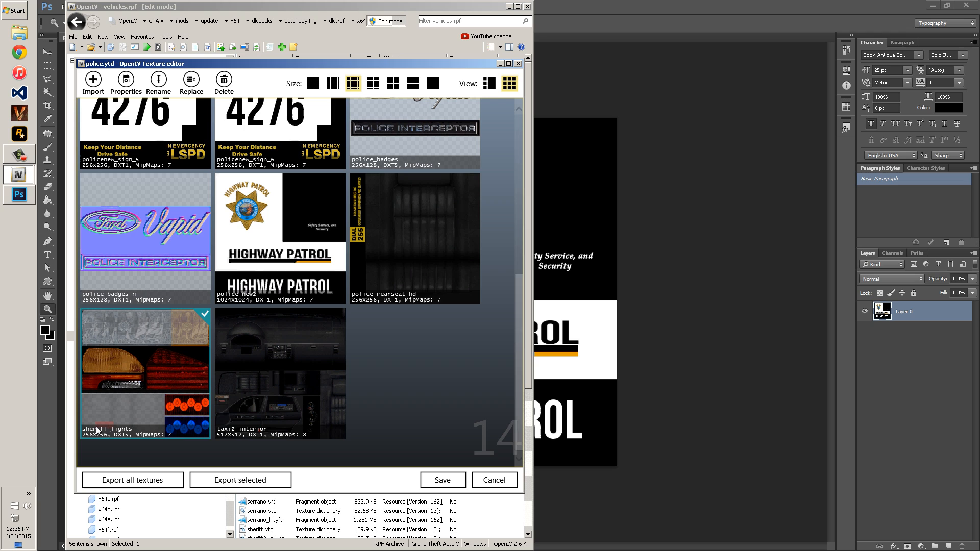
left_click(18, 195)
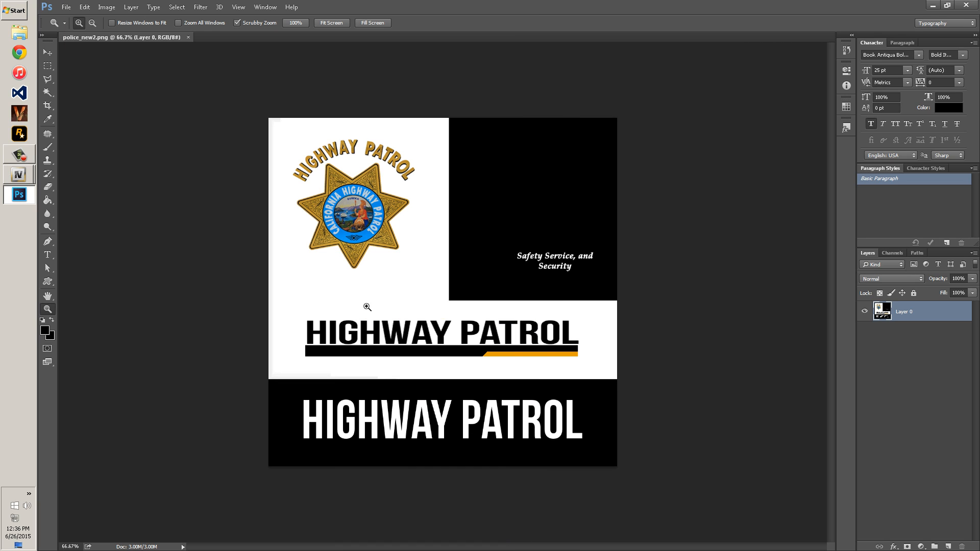
left_click(65, 7)
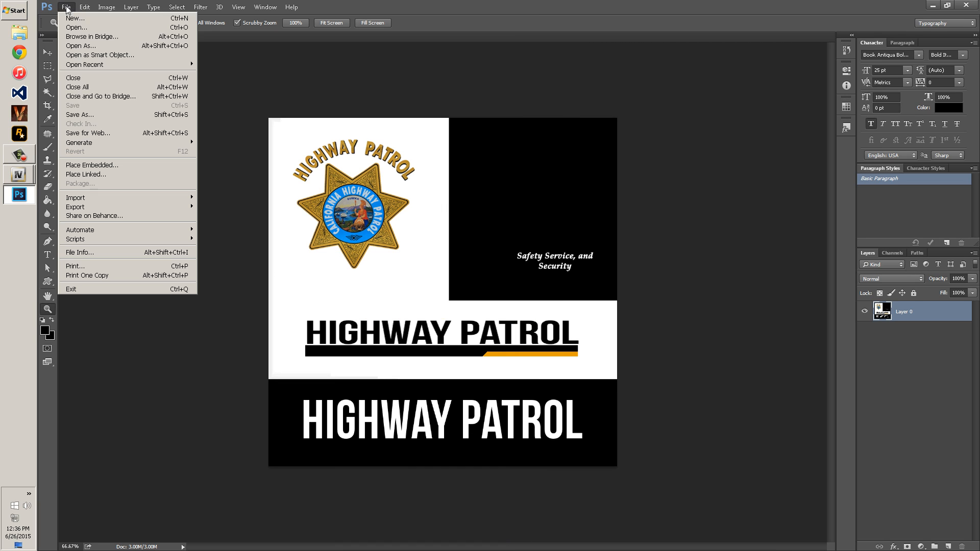
left_click(80, 114)
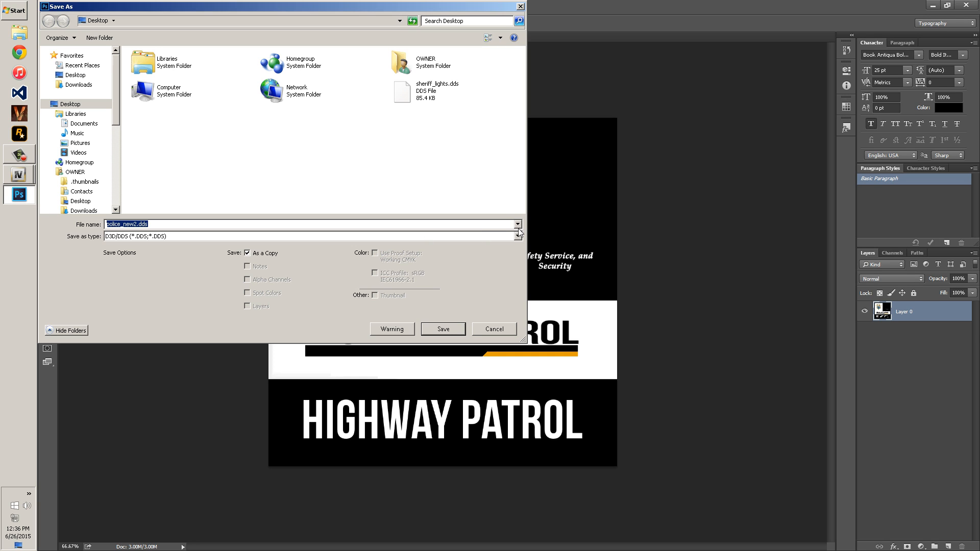
mouse_move(454, 339)
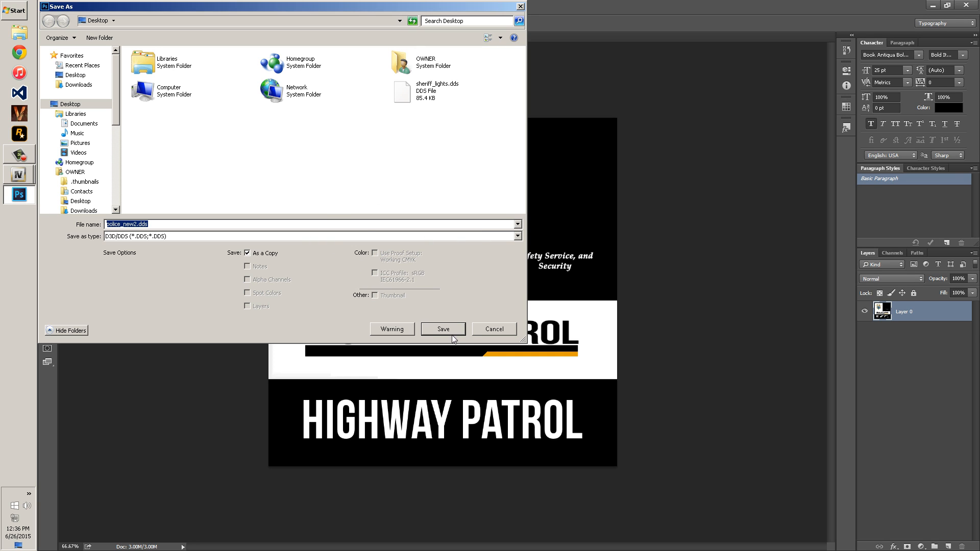
left_click(443, 329)
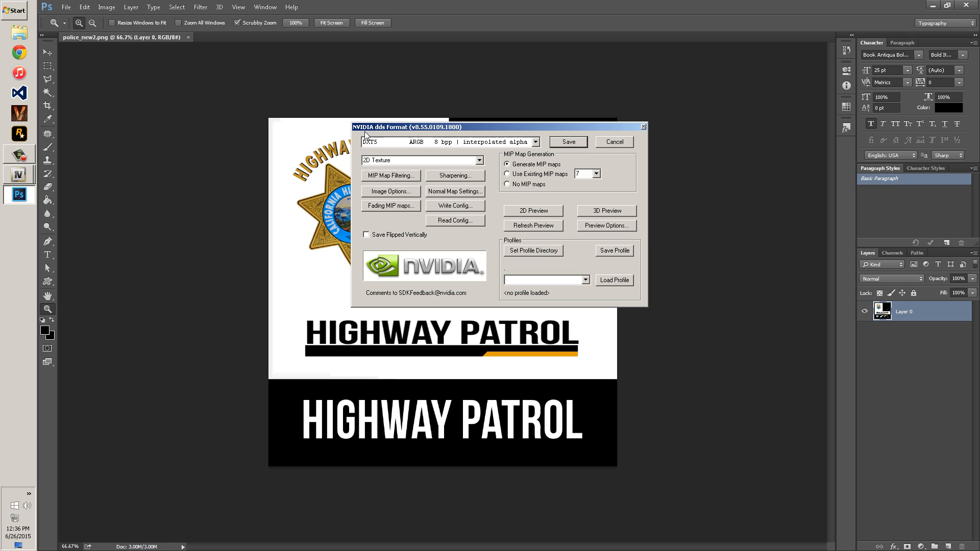
mouse_move(391, 144)
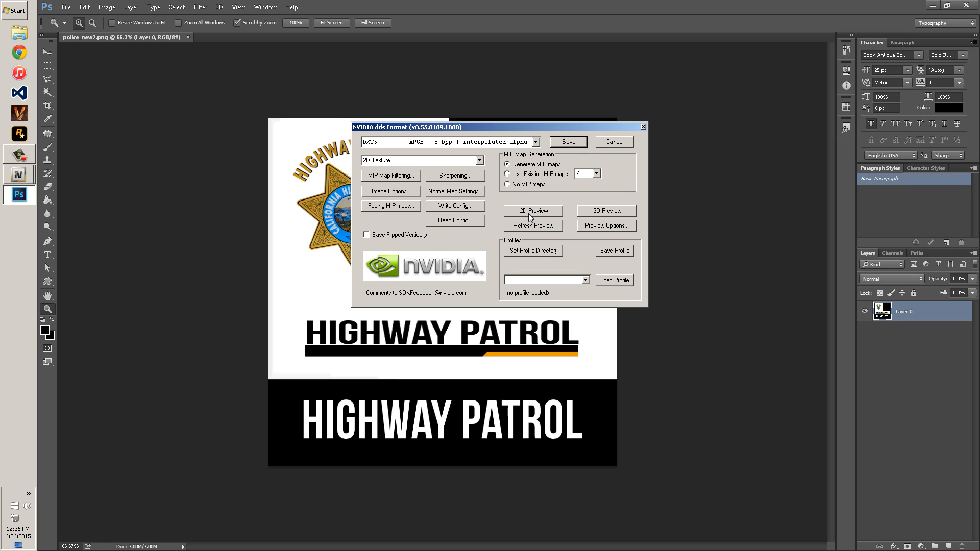
mouse_move(512, 162)
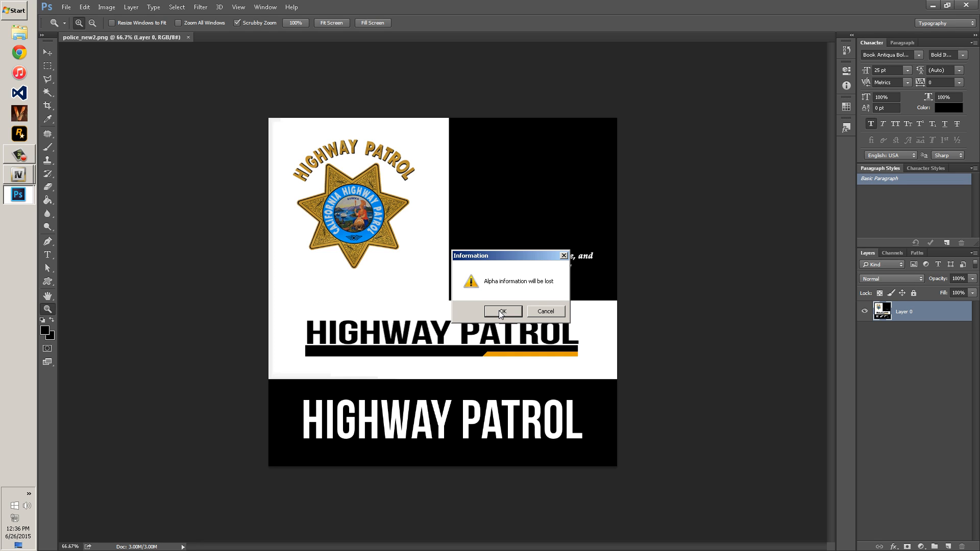
left_click(502, 311)
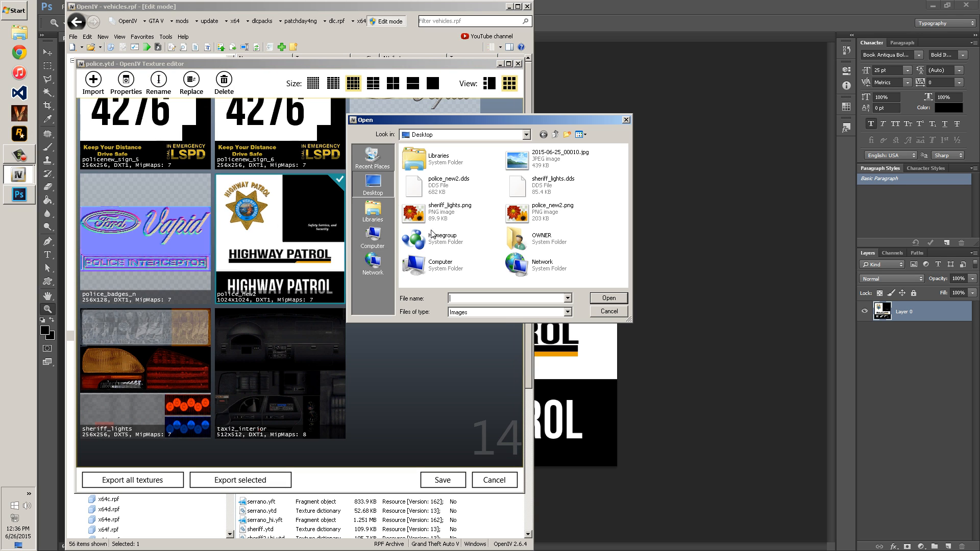
- Dismiss the file picker, then export the police_badges texture from the texture editor
left_click(552, 212)
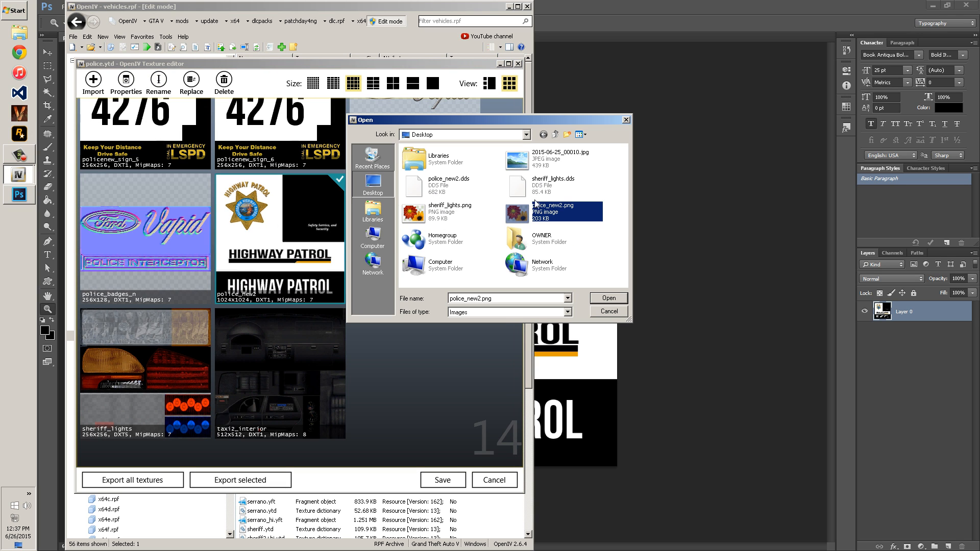
left_click(449, 182)
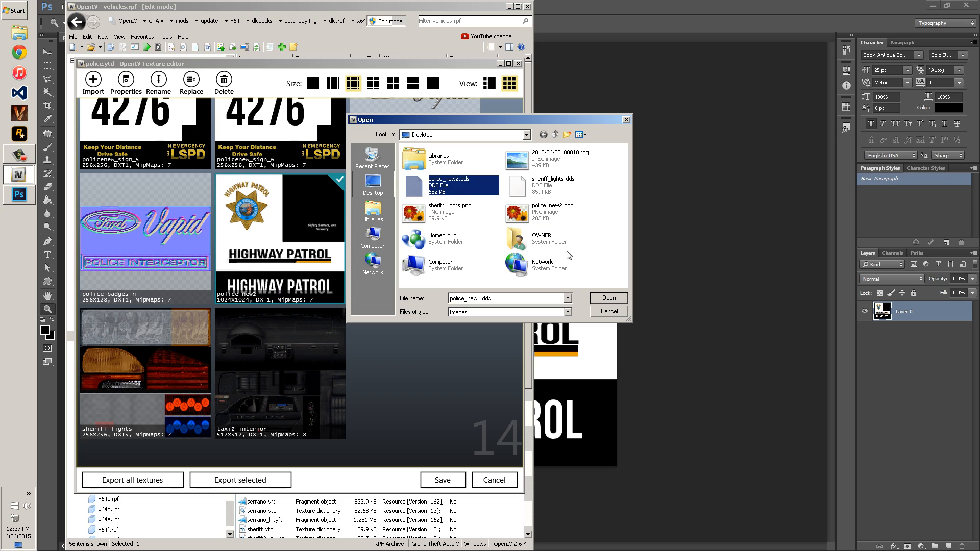
mouse_move(440, 197)
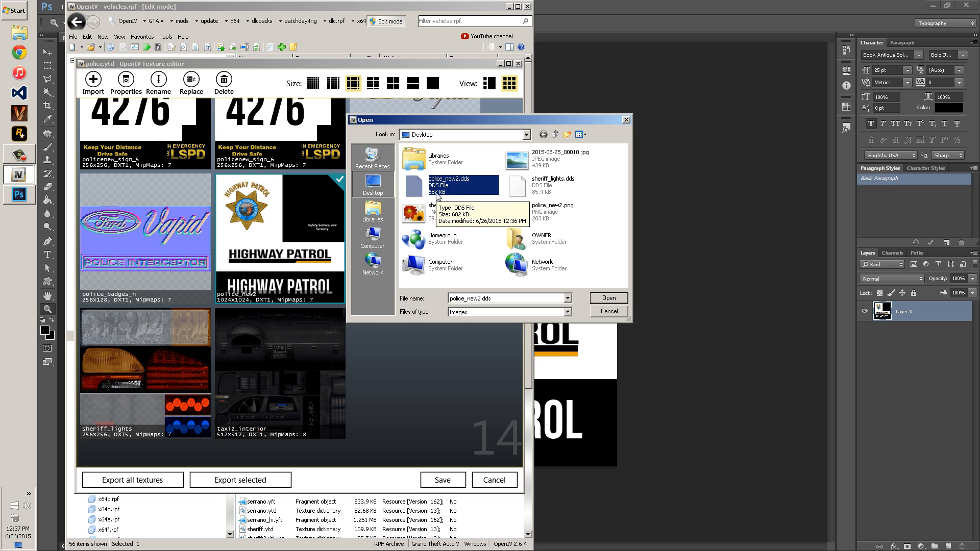
left_click(551, 212)
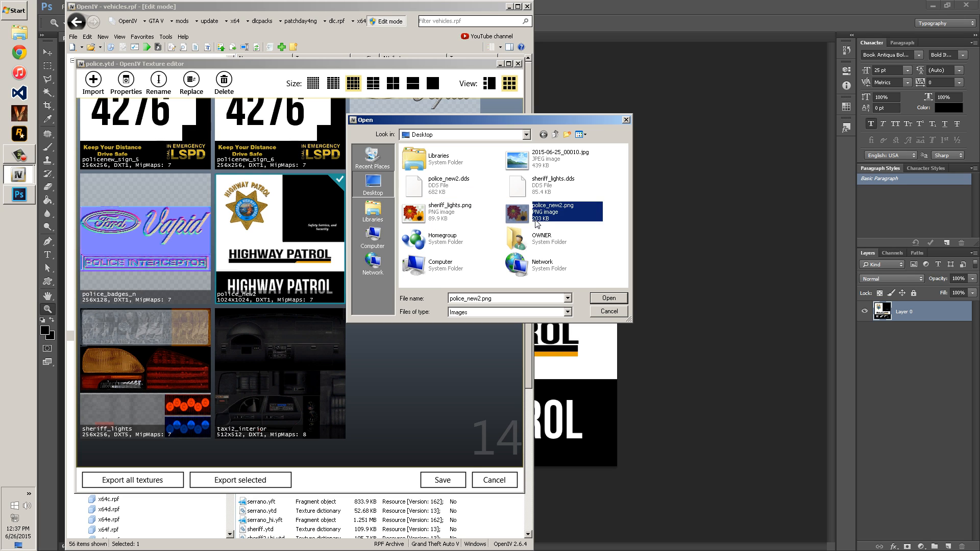
left_click(451, 185)
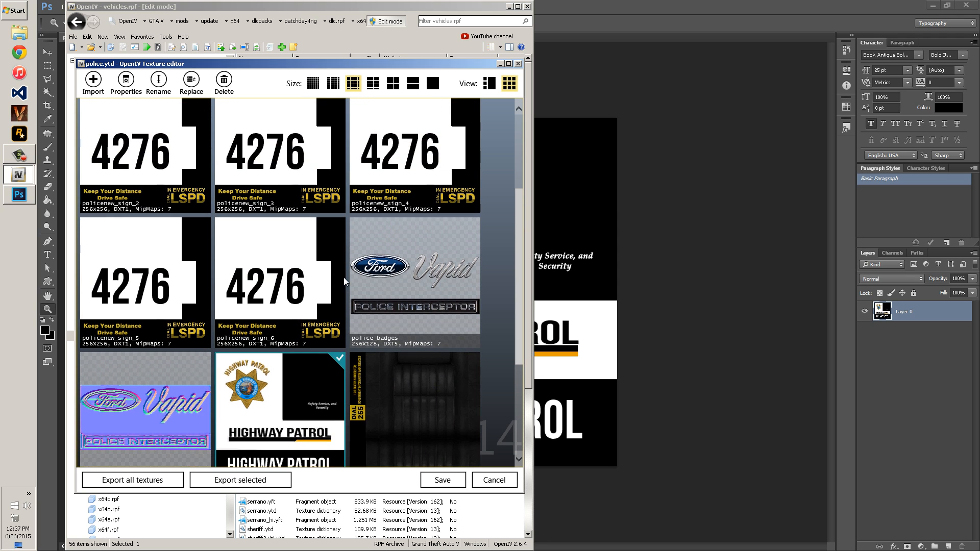
scroll("down", 3)
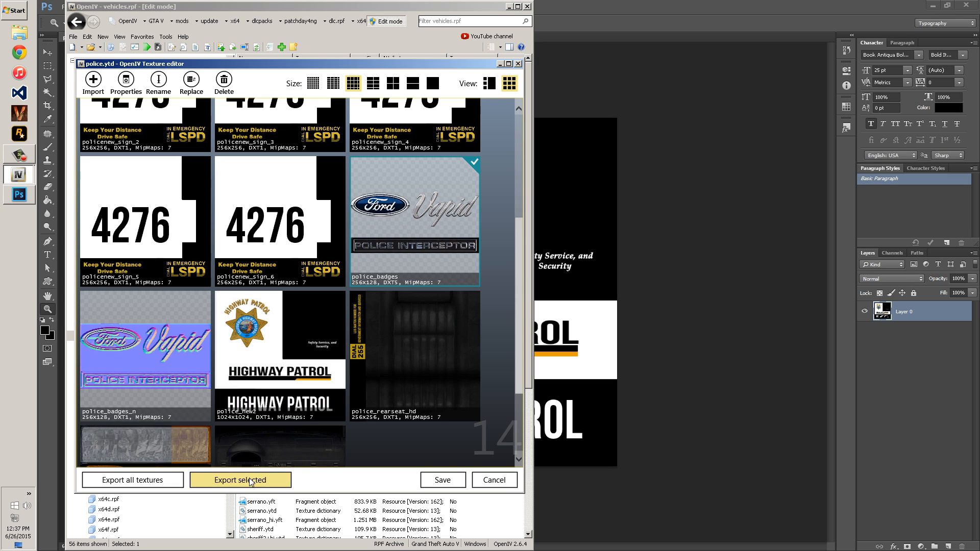
left_click(240, 480)
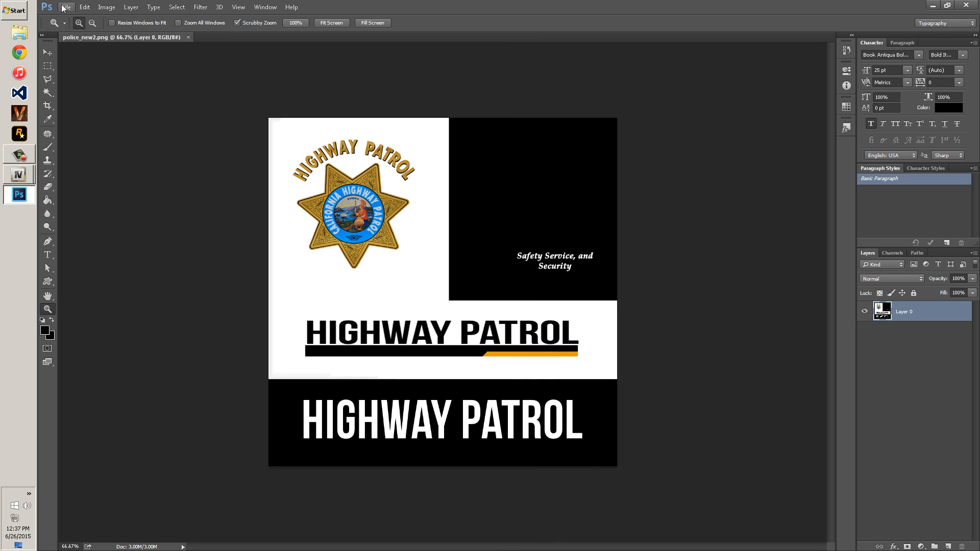
- Open police_badges.dds at default DDS read settings and close police_new2.png
left_click(66, 7)
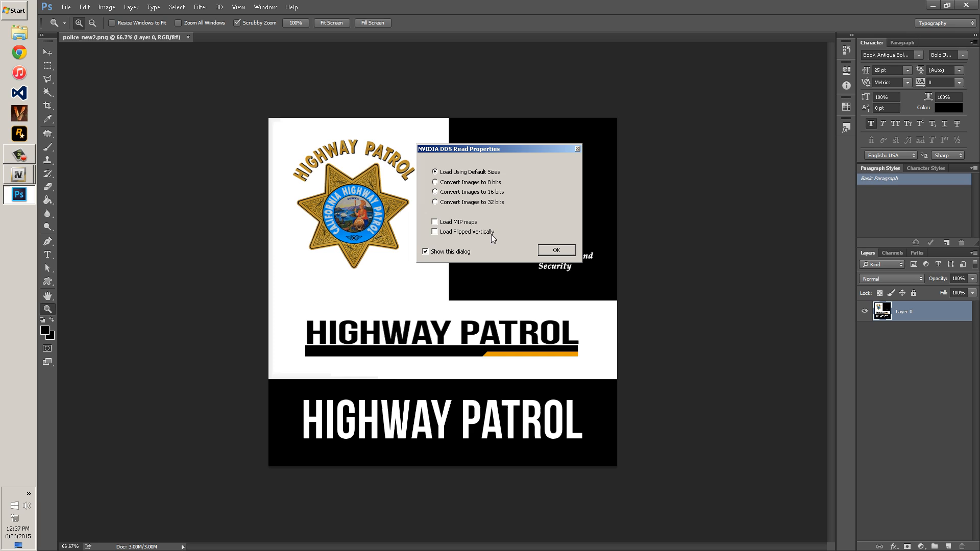
left_click(554, 250)
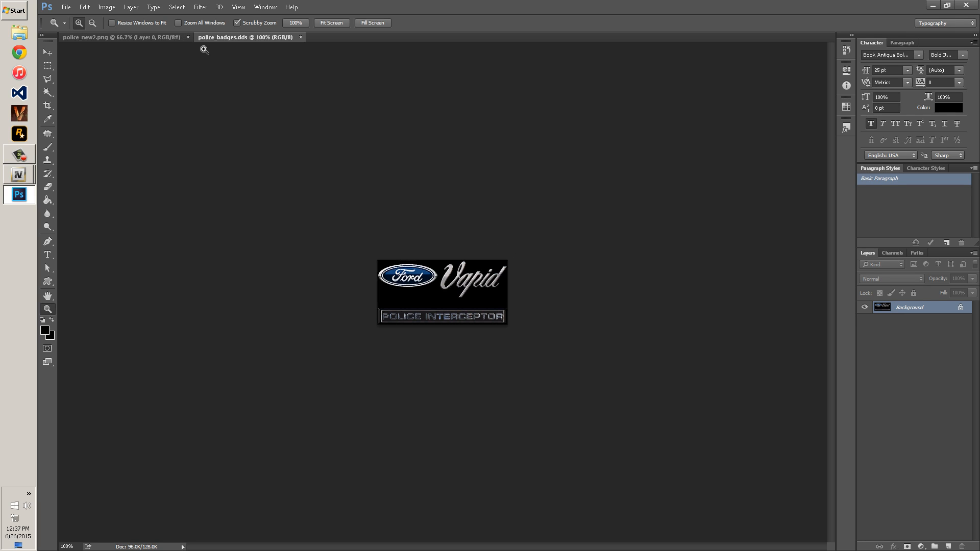
left_click(188, 37)
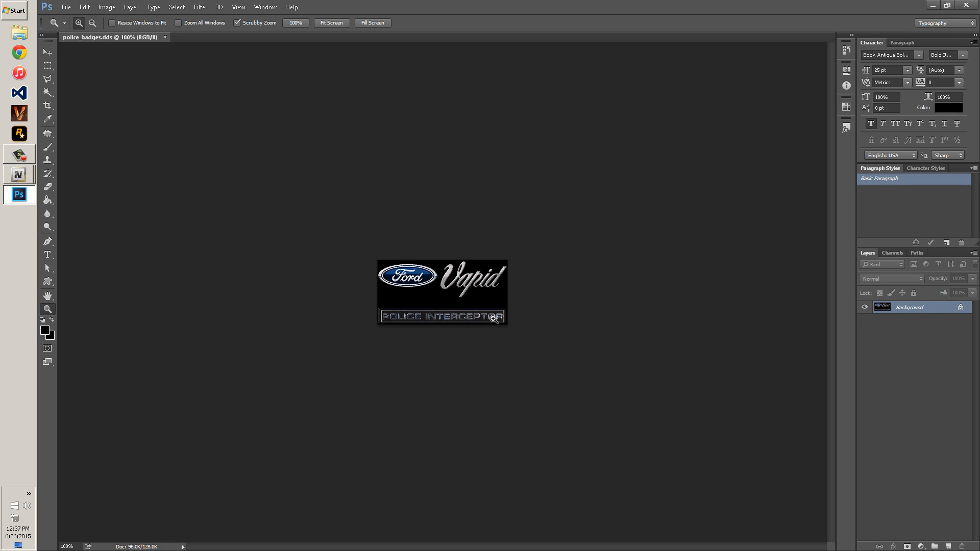
mouse_move(439, 307)
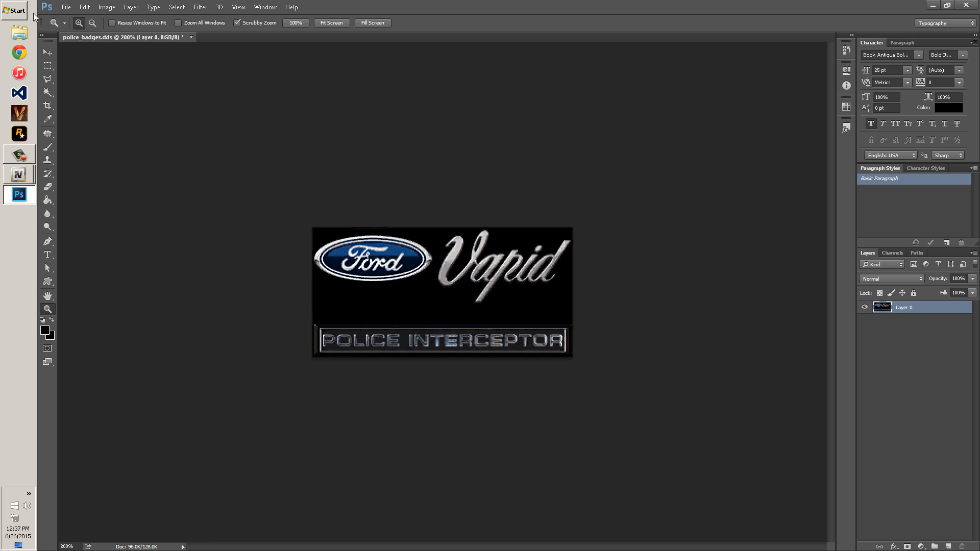
- Overwrite desktop police_badges.dds as a DXT5 DDS with generated MIP maps
left_click(65, 7)
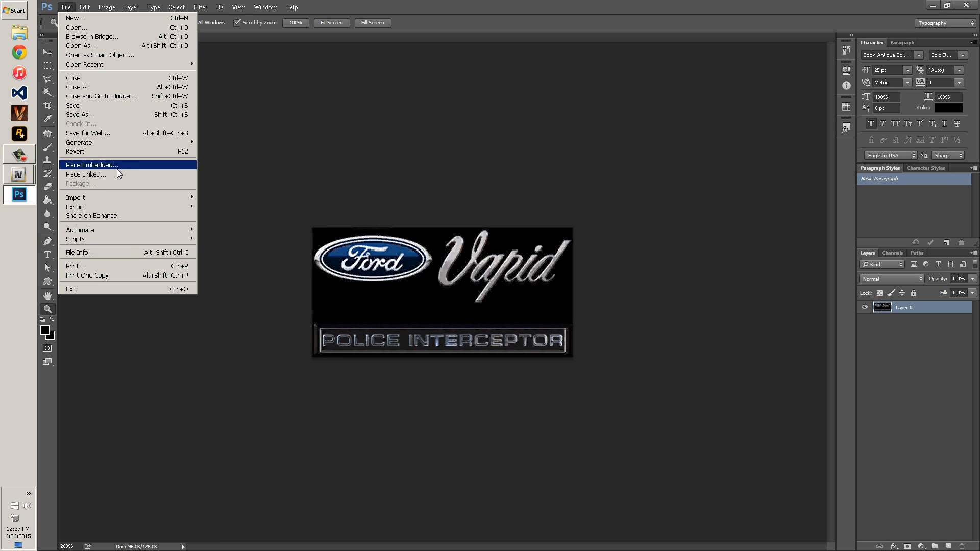
left_click(79, 114)
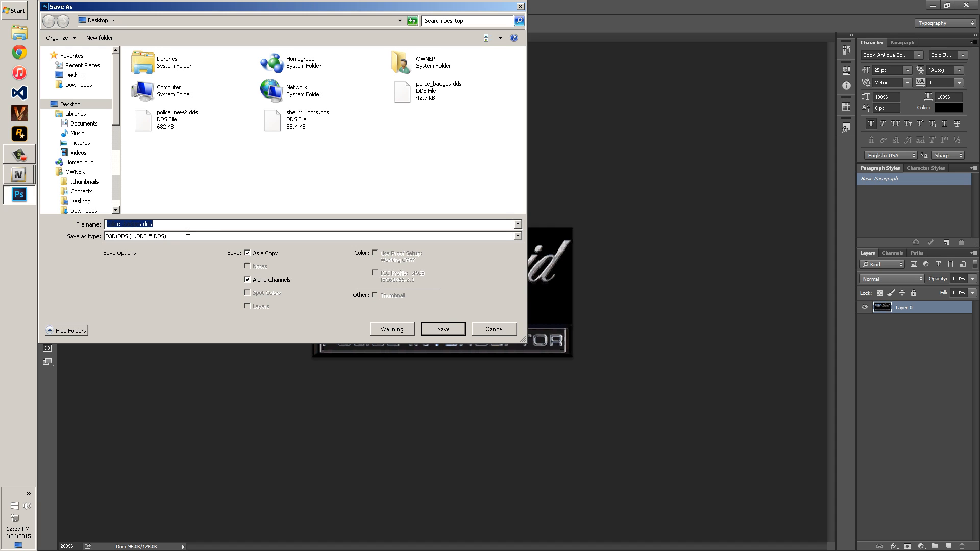
left_click(443, 329)
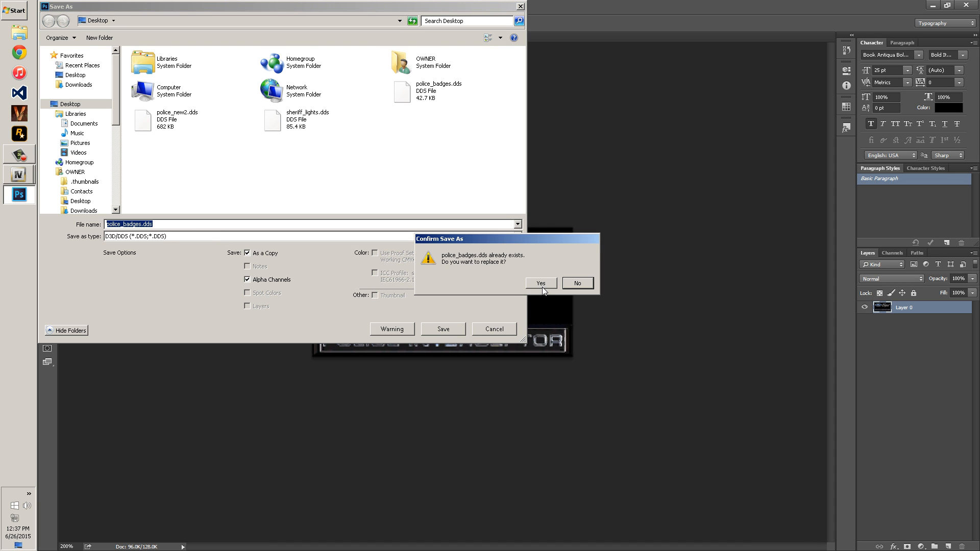
left_click(539, 283)
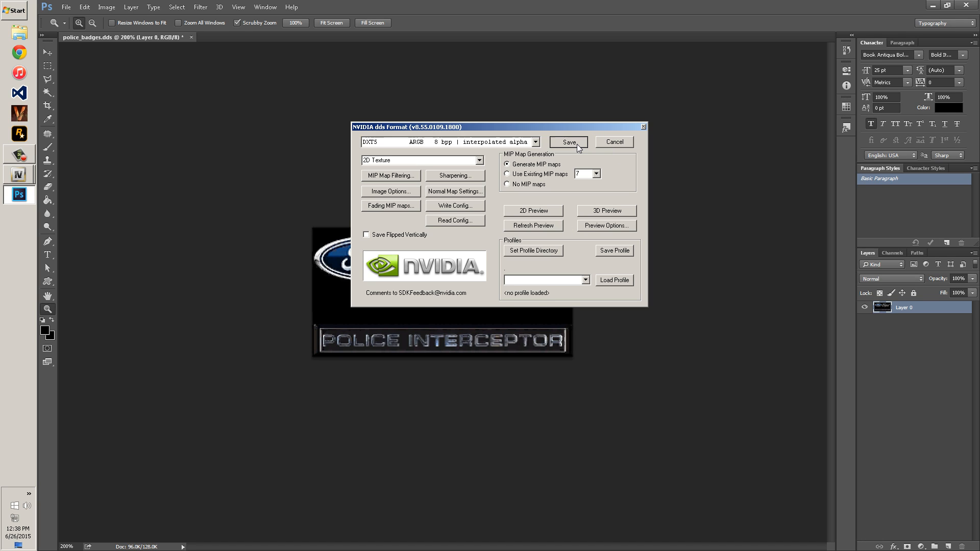
left_click(568, 142)
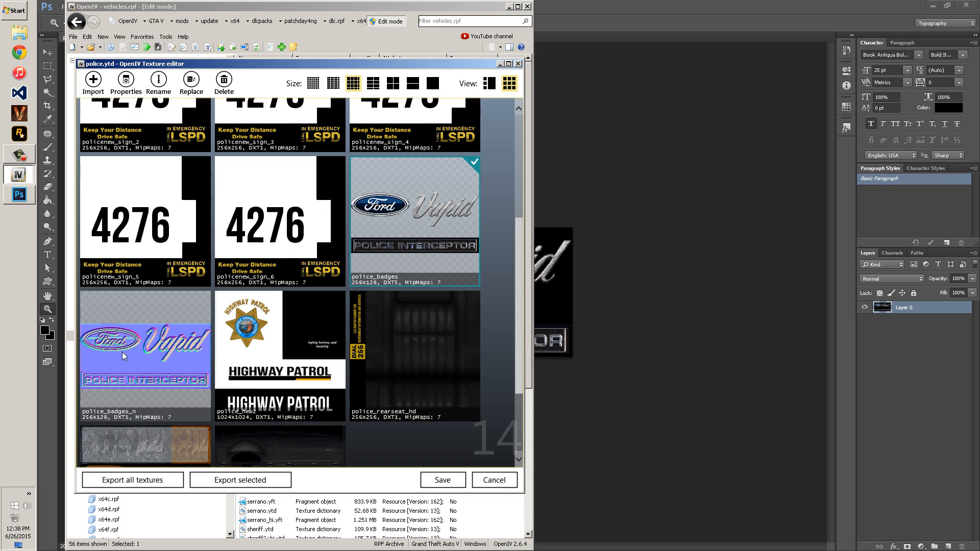
left_click(145, 357)
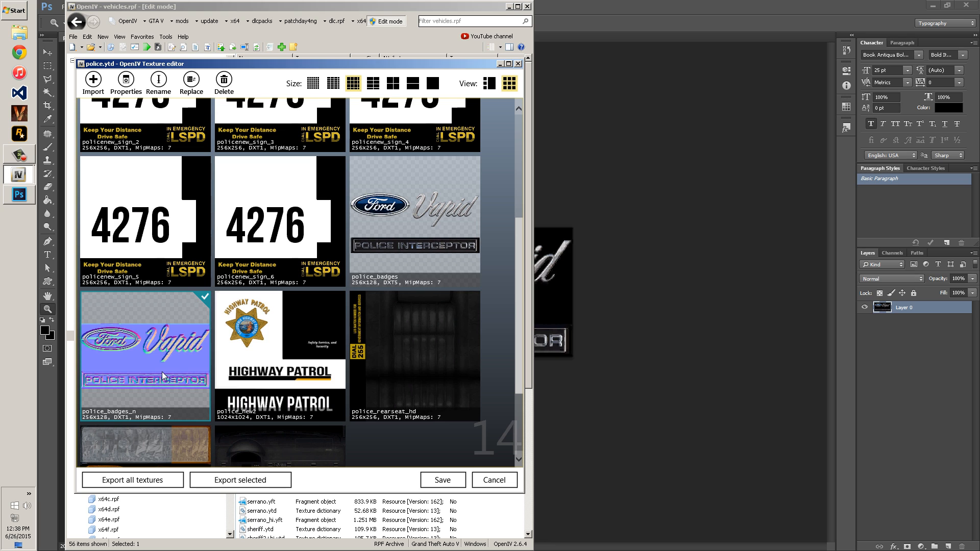
mouse_move(208, 334)
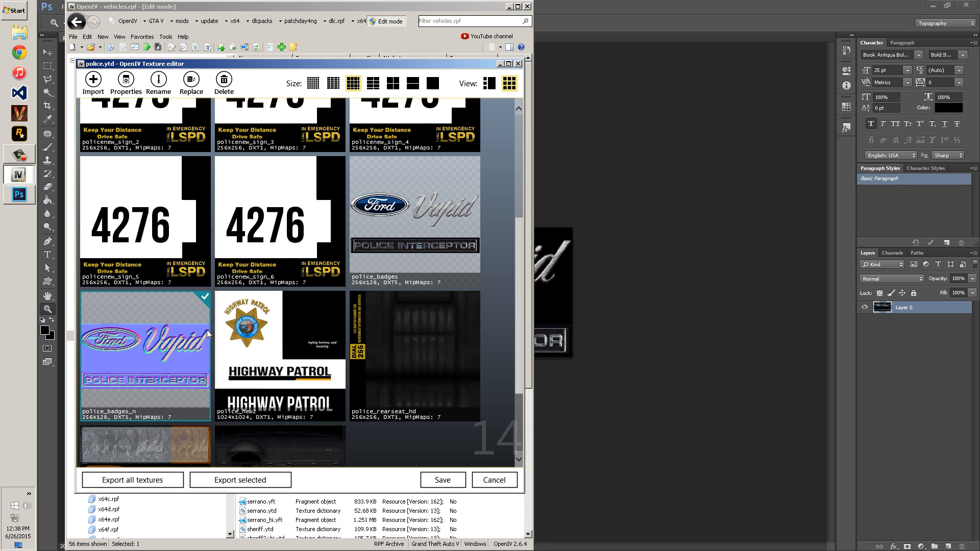
scroll("down", 3)
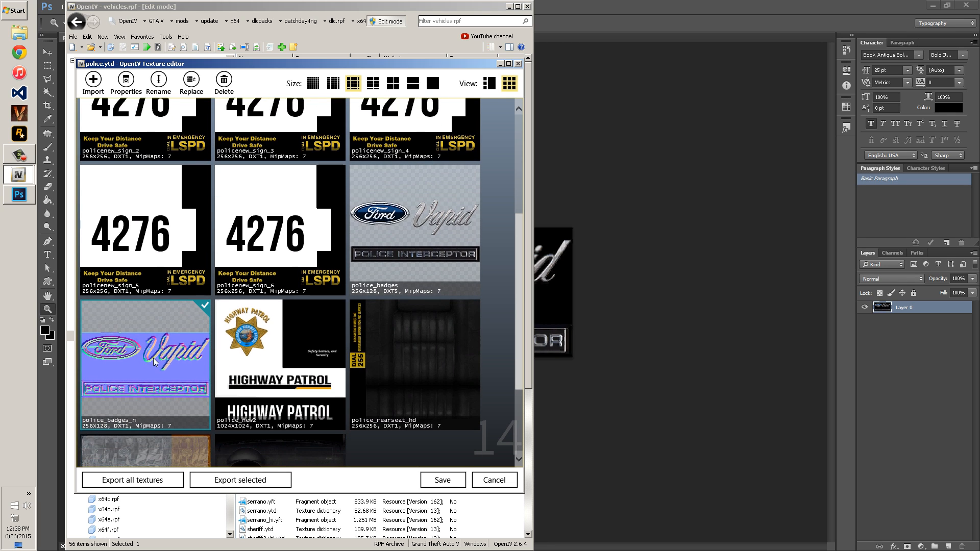
mouse_move(122, 429)
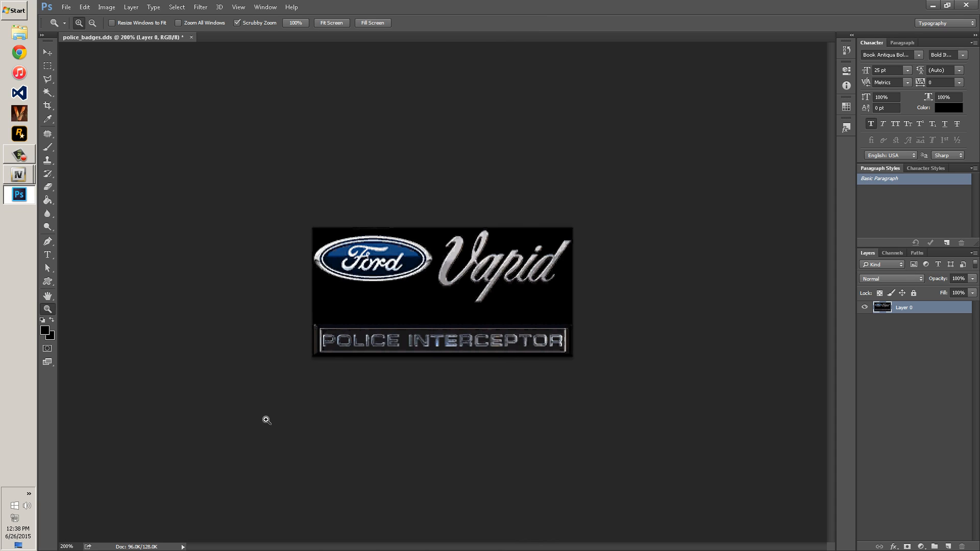
- Convert the badge artwork to a normal map with NVIDIA NormalMapFilter
left_click(200, 7)
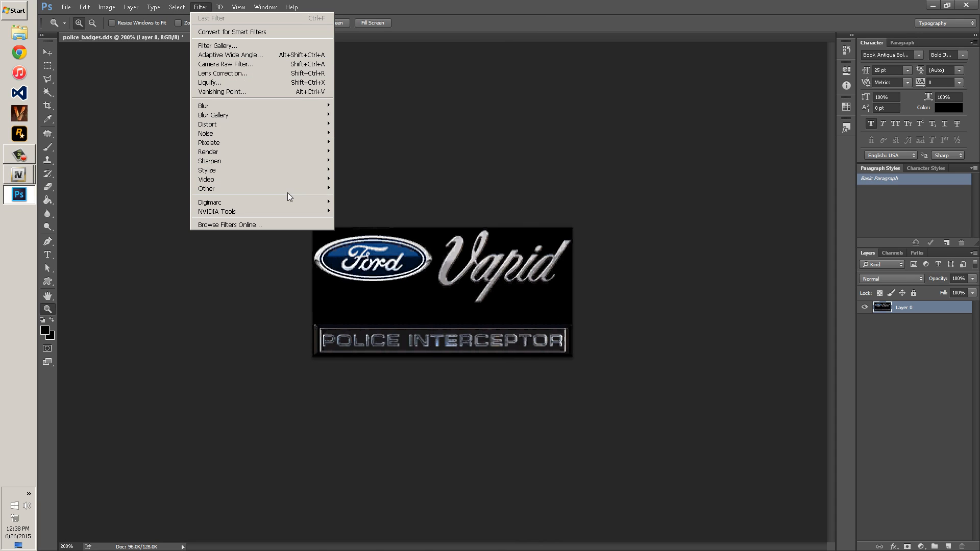
left_click(217, 212)
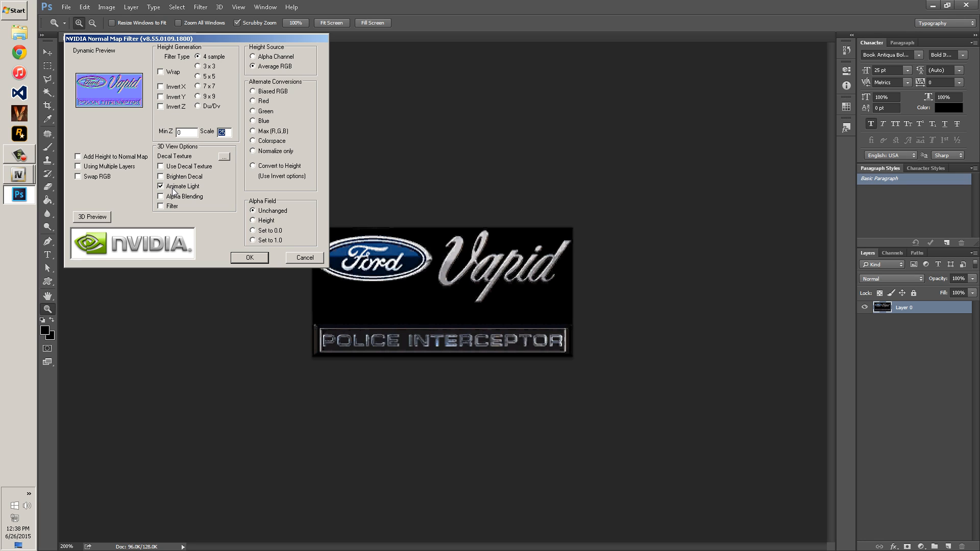
mouse_move(207, 175)
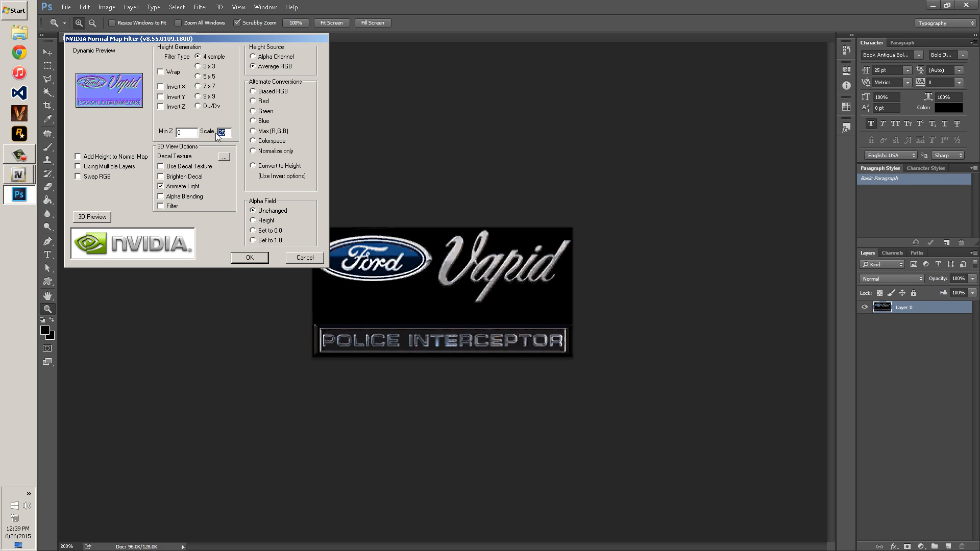
mouse_move(212, 136)
type("30")
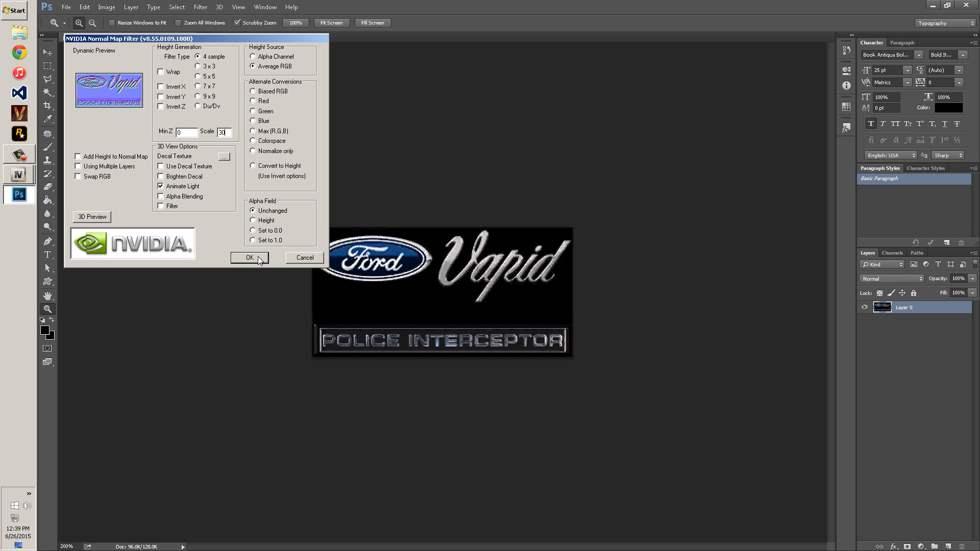
left_click(249, 258)
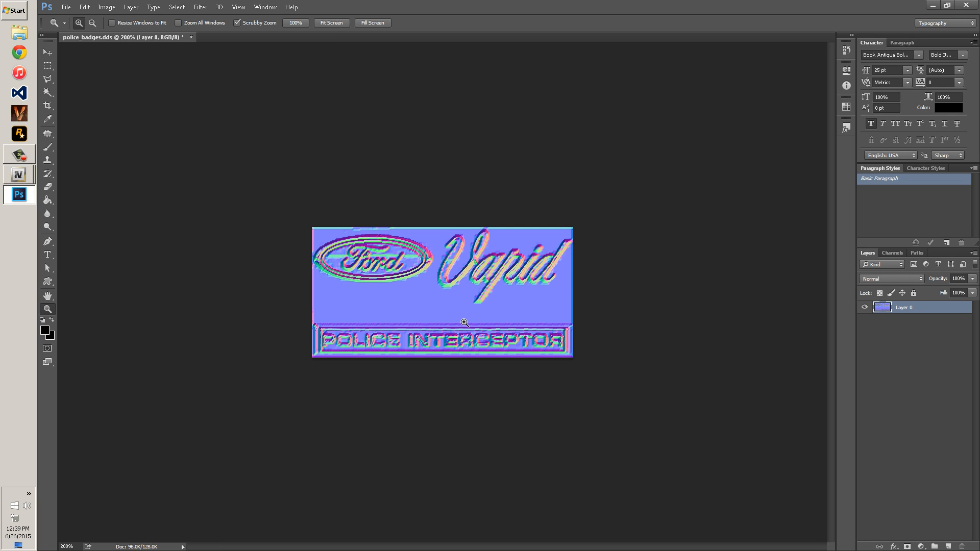
- Rerun NVIDIA NormalMapFilter on the badge image with a new scale
left_click(200, 7)
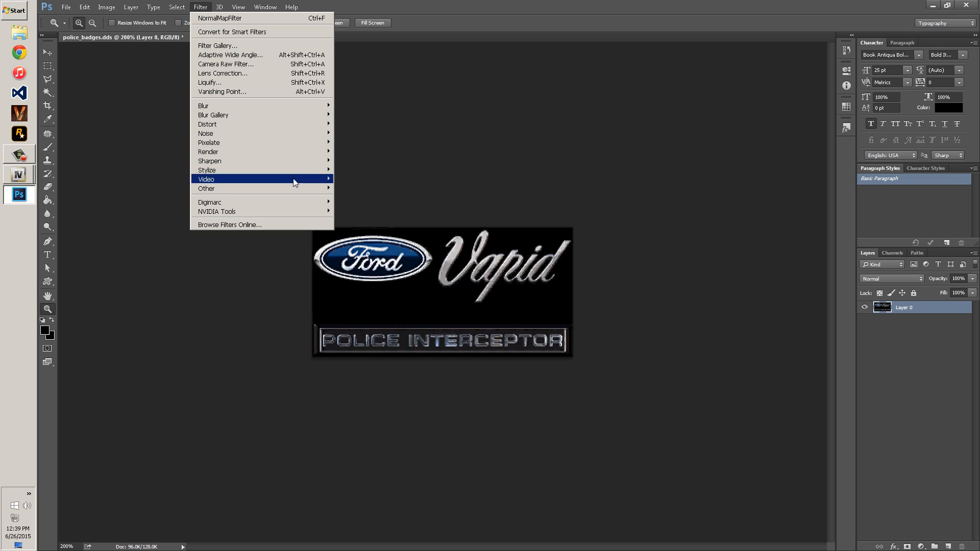
mouse_move(217, 212)
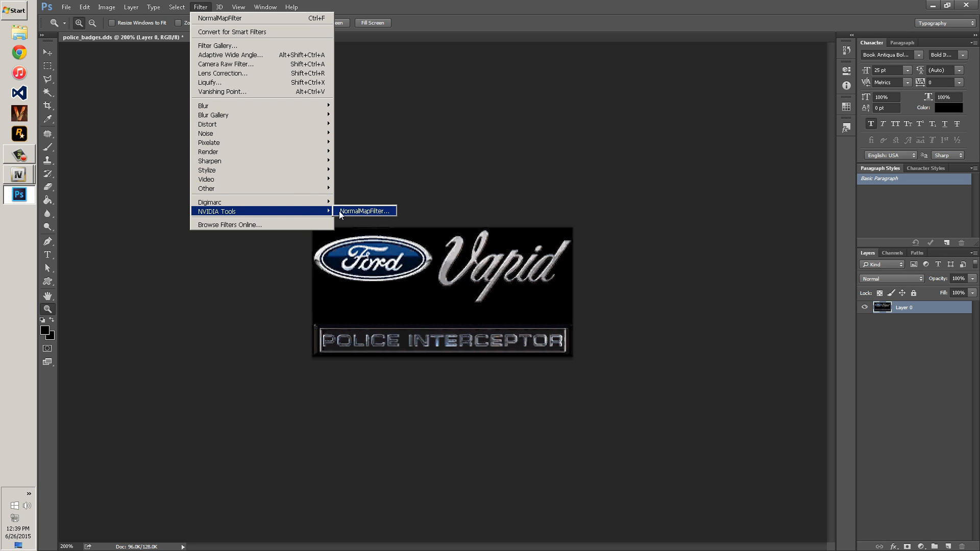
left_click(364, 211)
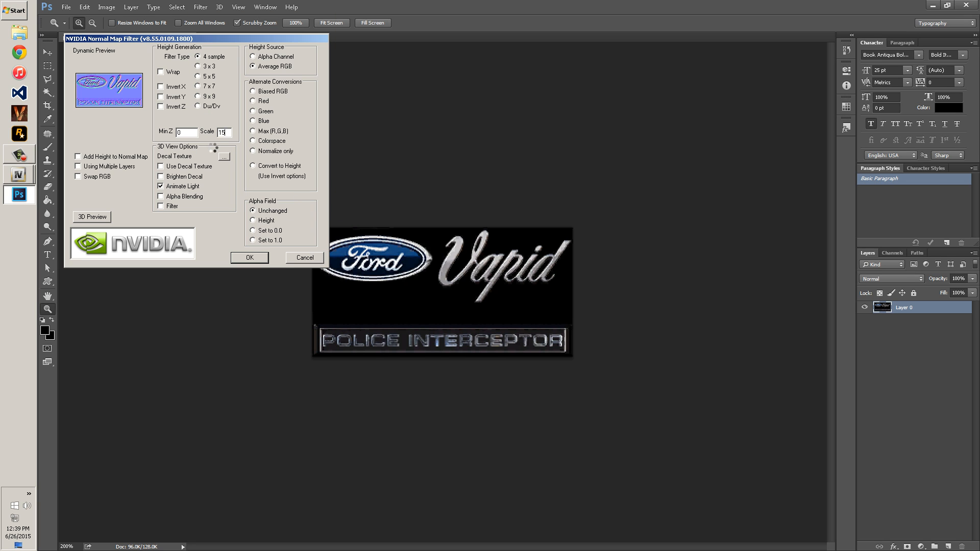
left_click(249, 257)
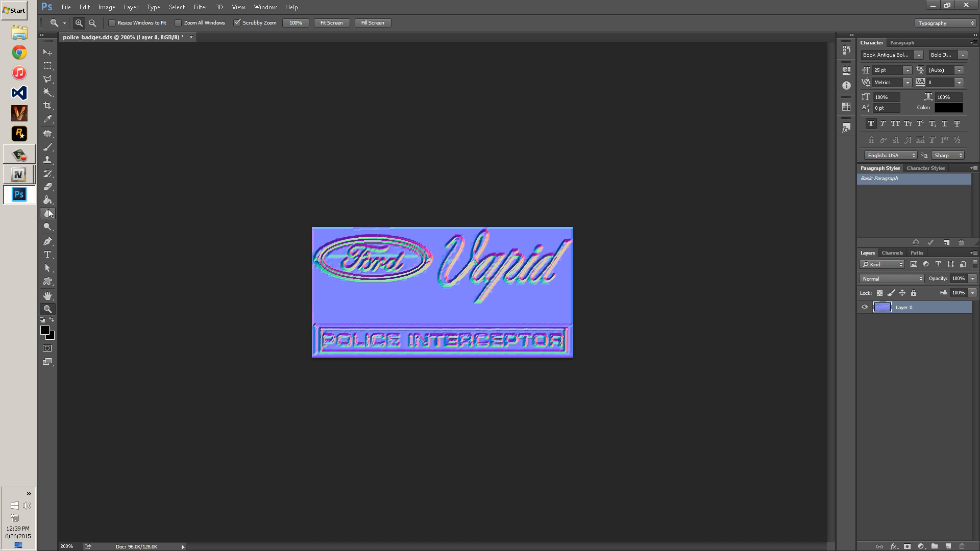
left_click(64, 7)
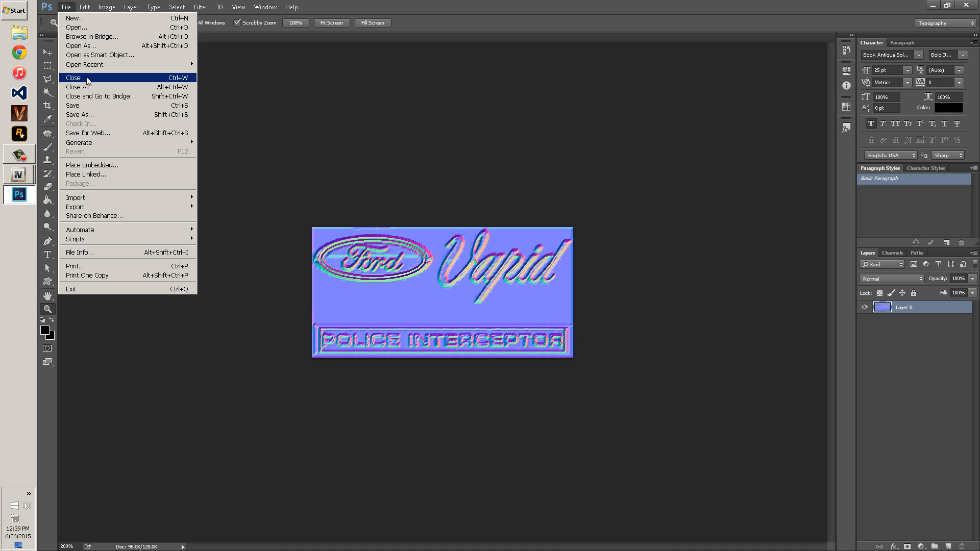
mouse_move(100, 114)
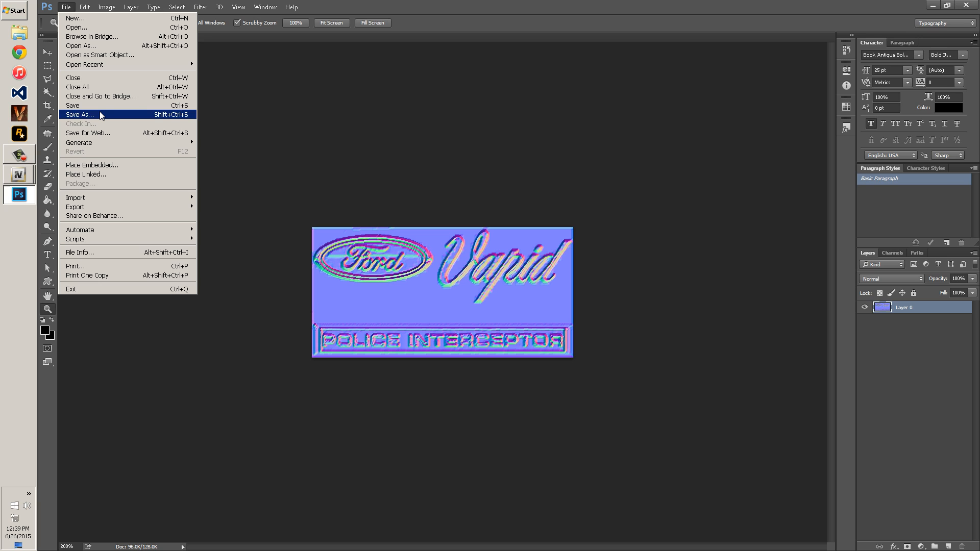
- Save the normal map as police_badges_n.dds using DXT1 ARGB 1-bit alpha
left_click(18, 175)
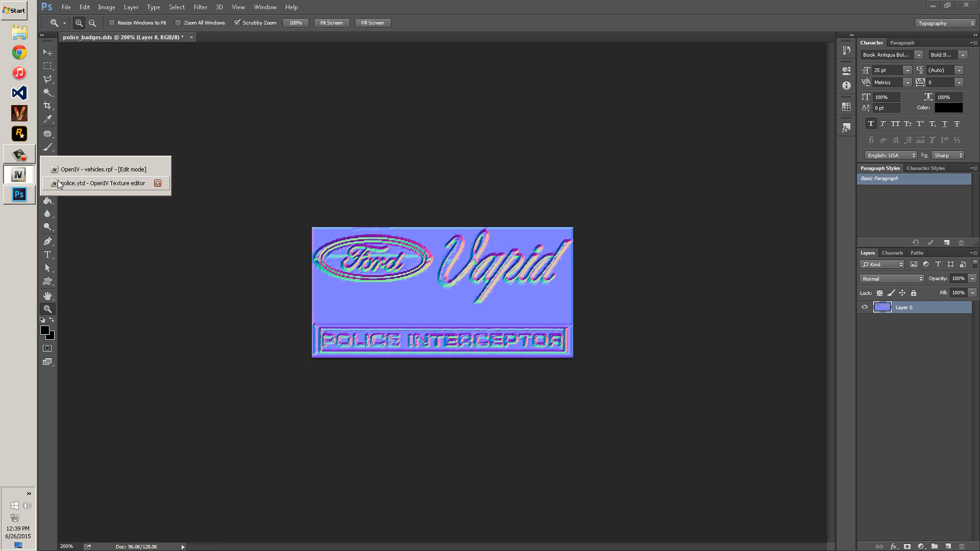
left_click(65, 7)
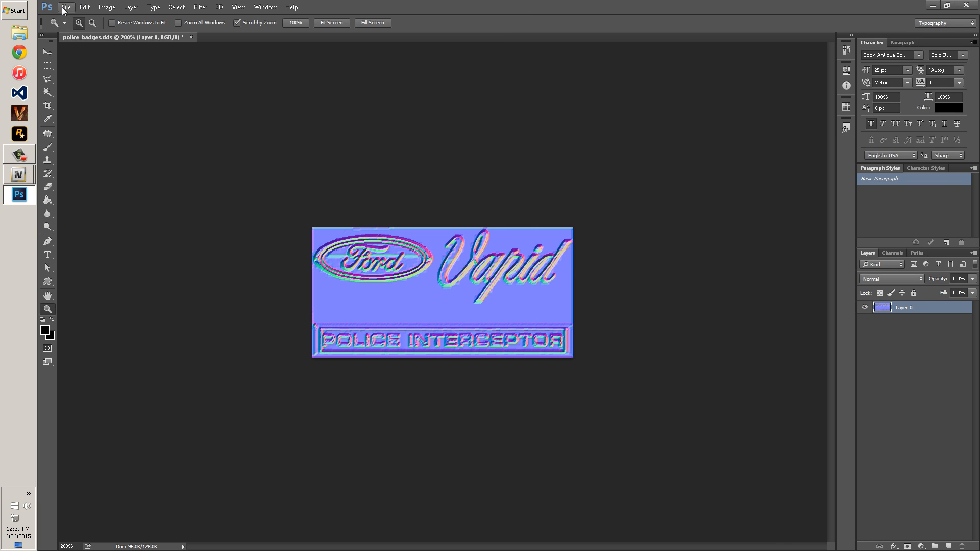
left_click(65, 7)
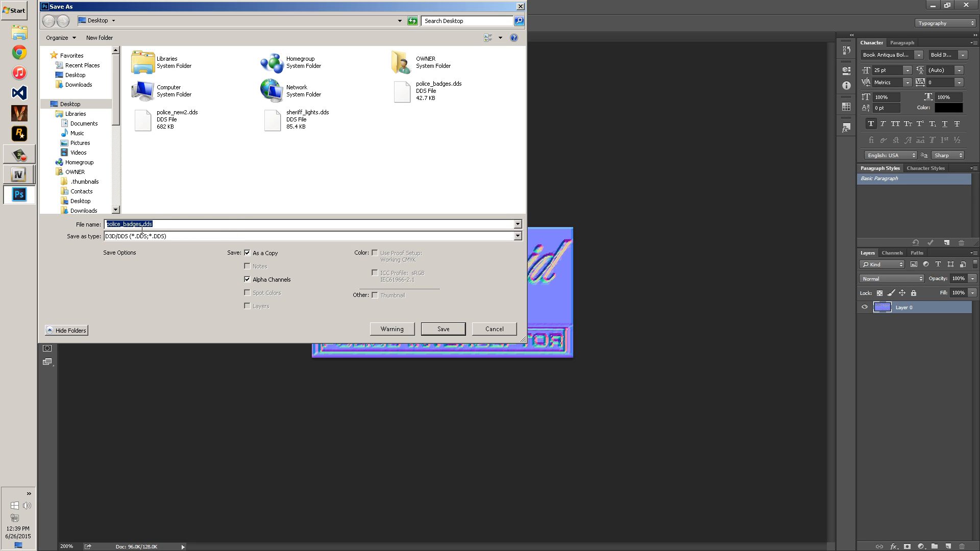
mouse_move(156, 192)
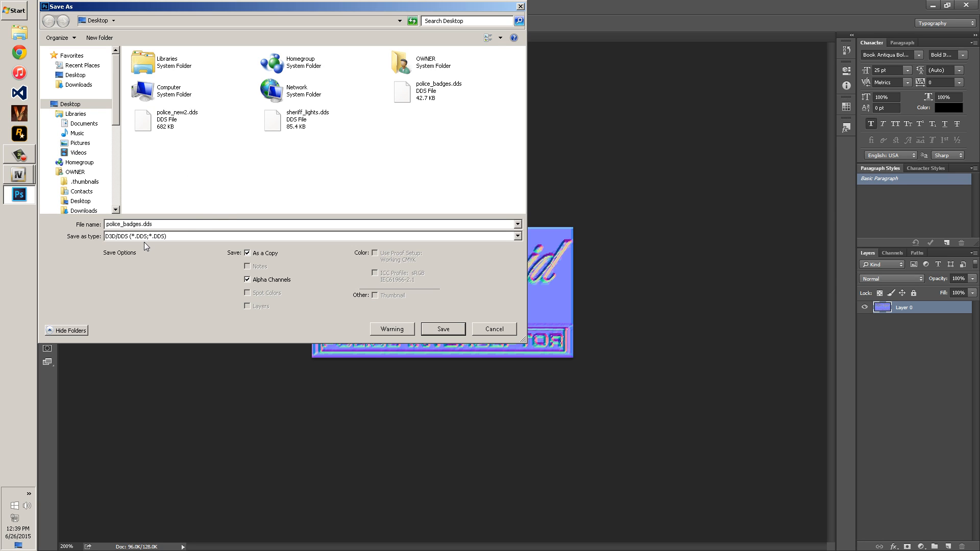
mouse_move(354, 269)
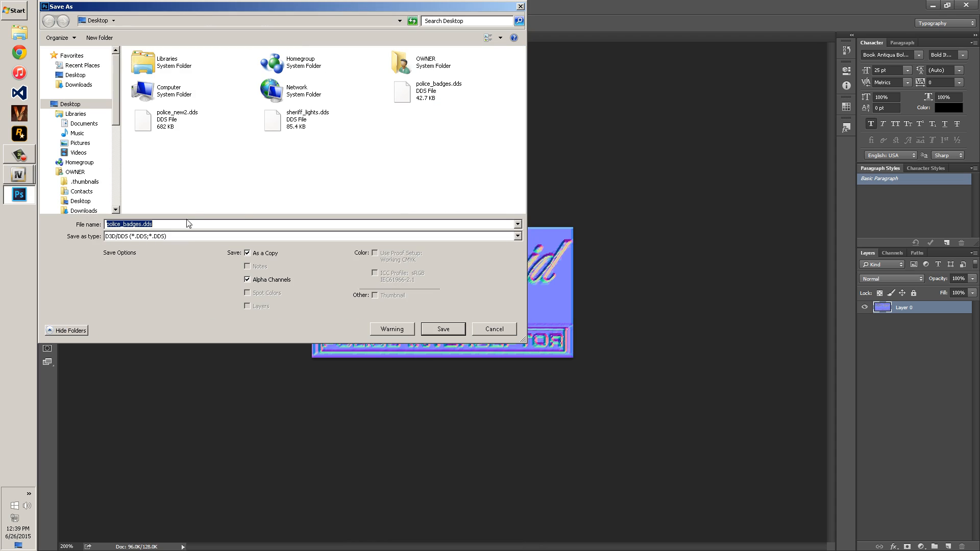
left_click(148, 224)
type("_n")
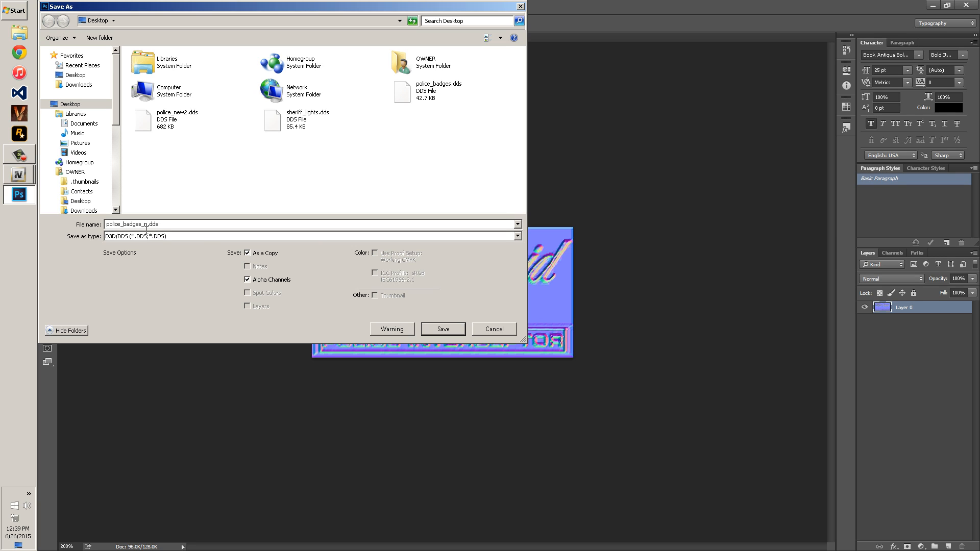
mouse_move(95, 250)
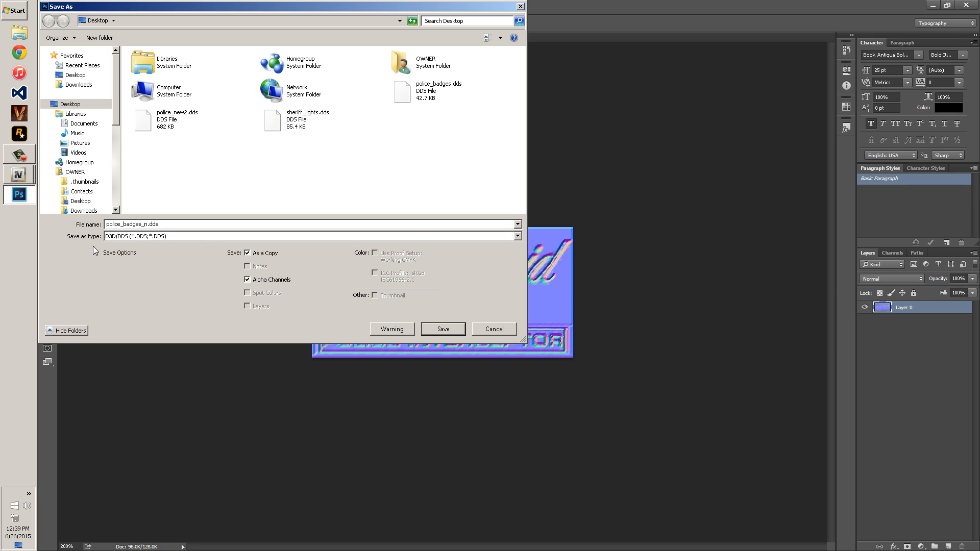
double_click(144, 224)
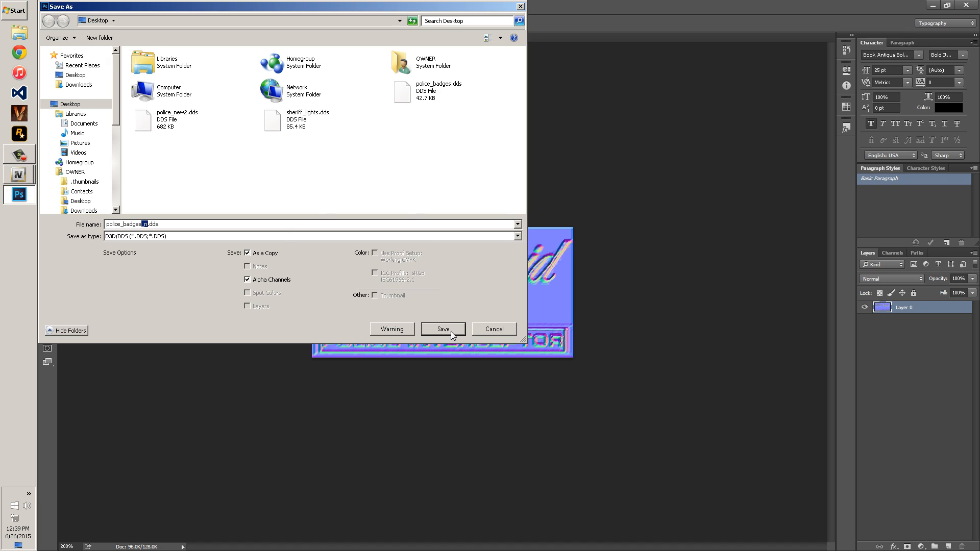
left_click(443, 329)
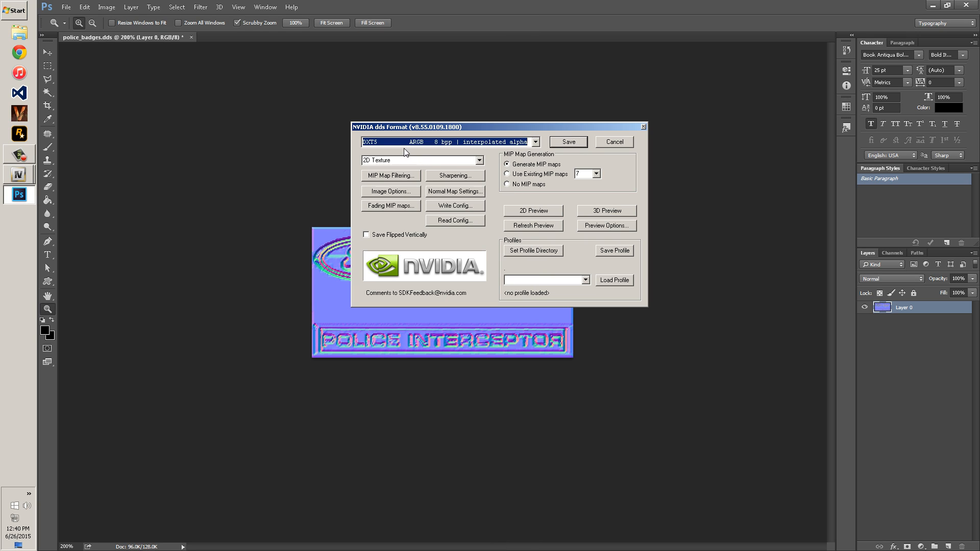
left_click(532, 142)
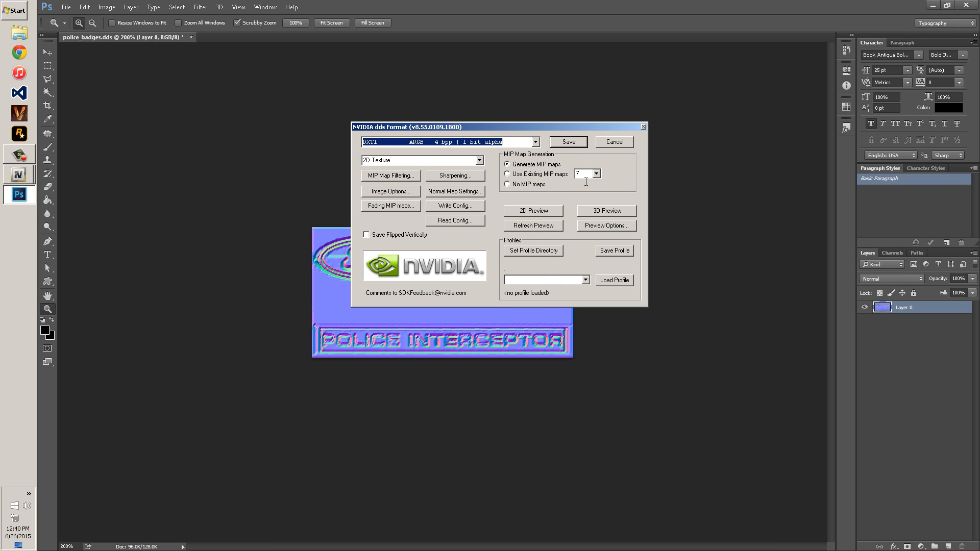
left_click(566, 142)
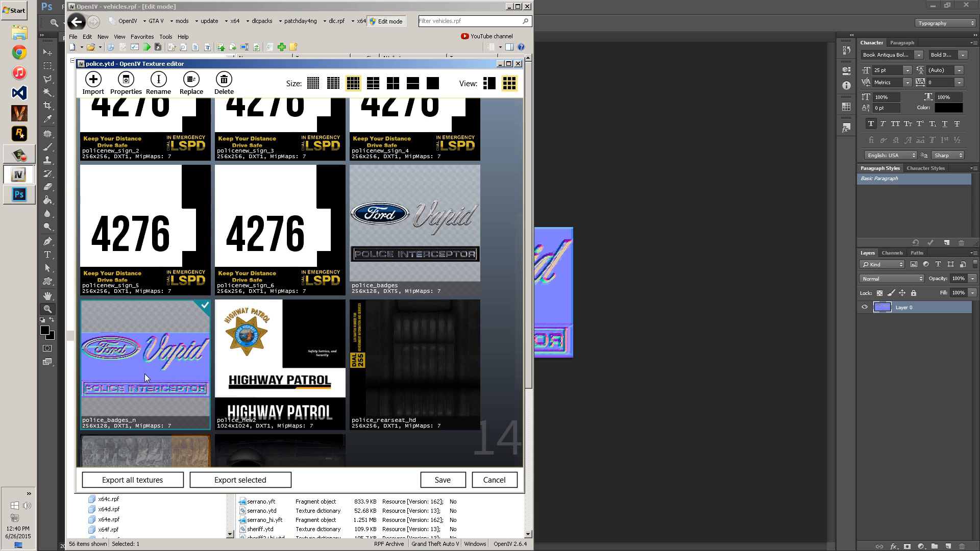
- Select police_badges_n in OpenIV's texture editor to load the new DDS
left_click(92, 79)
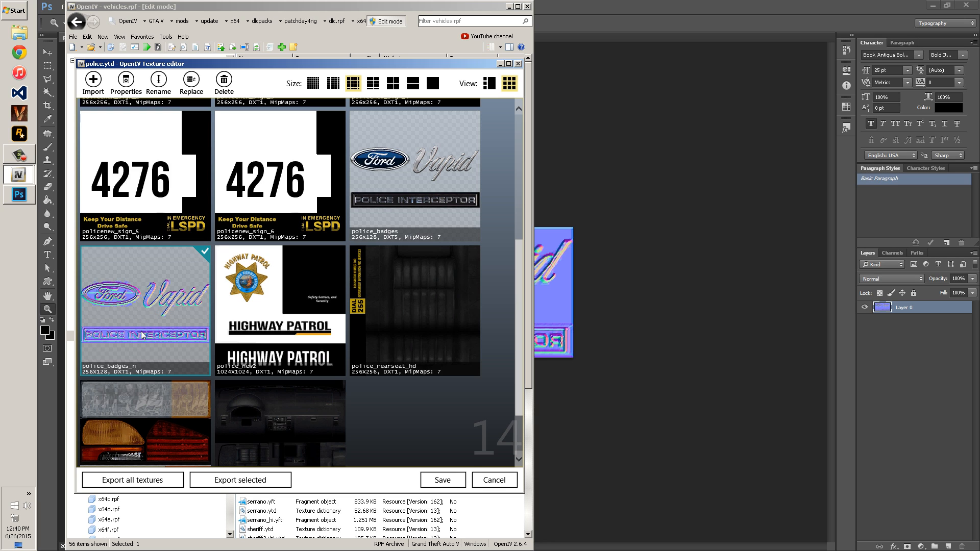
left_click(19, 194)
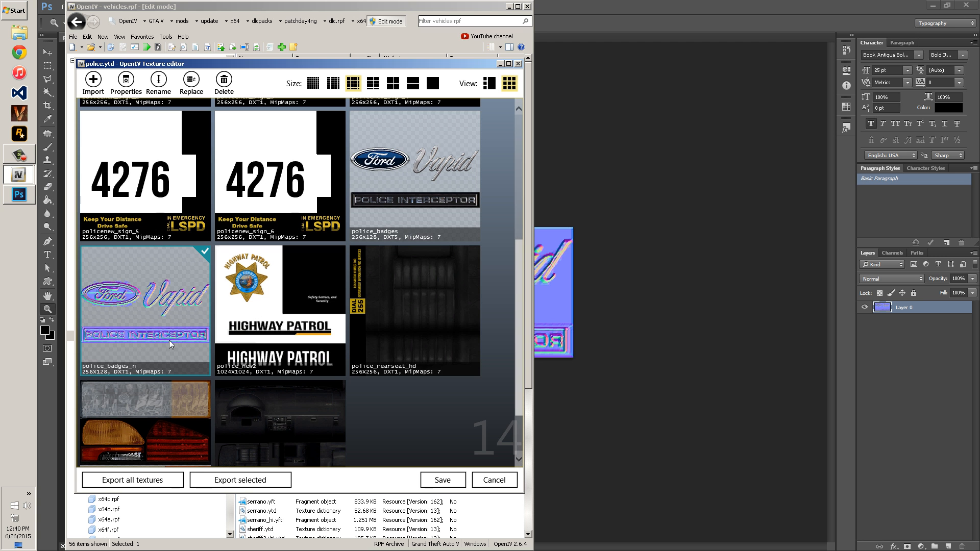
left_click(65, 6)
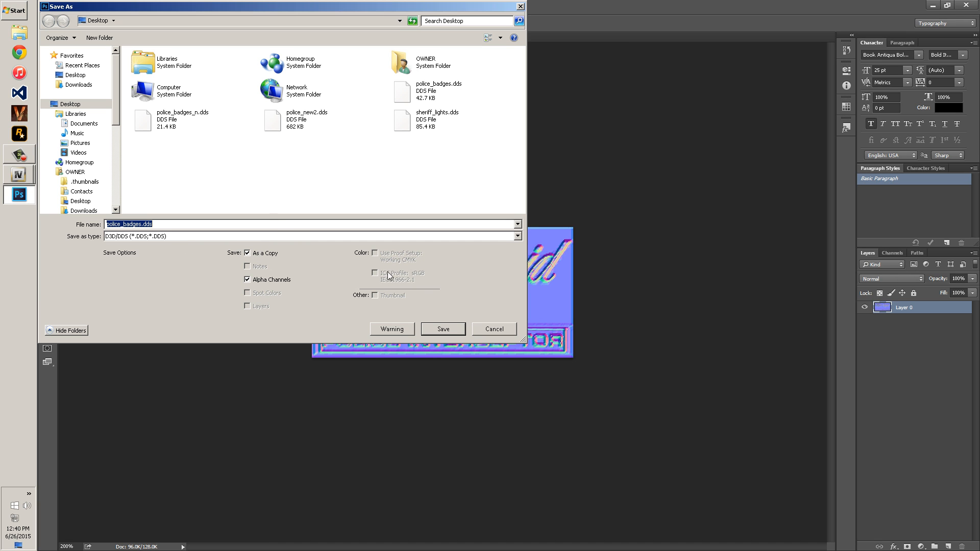
- Overwrite police_badges_n.dds using DXT1 RGB 4 bpp with no alpha
left_click(182, 119)
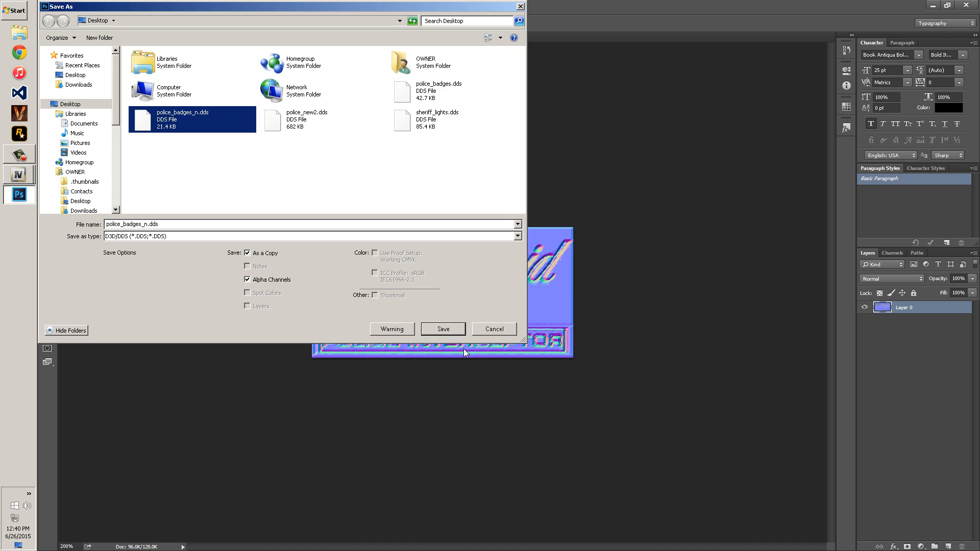
left_click(443, 329)
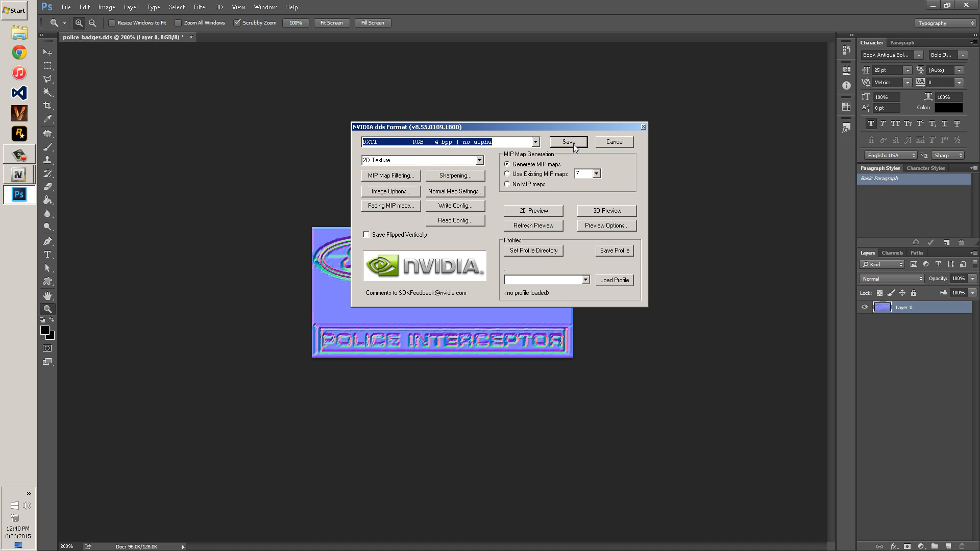
left_click(567, 142)
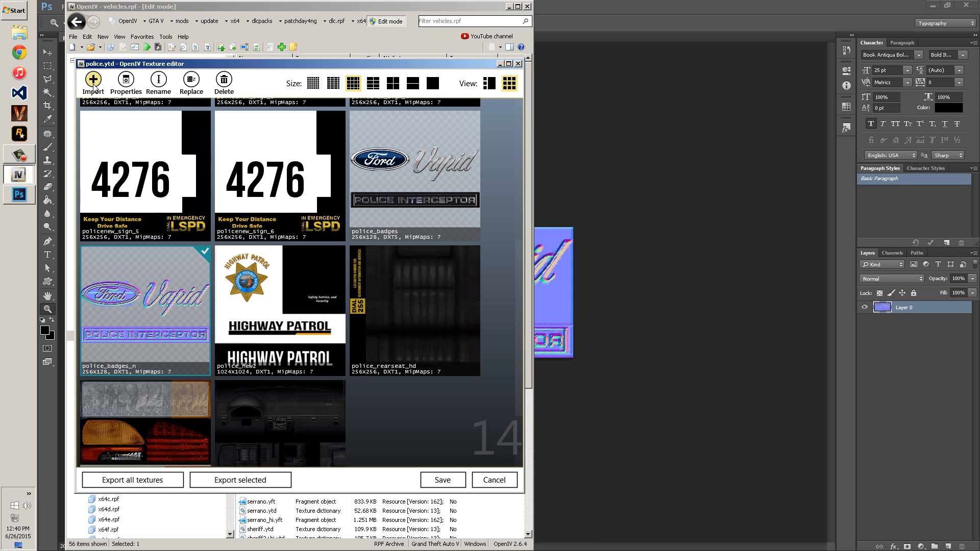
- Import police_badges_n.dds into police.ytd, then close the texture editor
left_click(92, 83)
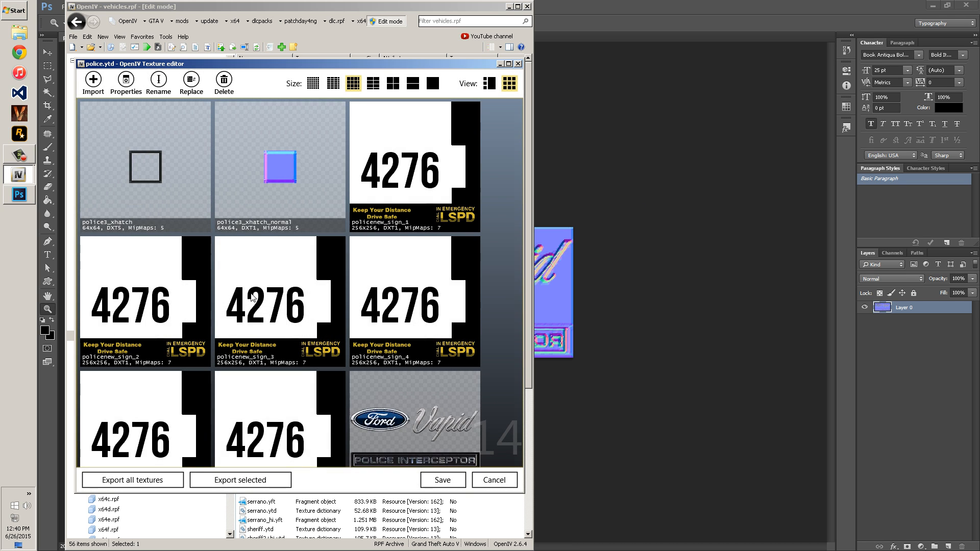
scroll("down", 3)
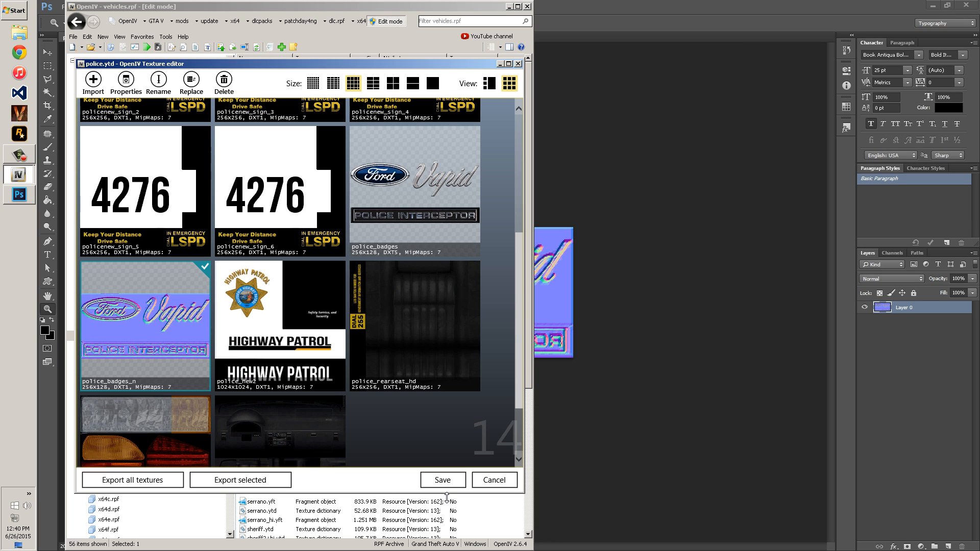
mouse_move(307, 419)
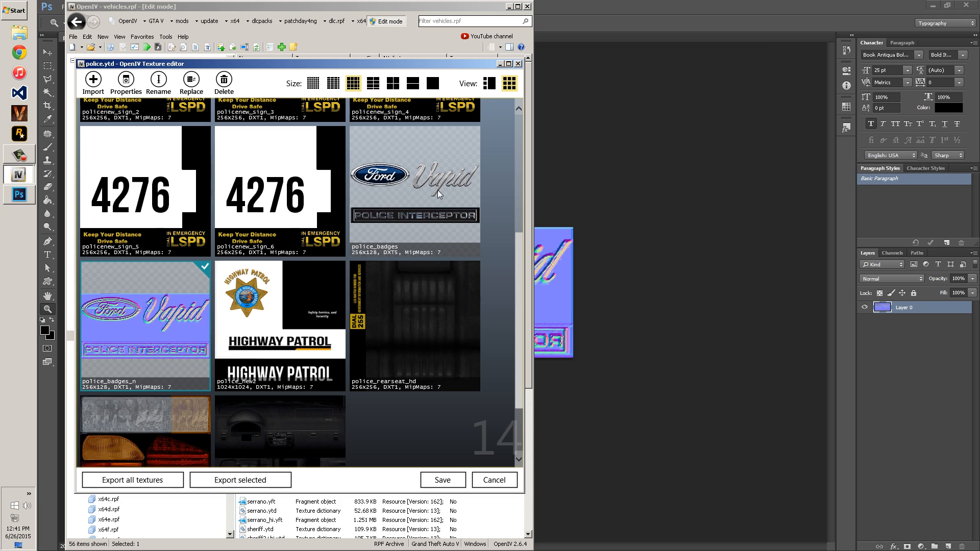
mouse_move(407, 250)
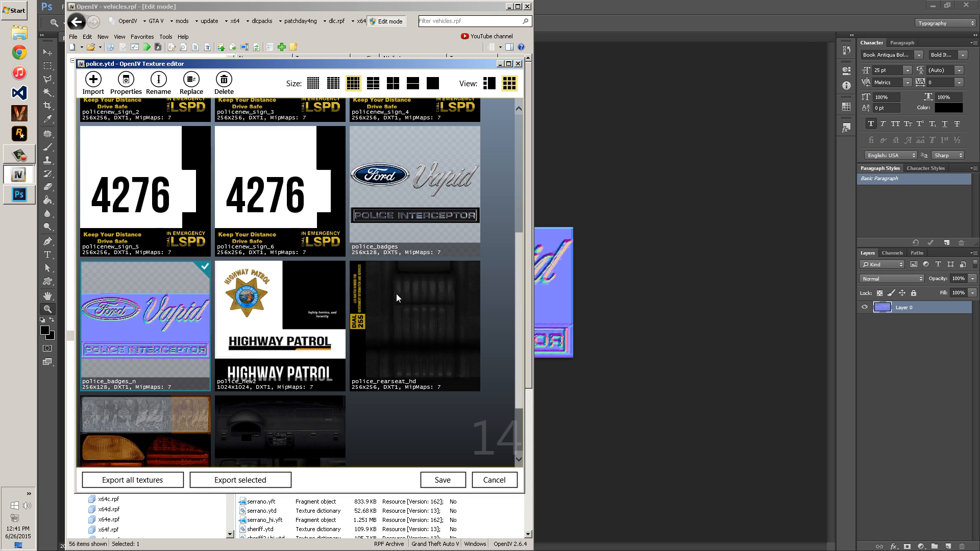
mouse_move(232, 261)
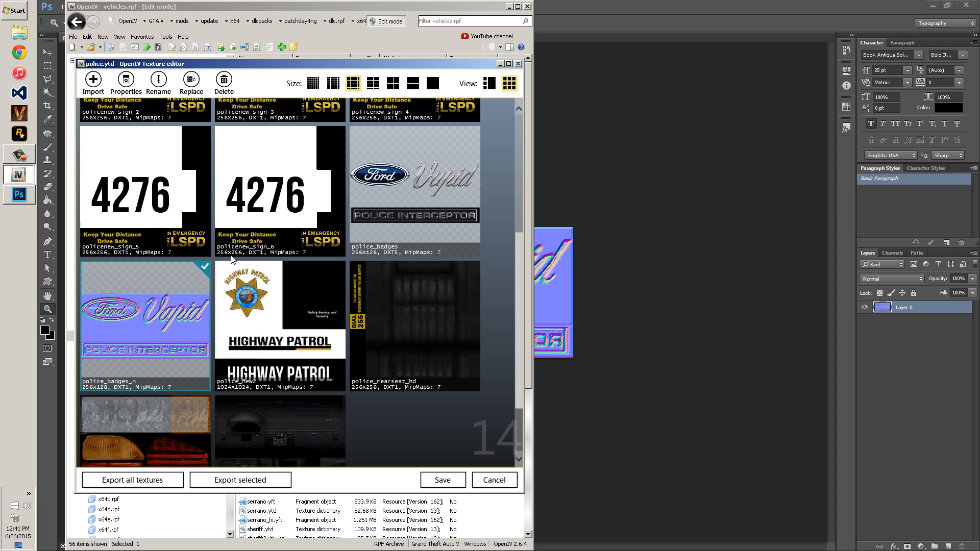
mouse_move(494, 480)
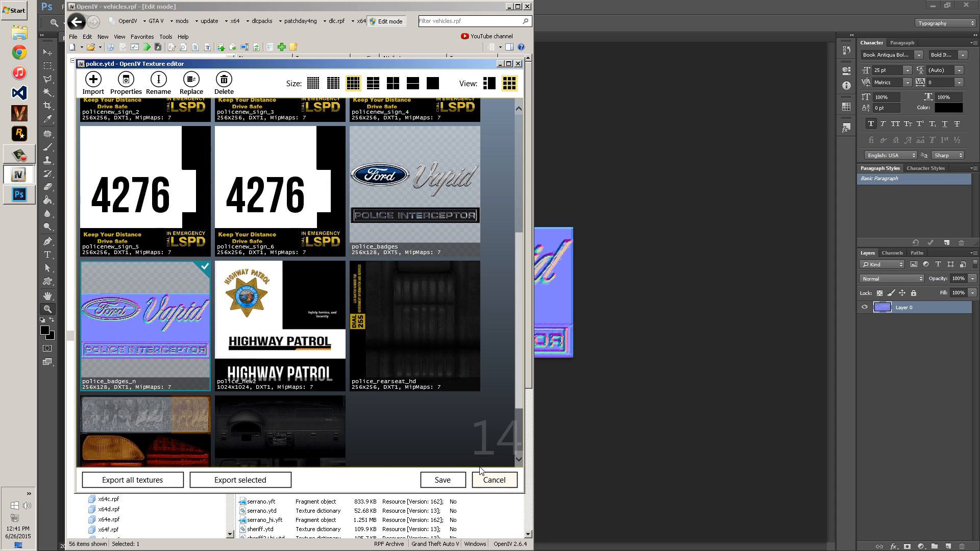
left_click(494, 480)
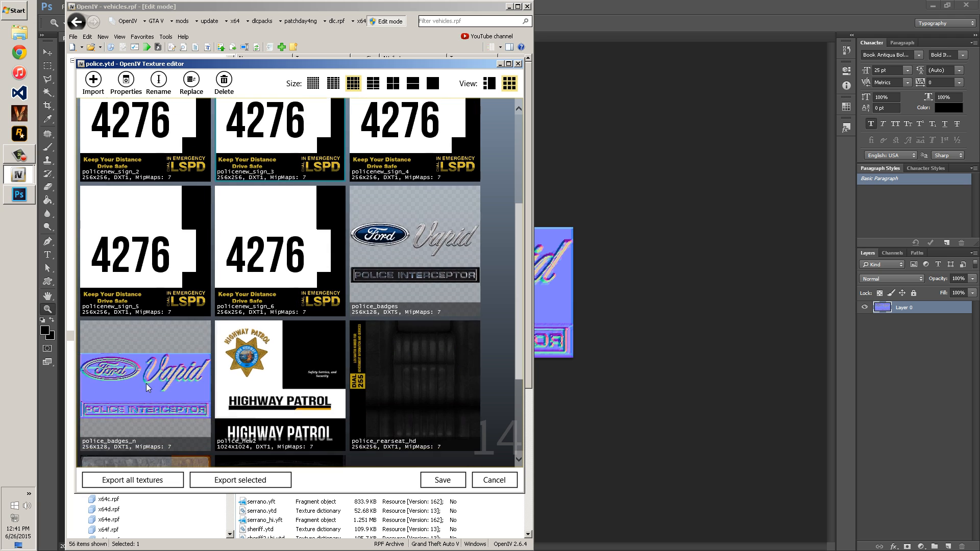
left_click(493, 480)
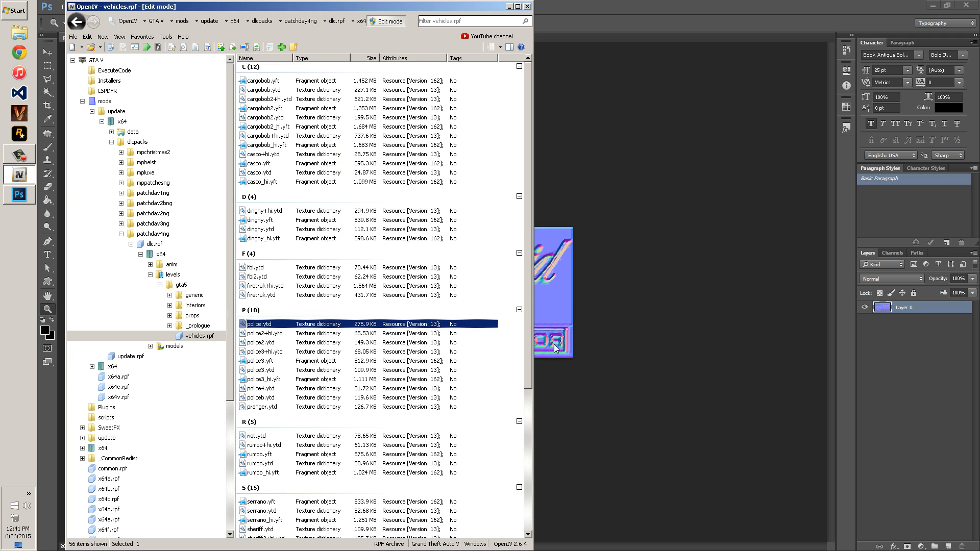